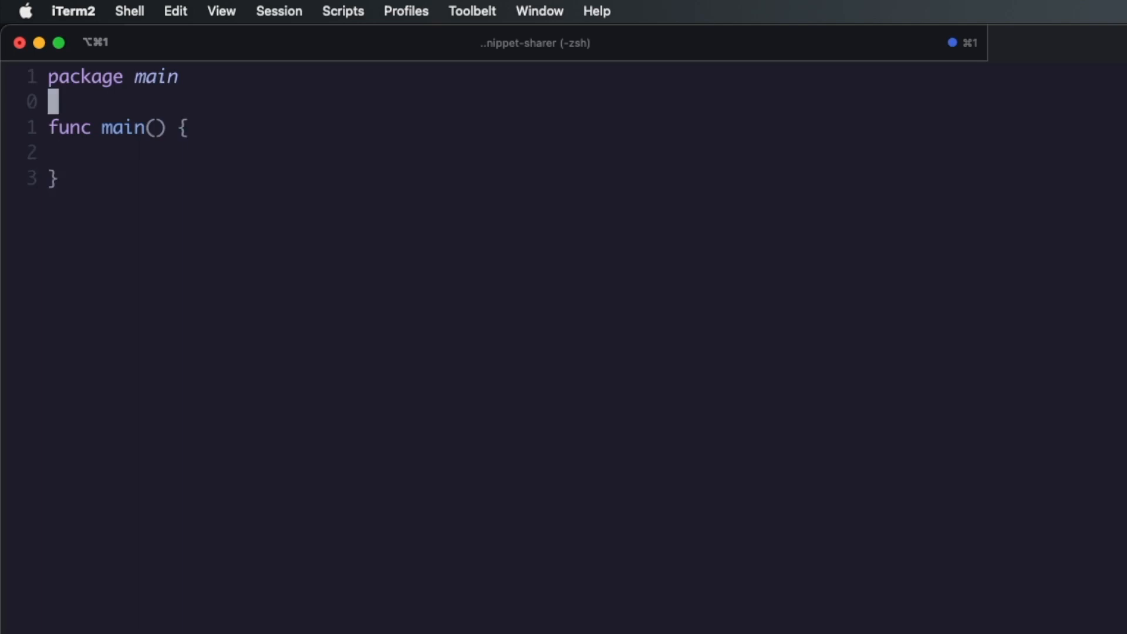
Start a UserRepo interface with GetByID(ctx context.Context, userID string) above main
key("Enter")
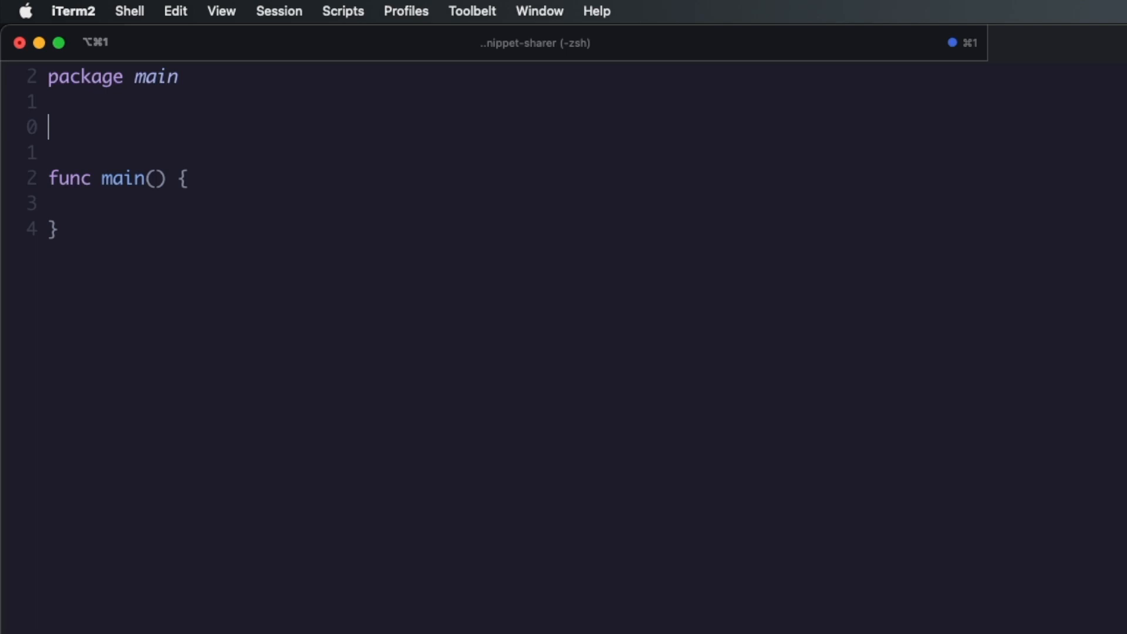
type("type")
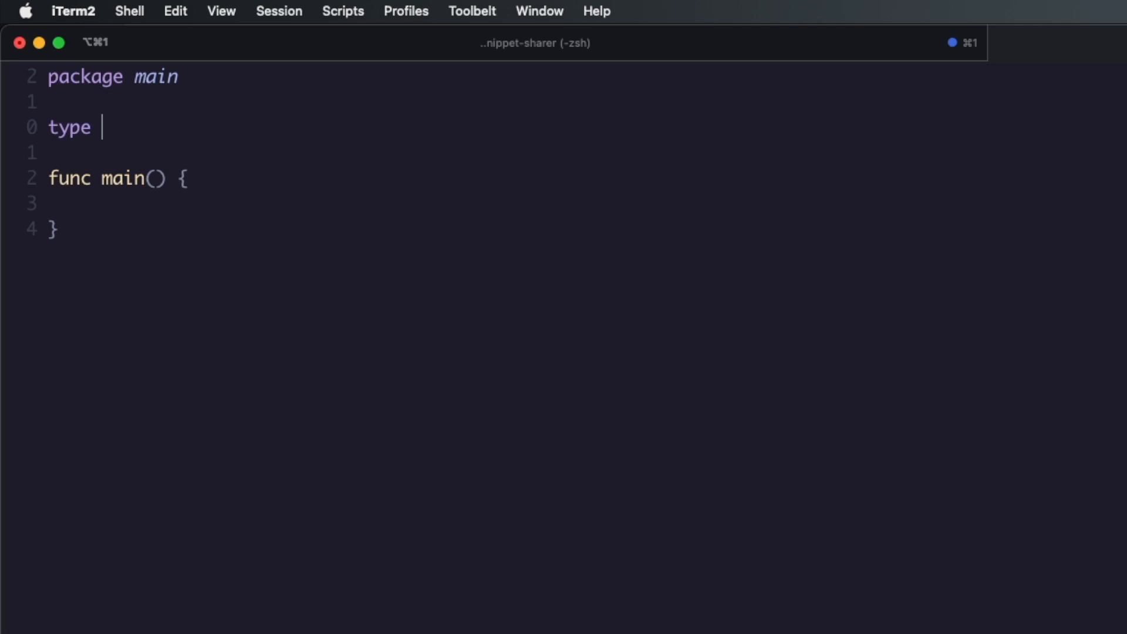
type("UserREp")
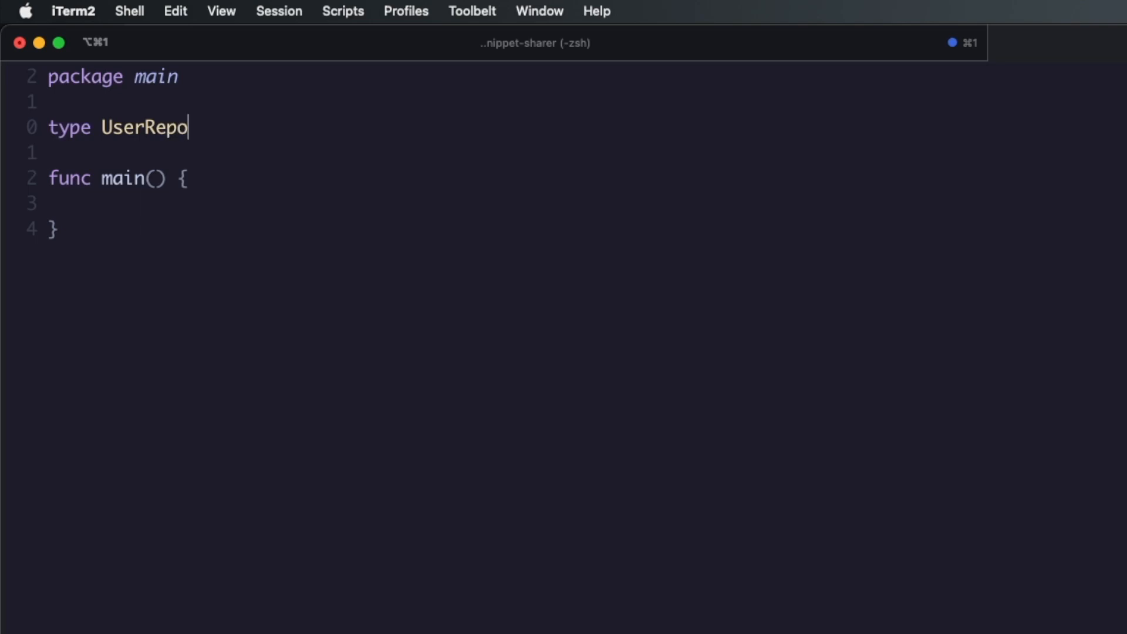
type("interface {")
type("Get")
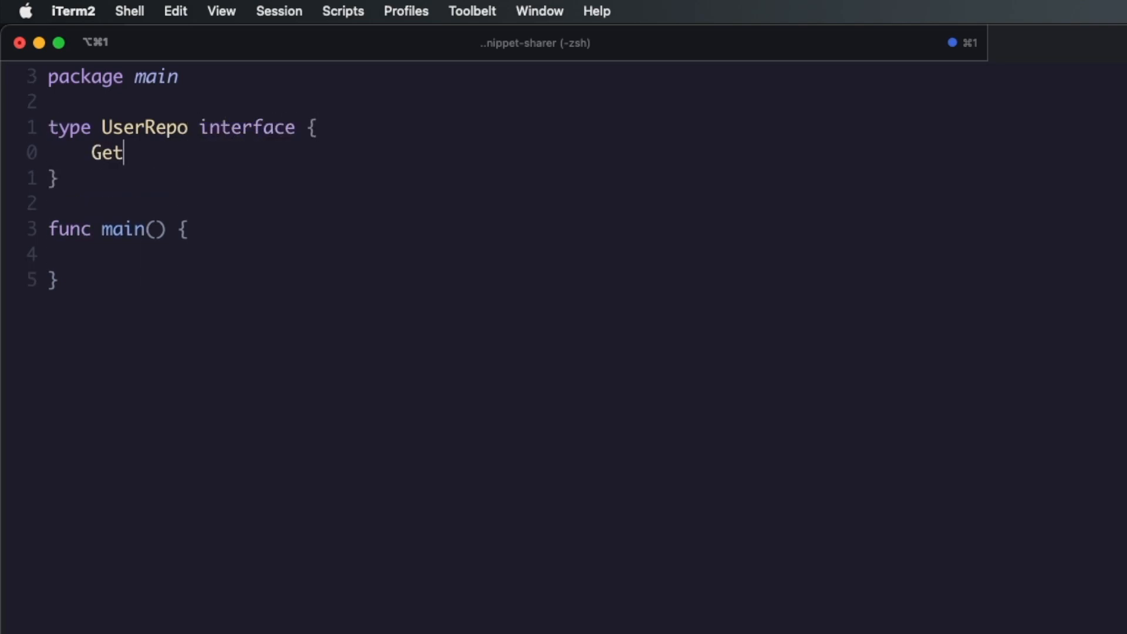
type("ByID(ctx context.Context, userID string")
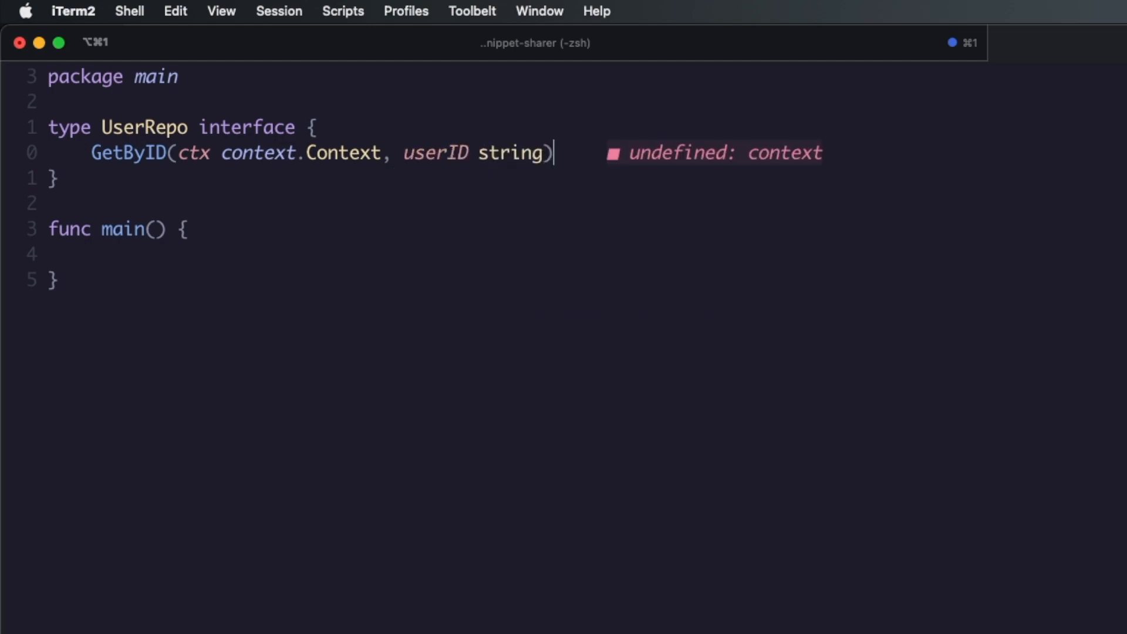
type("(*")
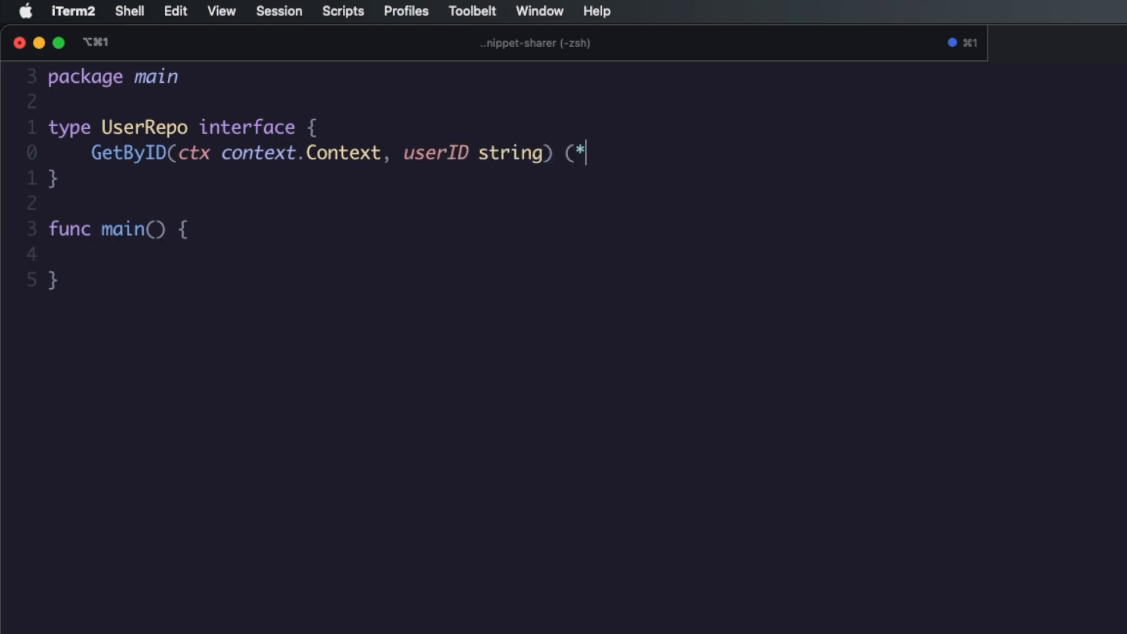
Add a User struct with an ID string field and make GetByID return (*User, error)
type("type US")
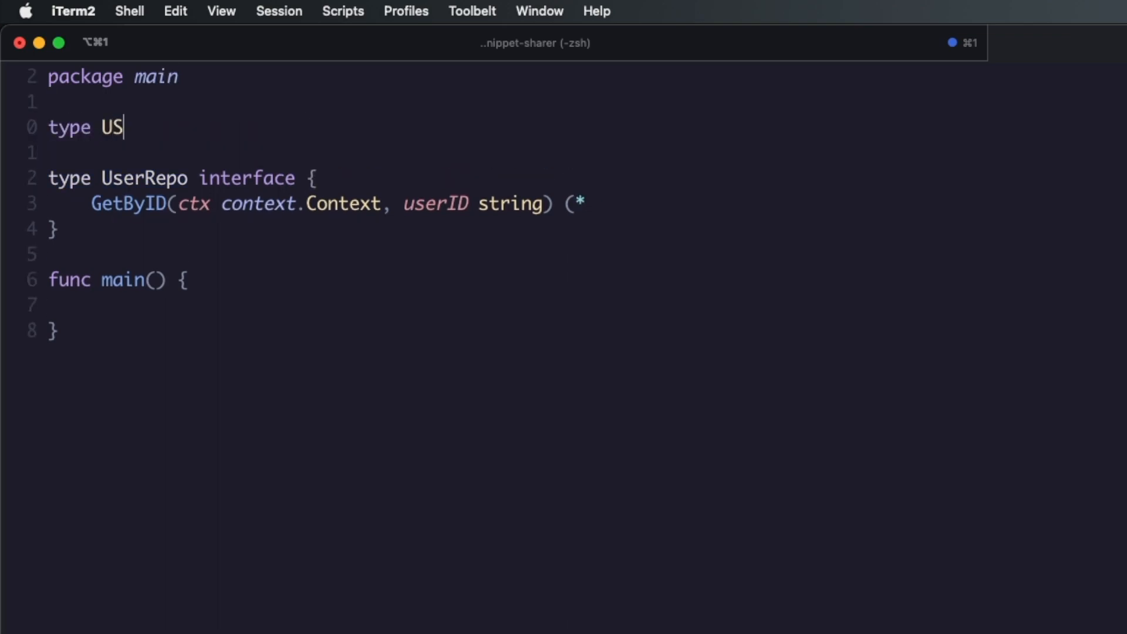
type("er struct {")
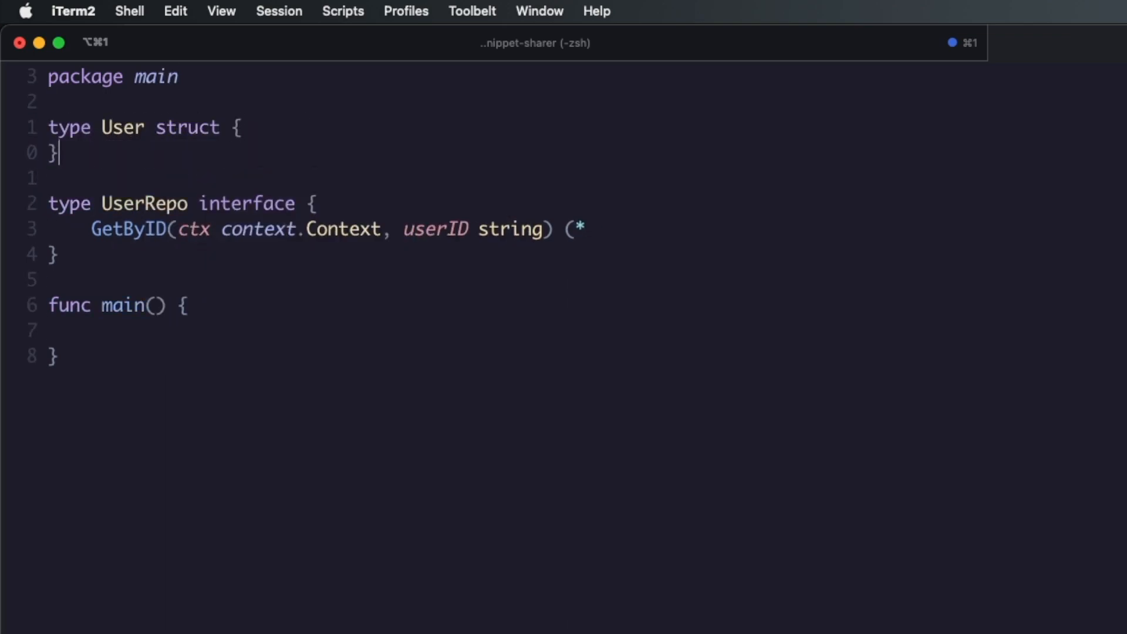
type("ID sting")
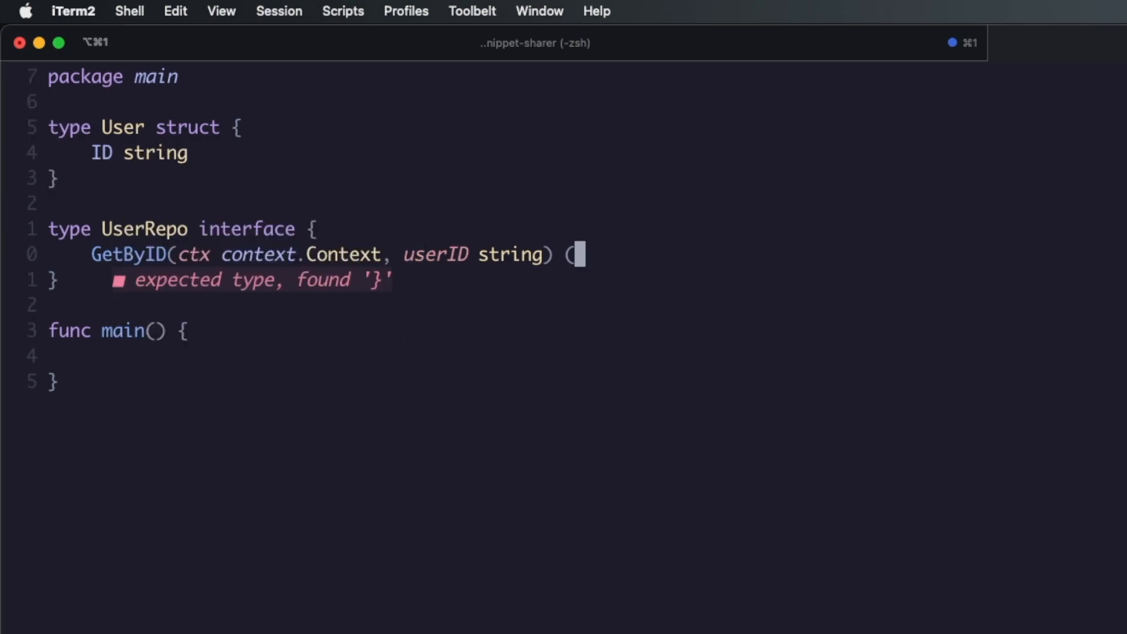
type("*")
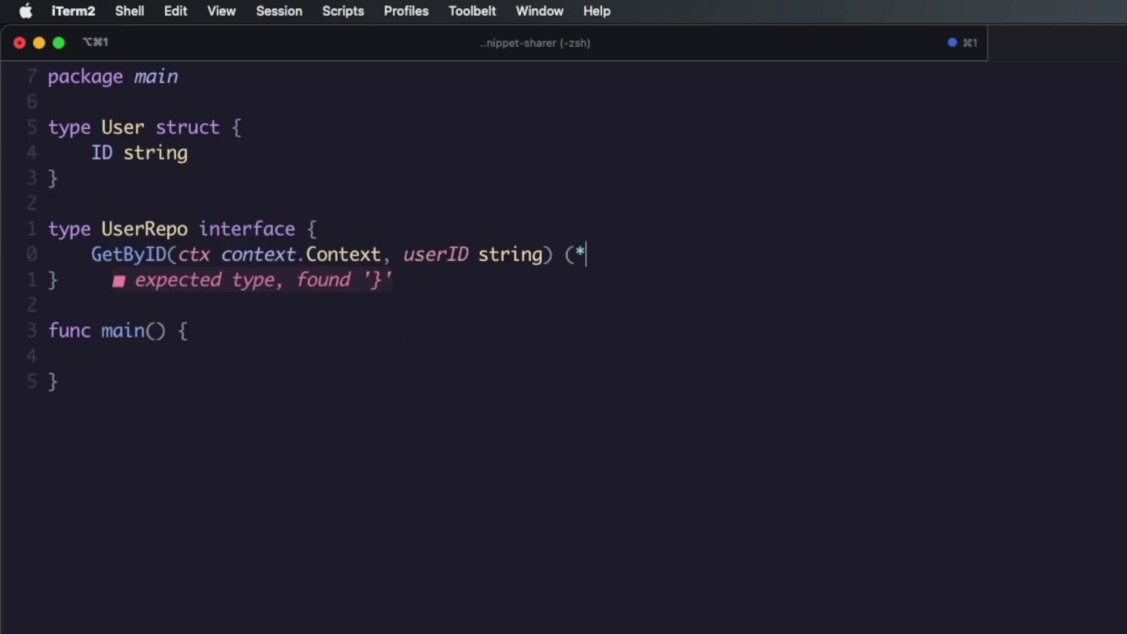
type("User, error")
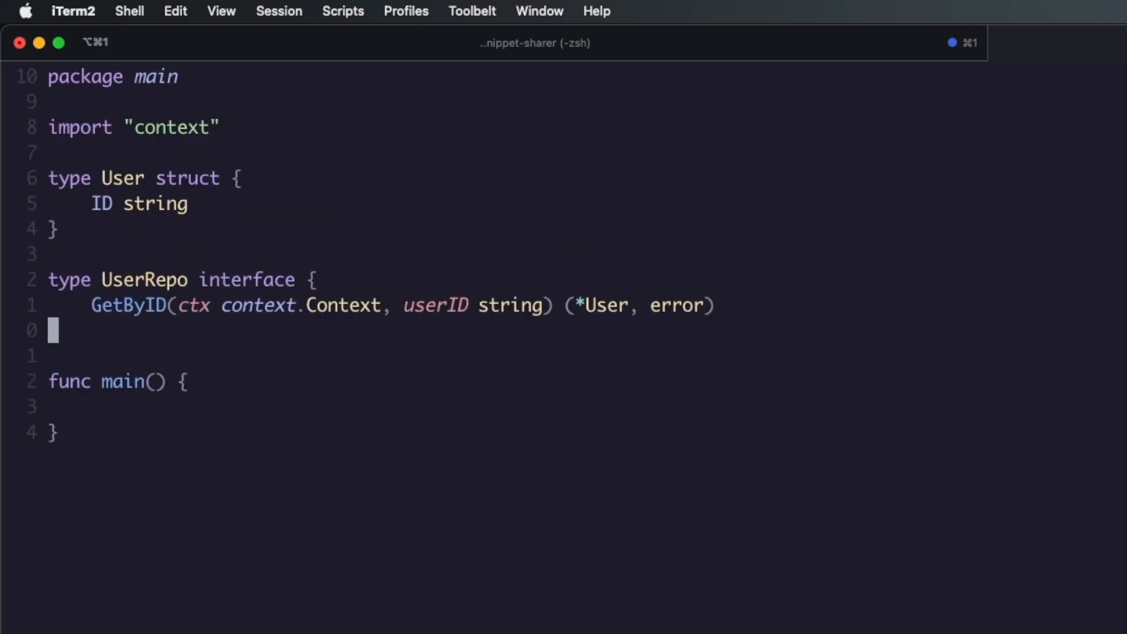
type("}")
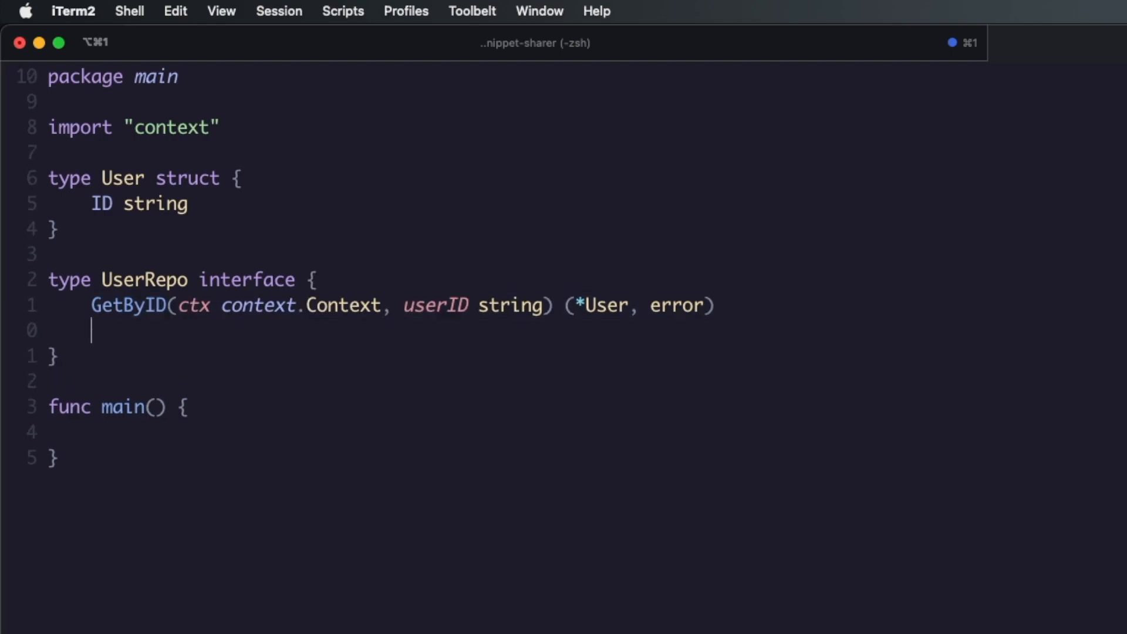
Declare Add(ctx, u User) error on UserRepo and begin a Remove method
type("Add(ctx context.Context,")
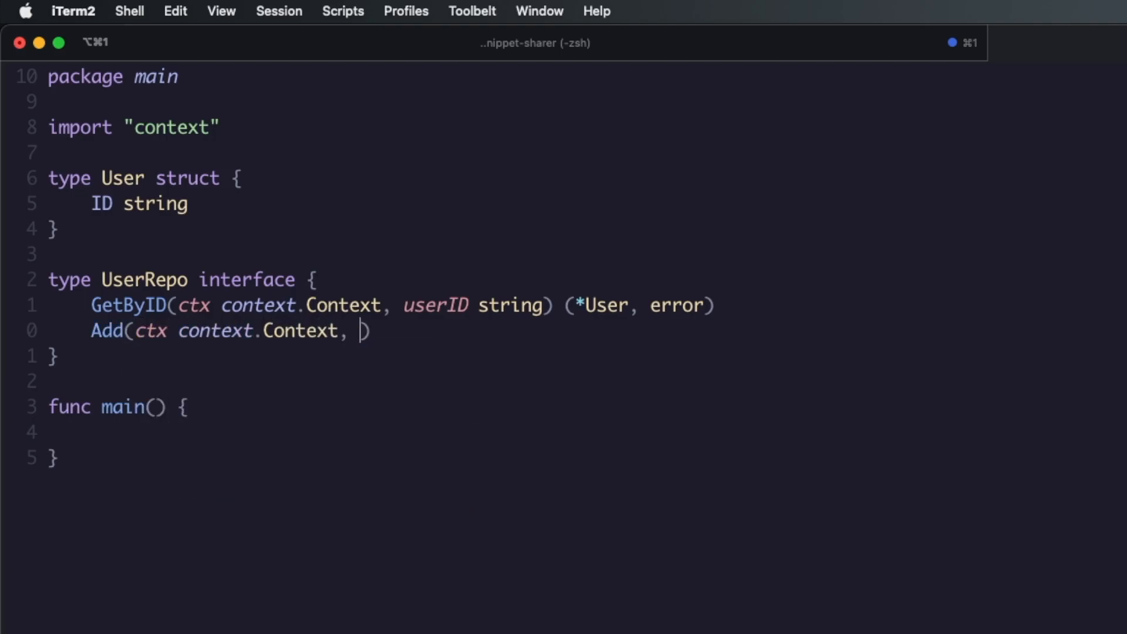
type("u")
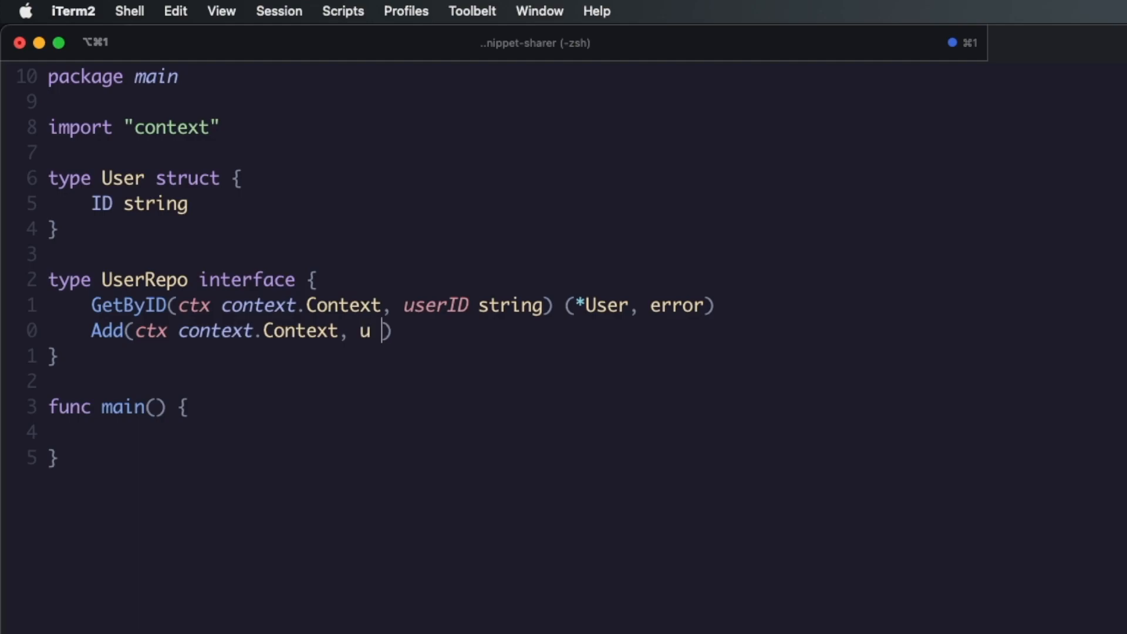
type("User) error")
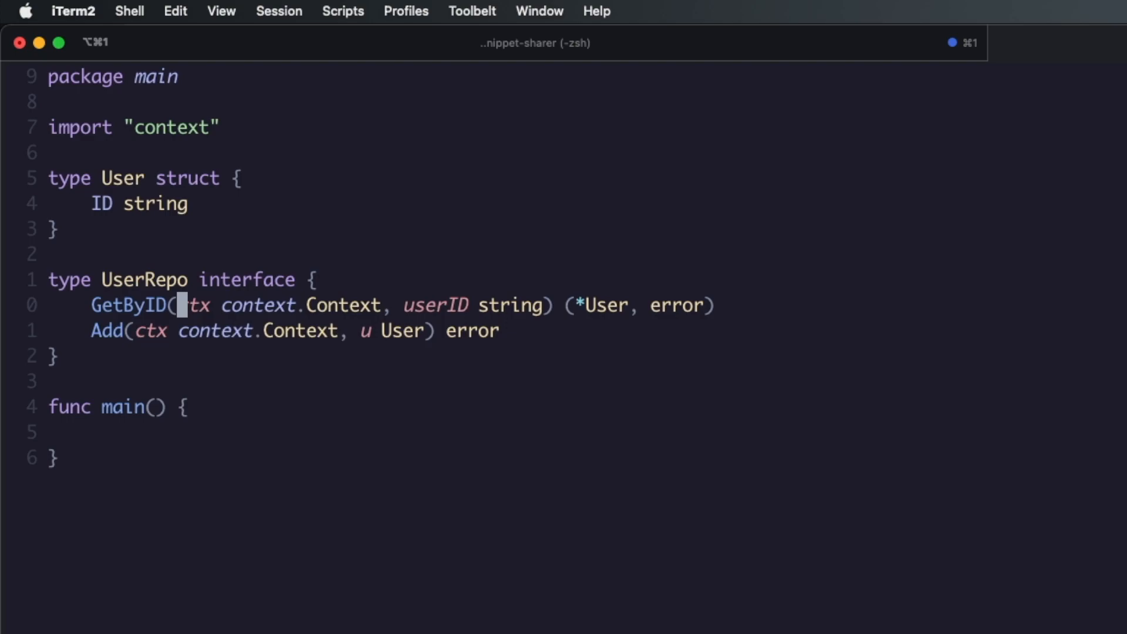
type("Remove)")
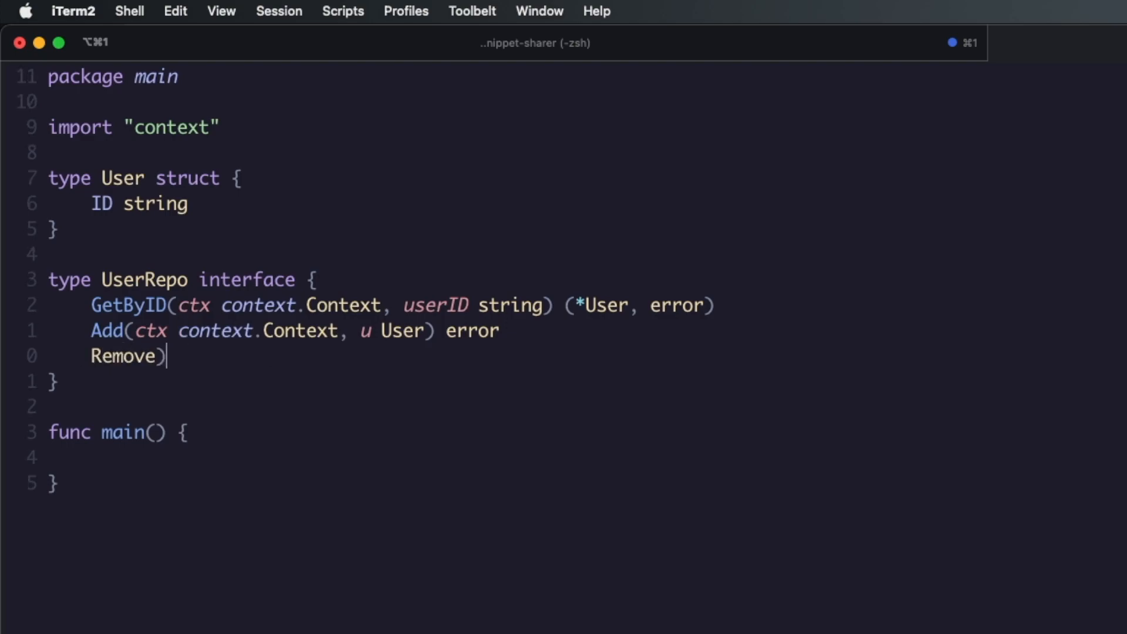
Delete the unfinished Remove line and begin a new type declaration below UserRepo
key("Backspace")
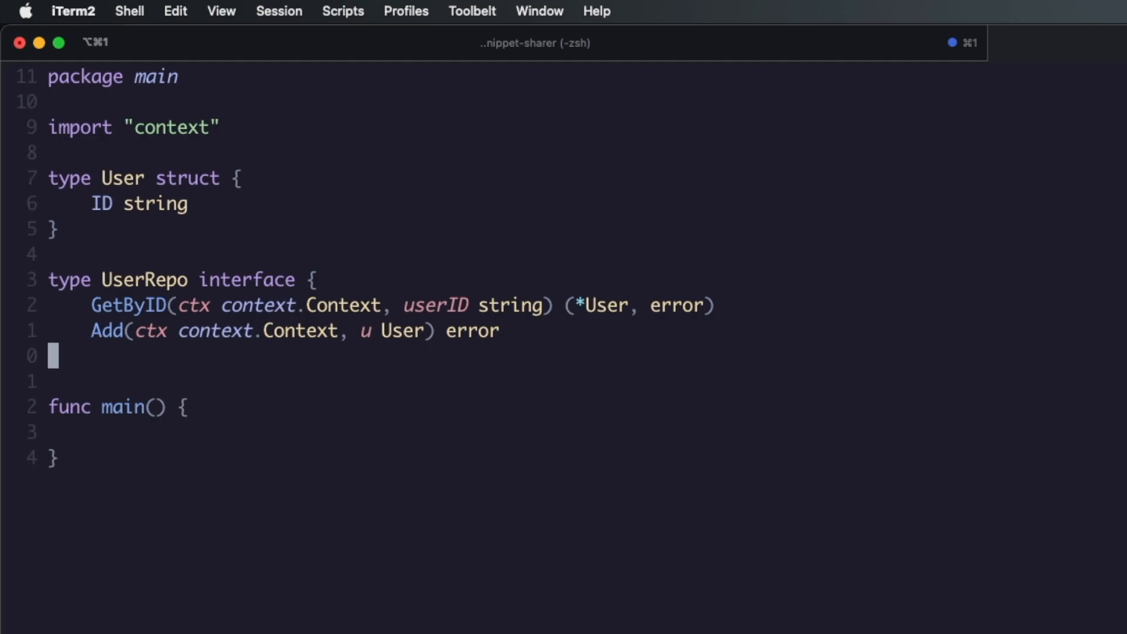
type("f")
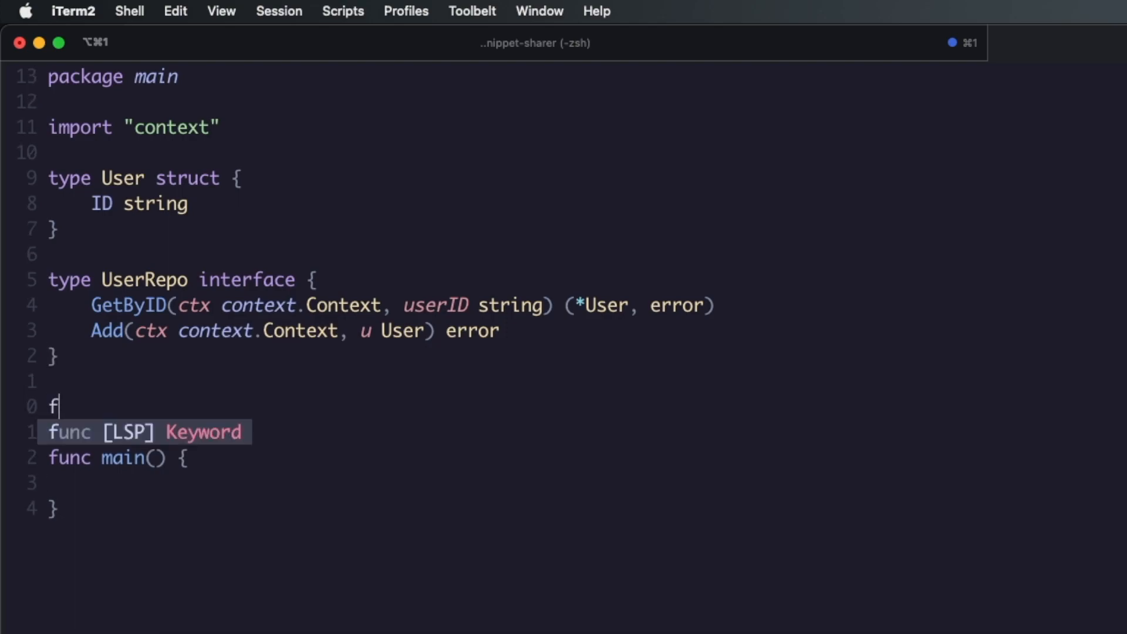
type("type Dat")
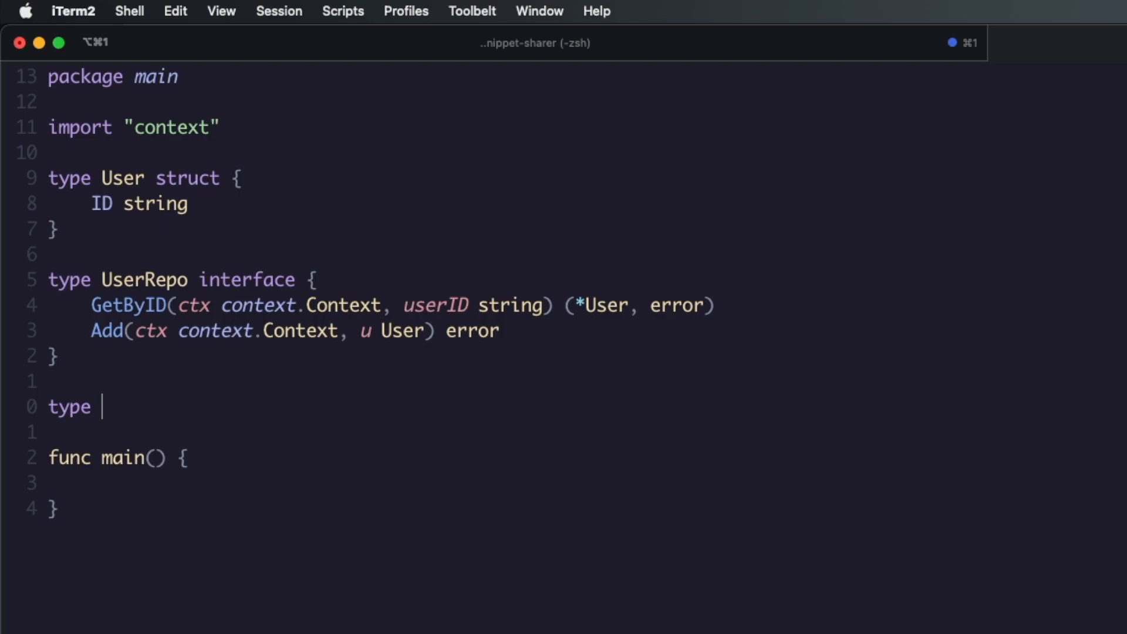
Declare type PostgresUserRepo struct with a db *sql.DB field
type("D")
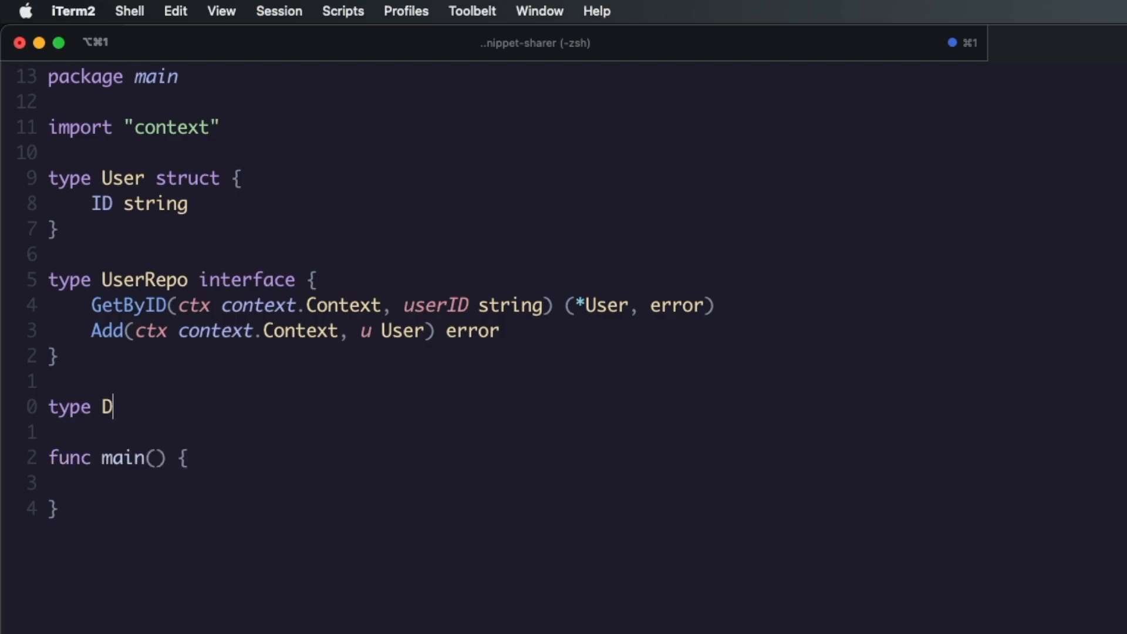
type("SQLU")
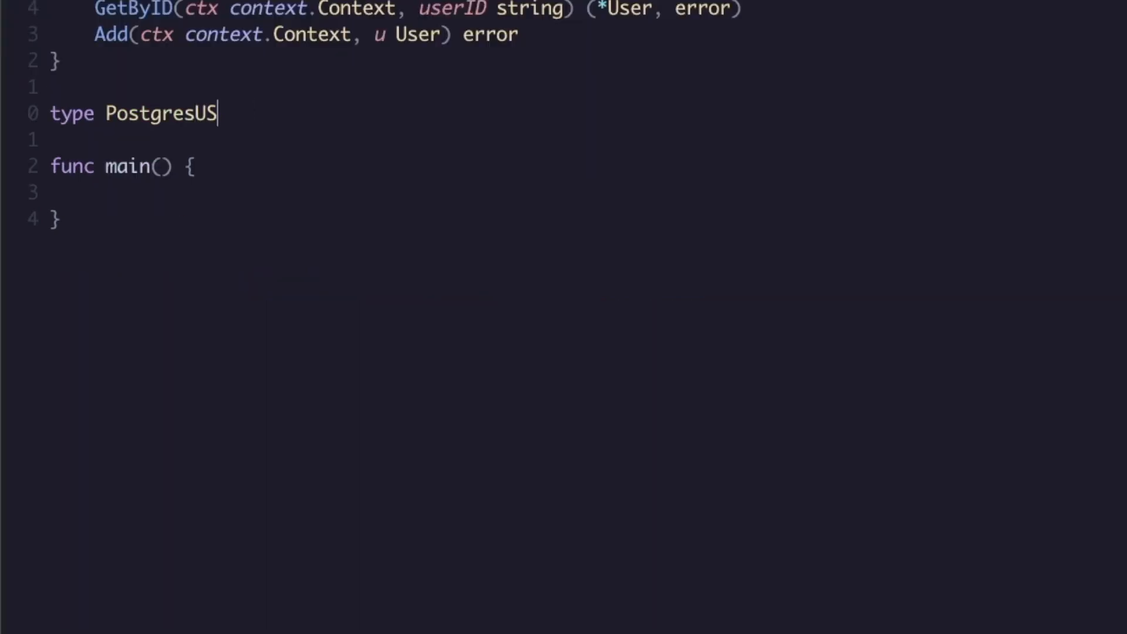
type("erRepo s")
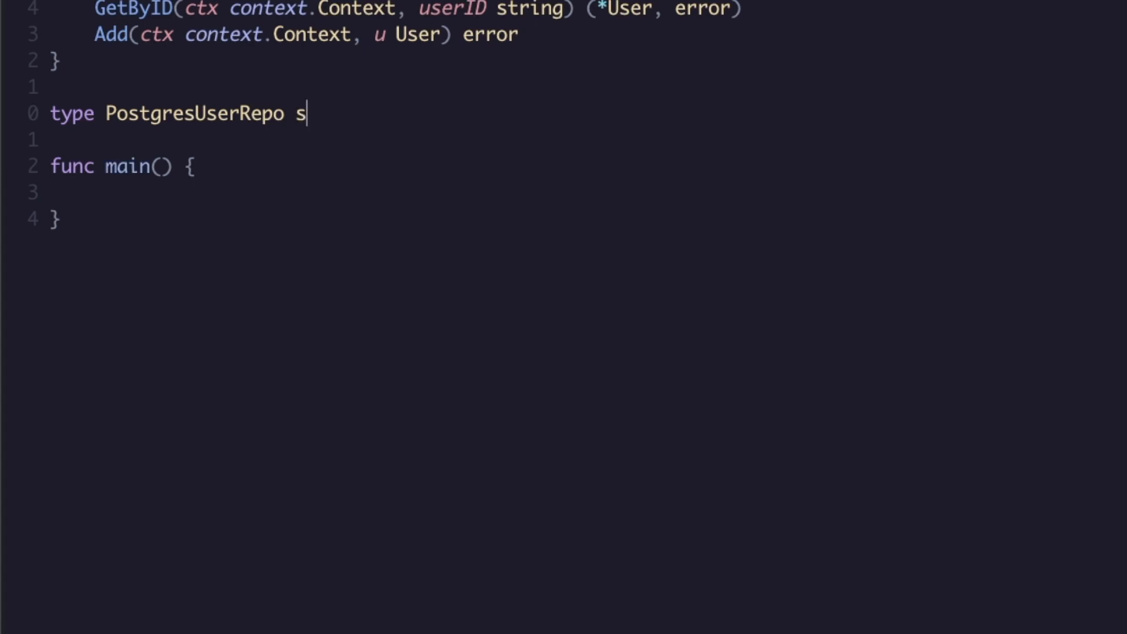
type("truct {")
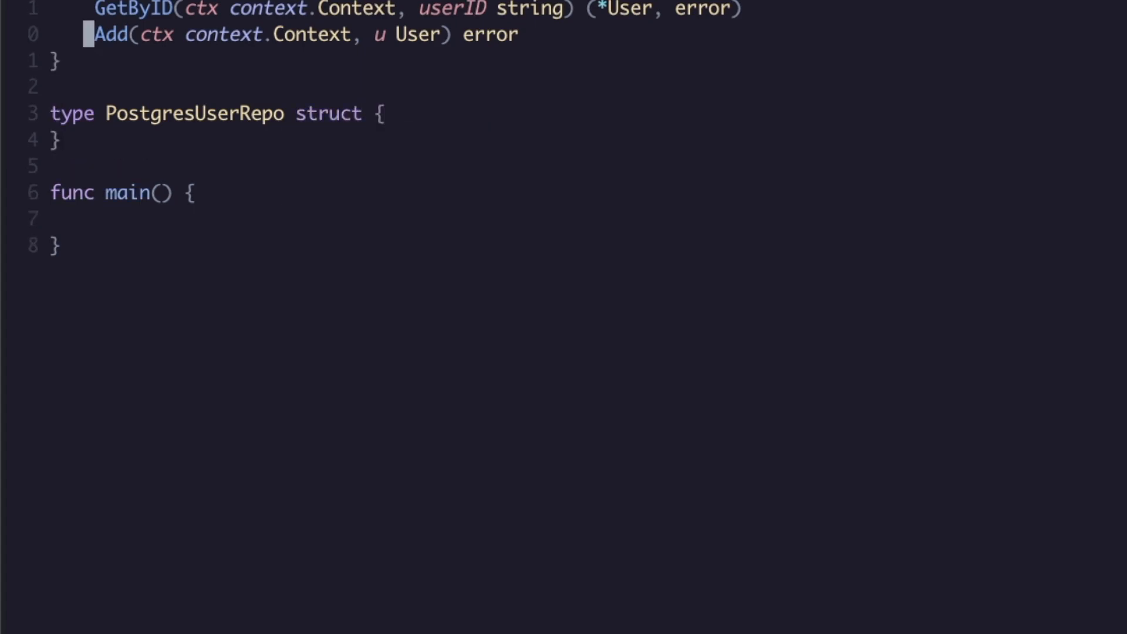
type("d")
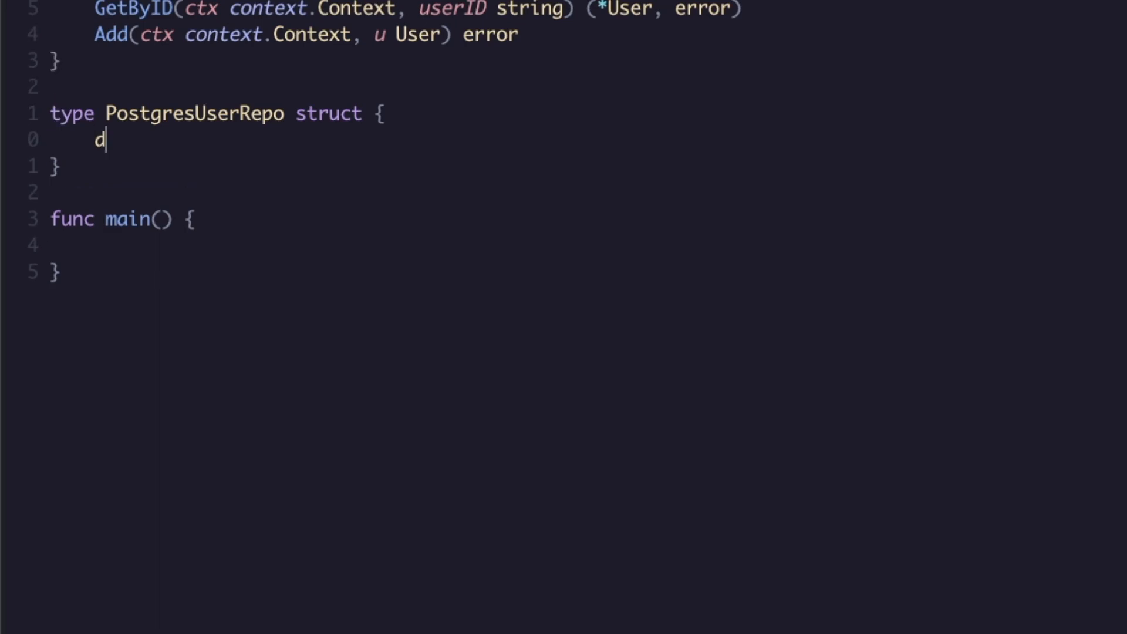
type("b *sql.DB")
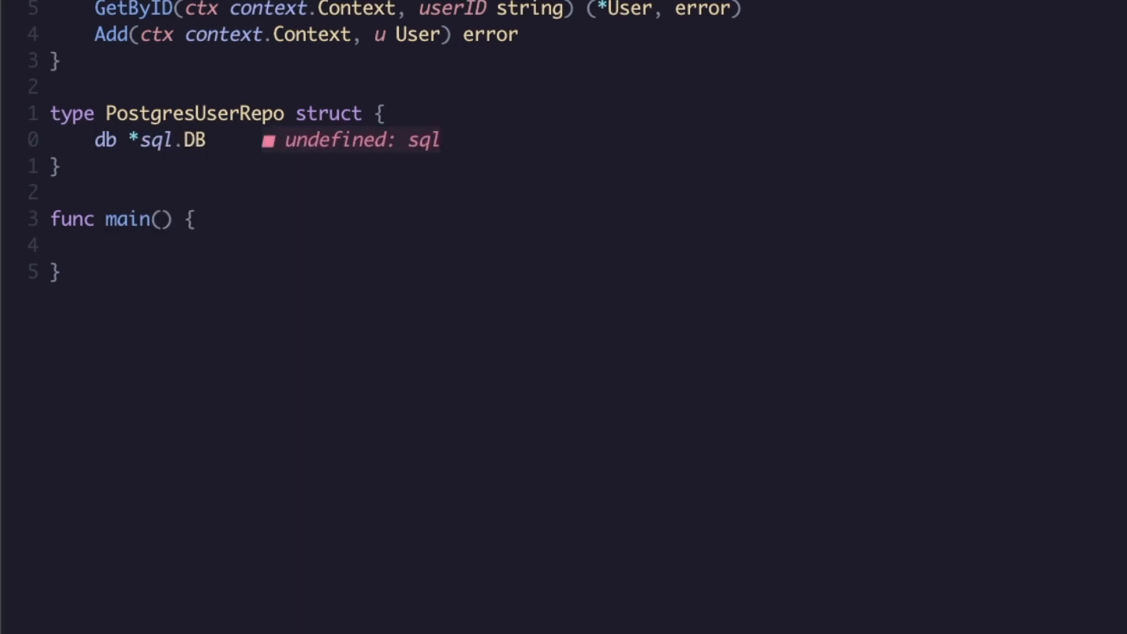
Write NewPostgresUserRepo(db *sql.DB) *PostgresUserRepo returning &PostgresUserRepo{db: db}
type("func New")
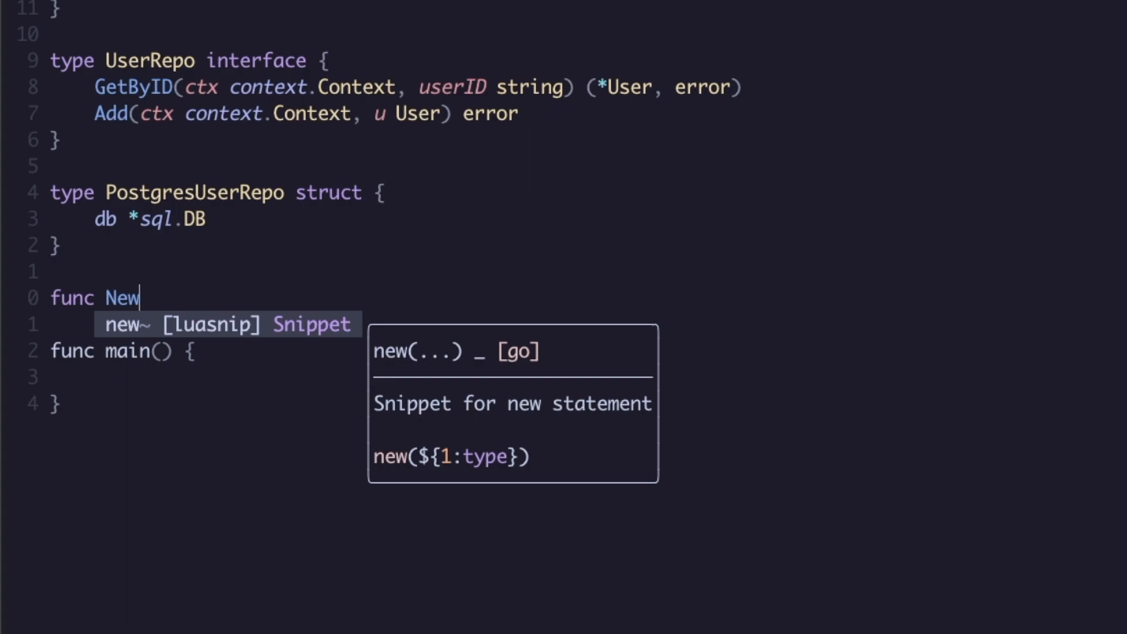
type("PostgresUs")
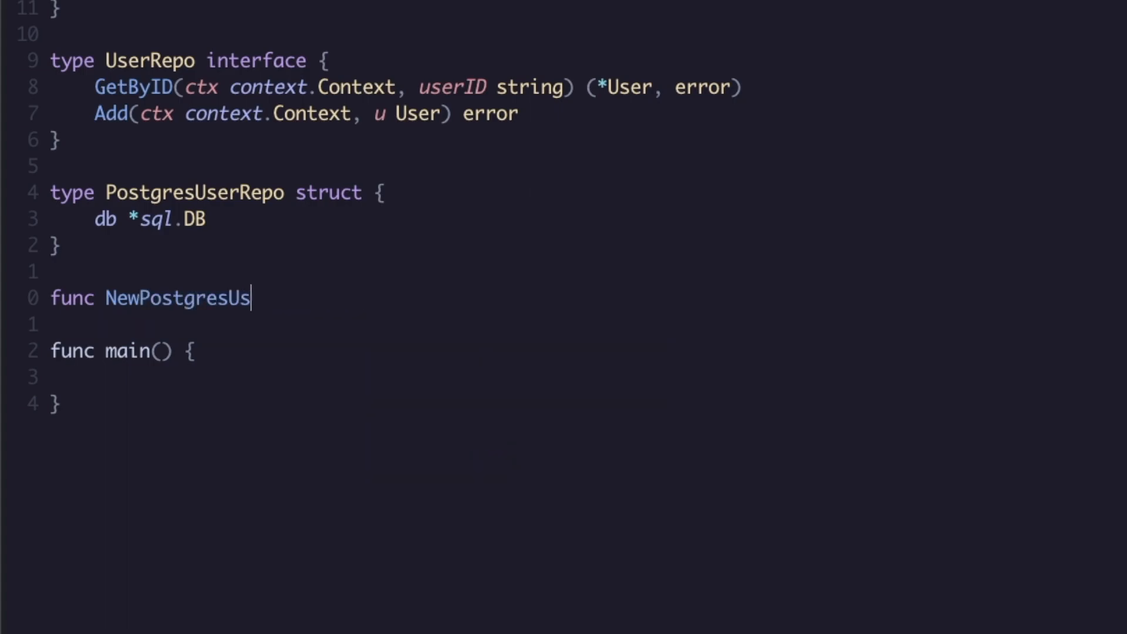
type("erRepo)")
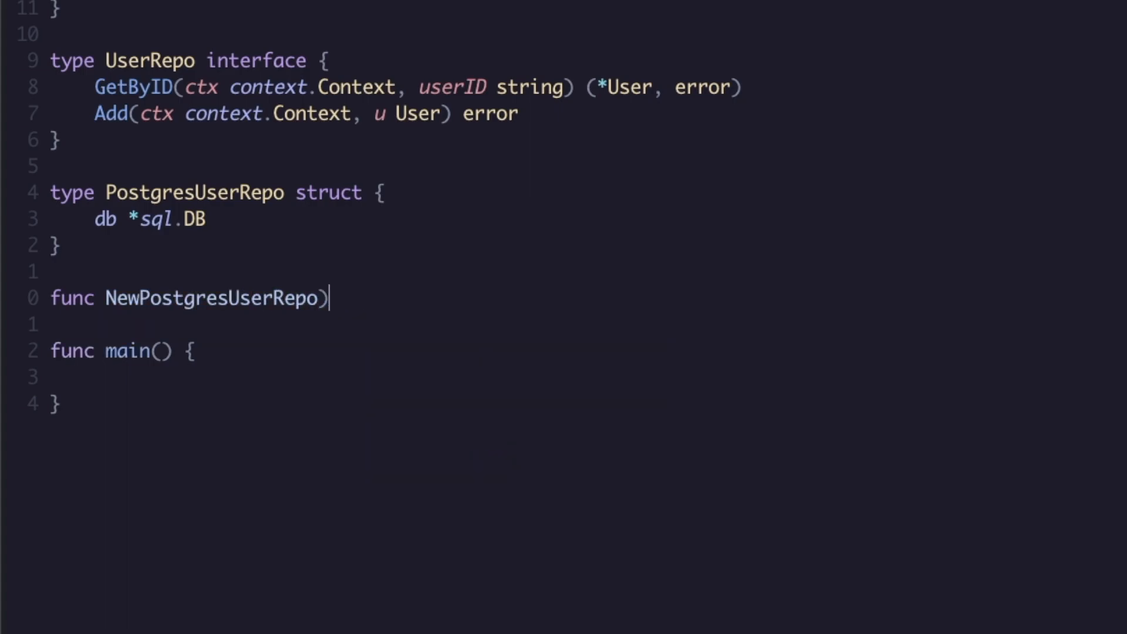
type("(")
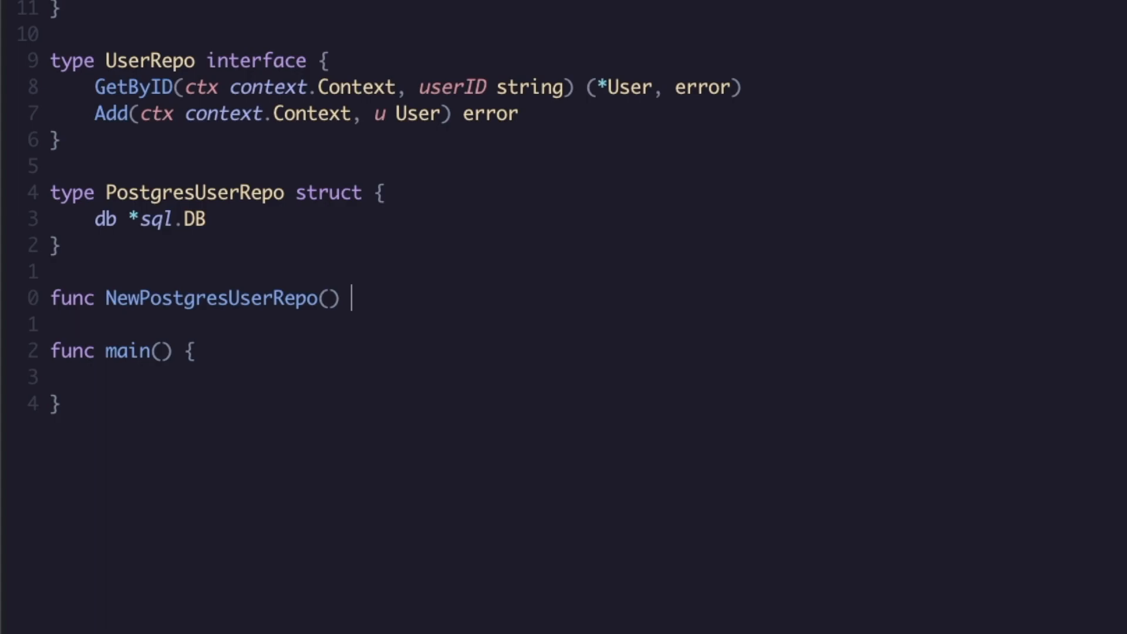
type("*PostgresUserRepo {")
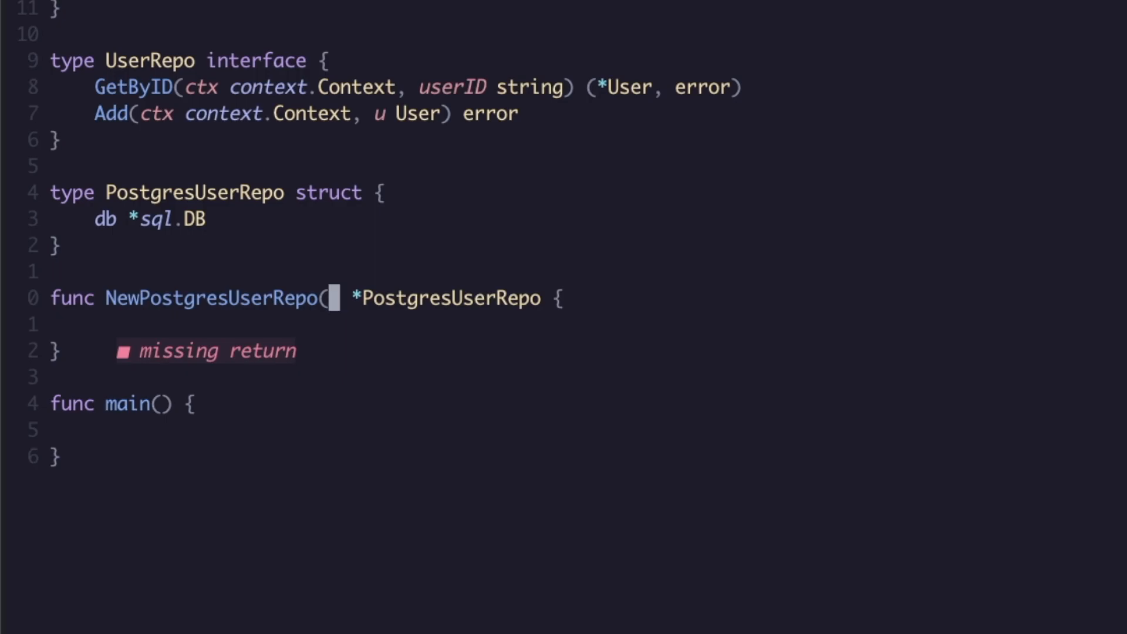
type("d")
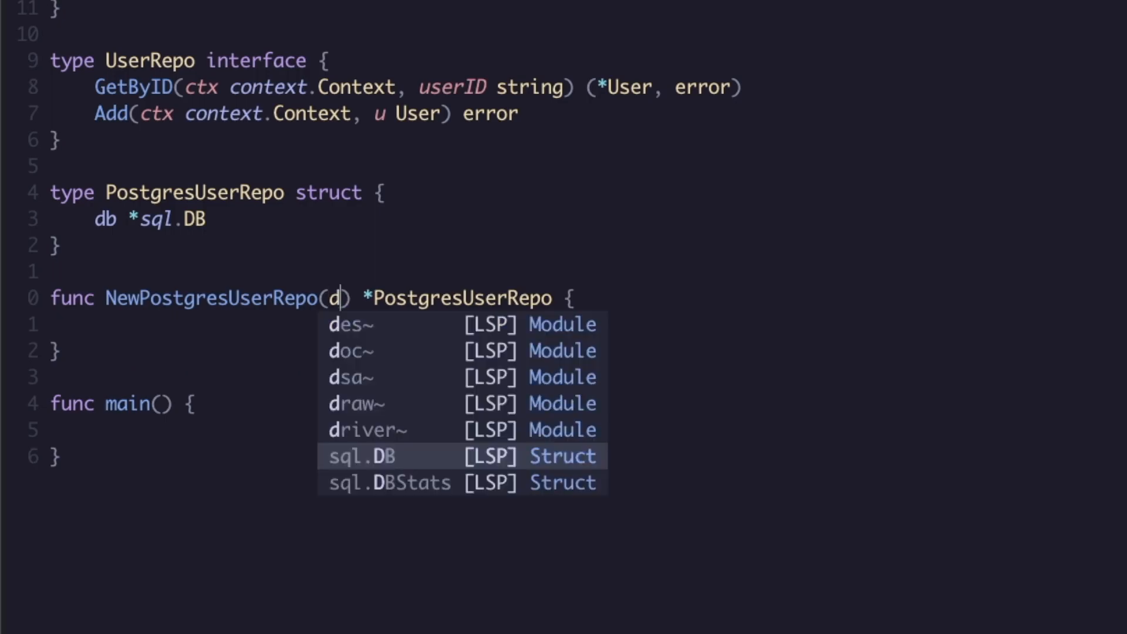
left_click(362, 456)
type("return")
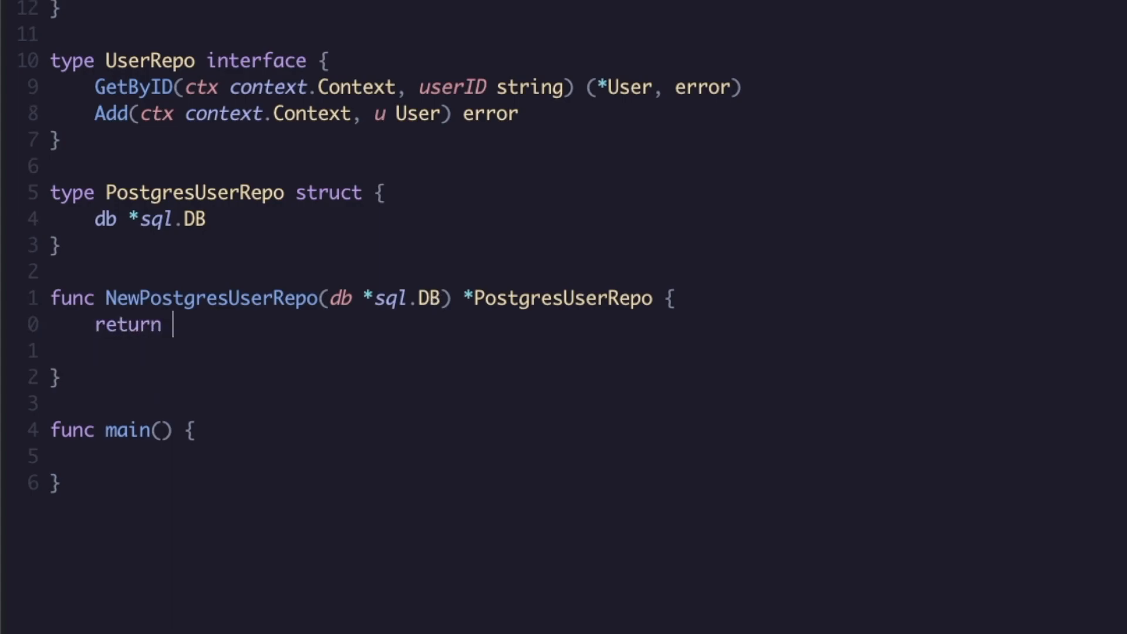
type("&PostgresUserRepo{")
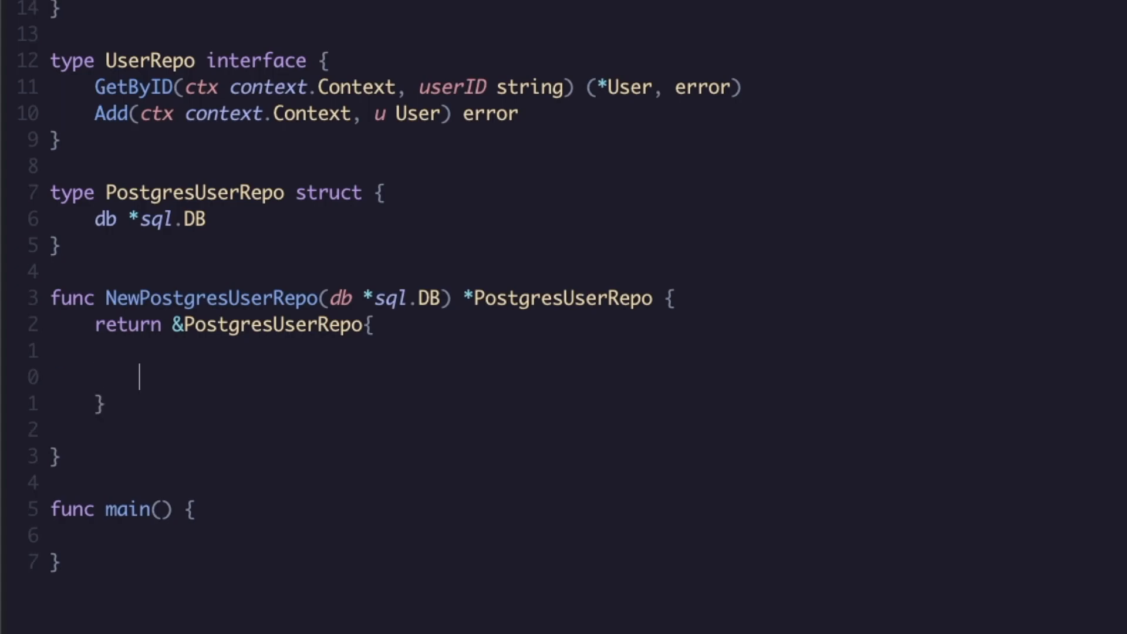
type("db: d,")
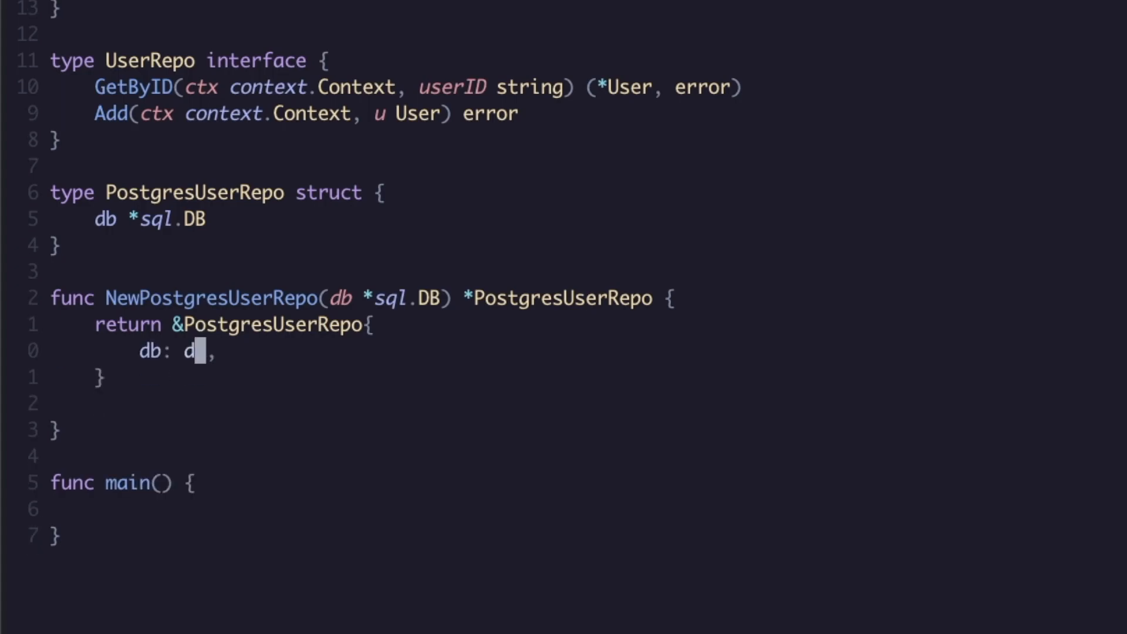
type("b")
type("func")
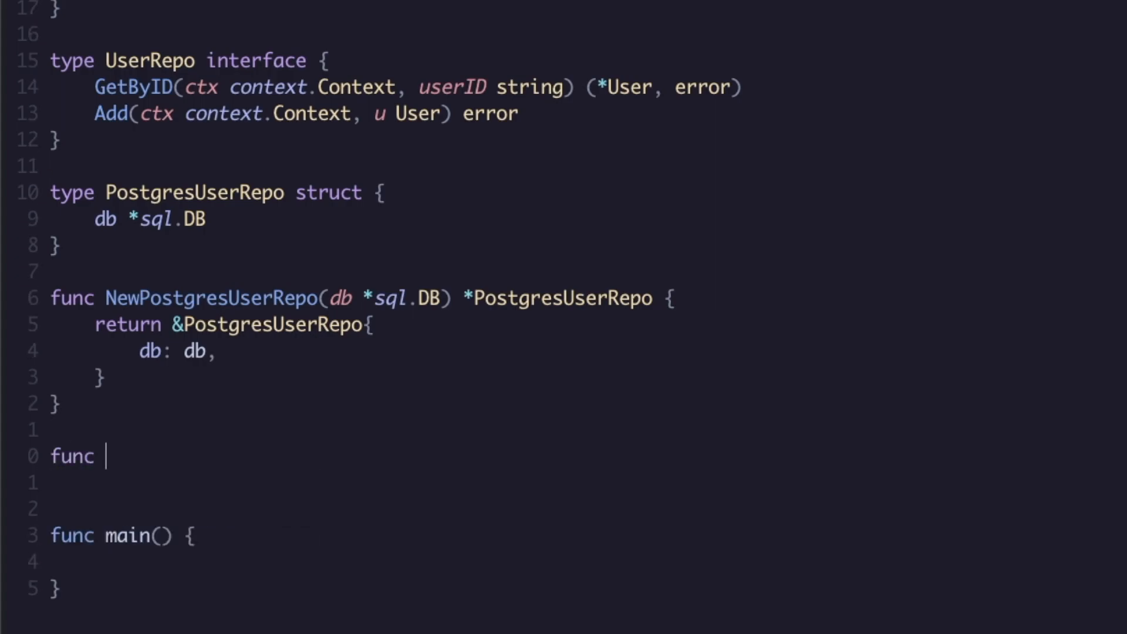
Add stub GetByID (returning nil, nil) and Add (returning nil) methods on *PostgresUserRepo
type("(")
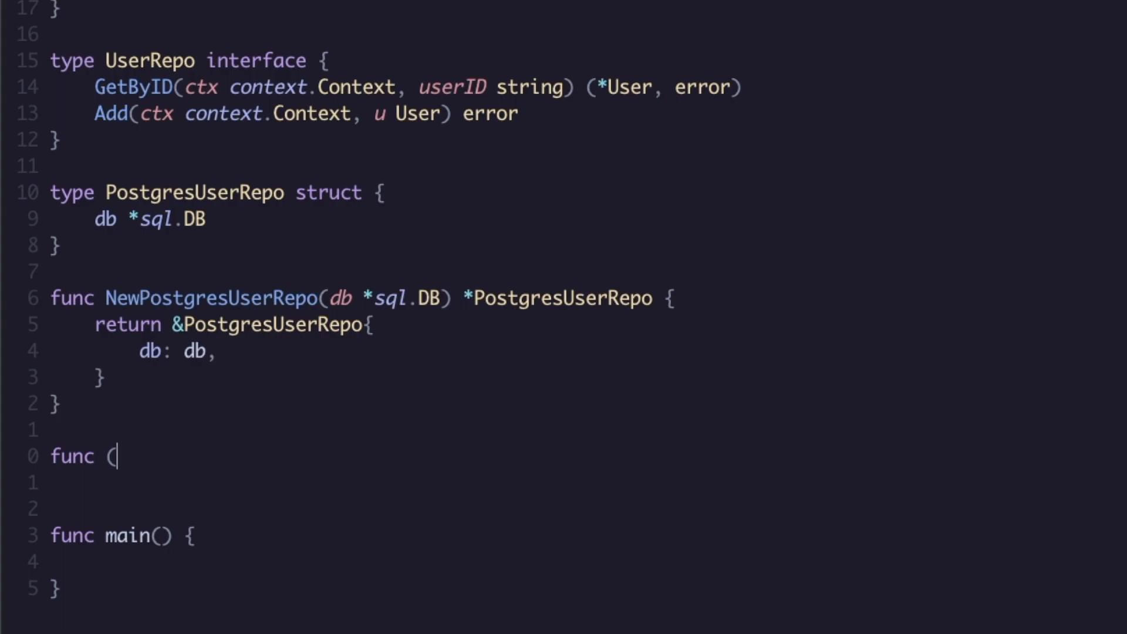
type("pr")
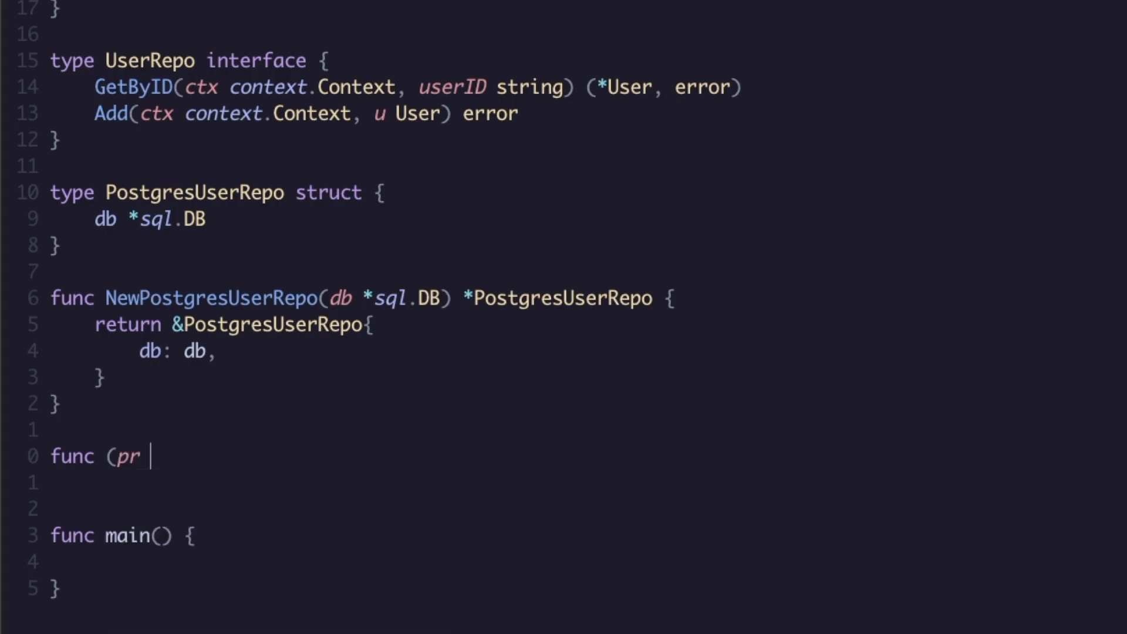
type("*P")
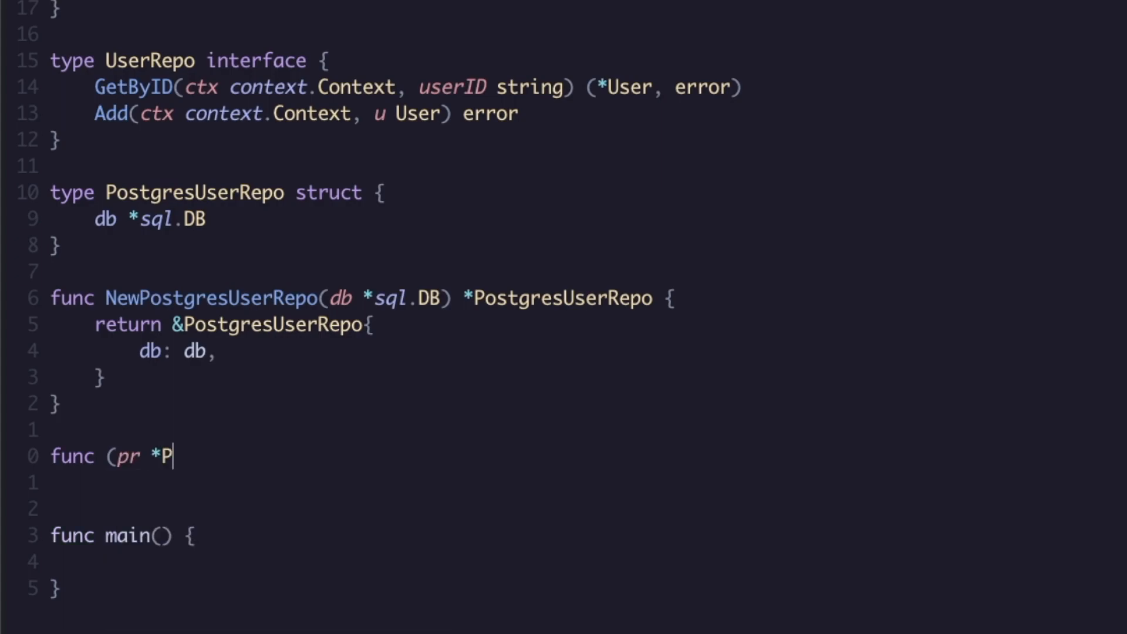
type("ostgresUserRepo)")
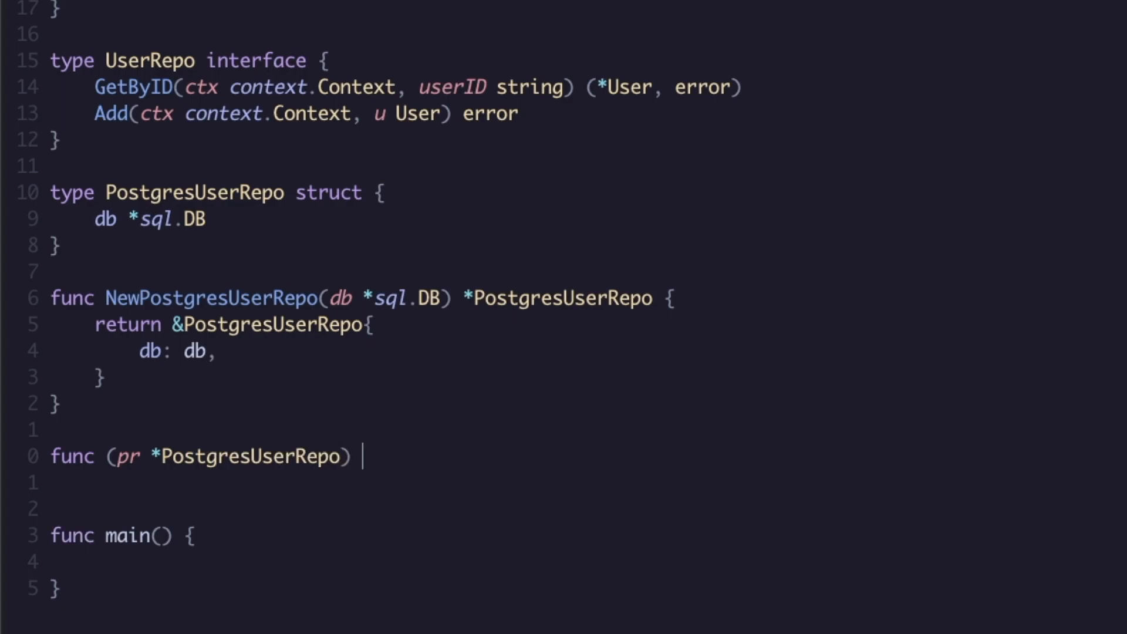
type("GetByID(")
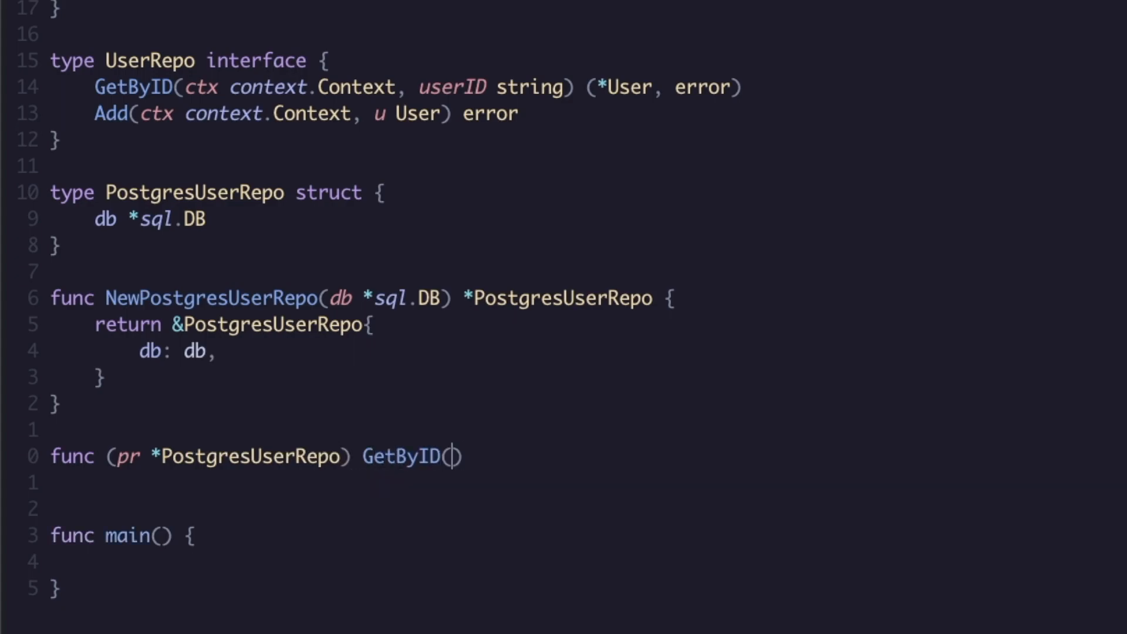
type("ctx context.Context,")
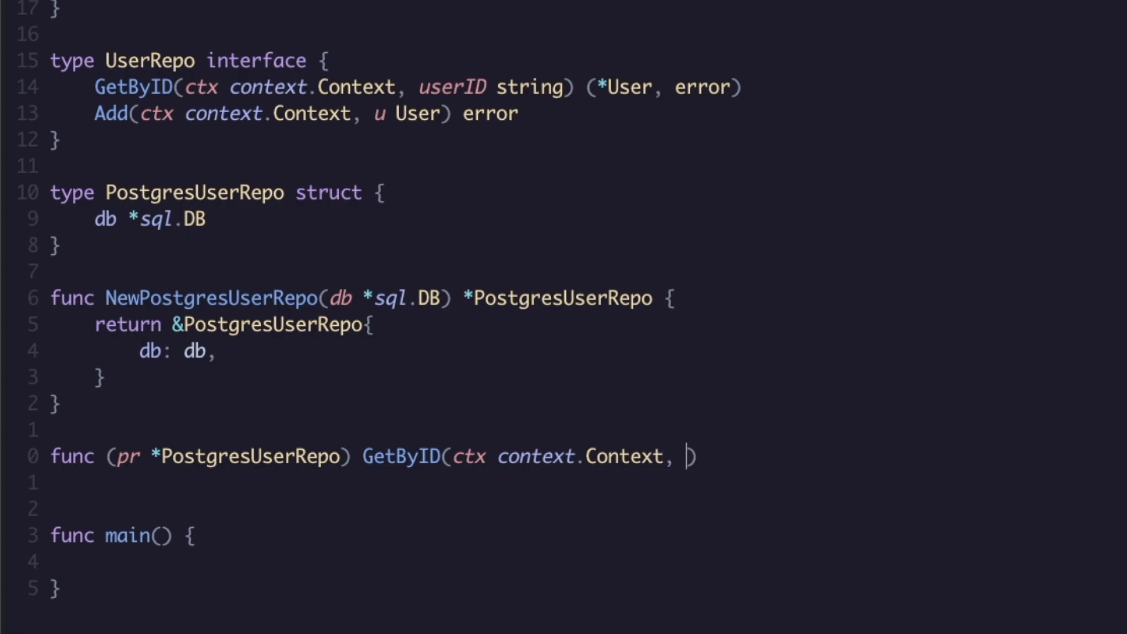
type("userID string")
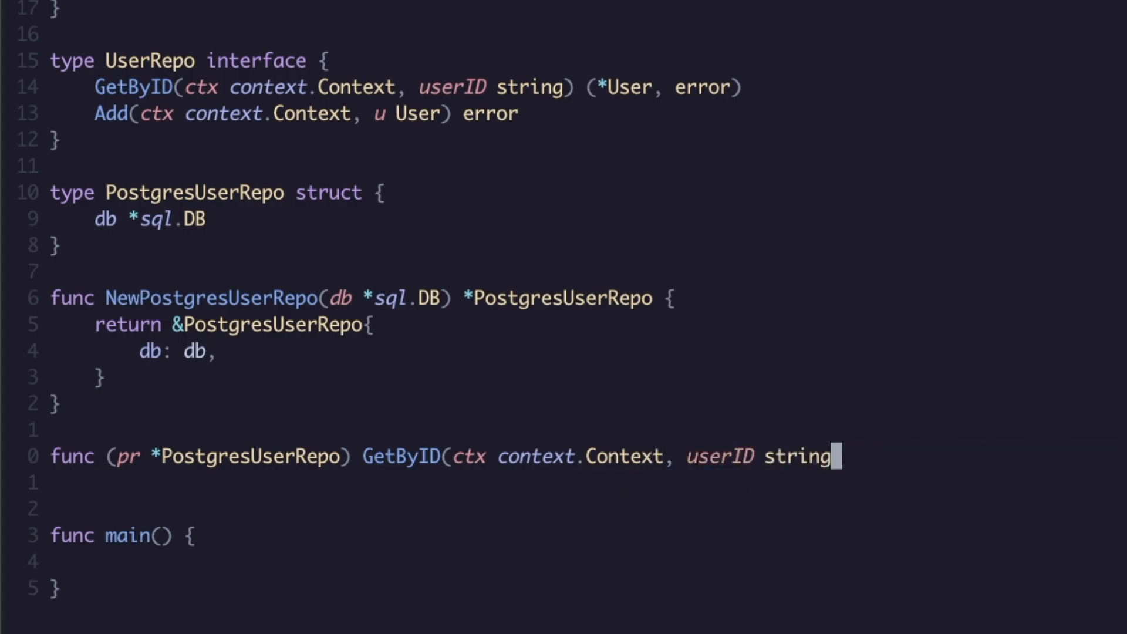
type(") (")
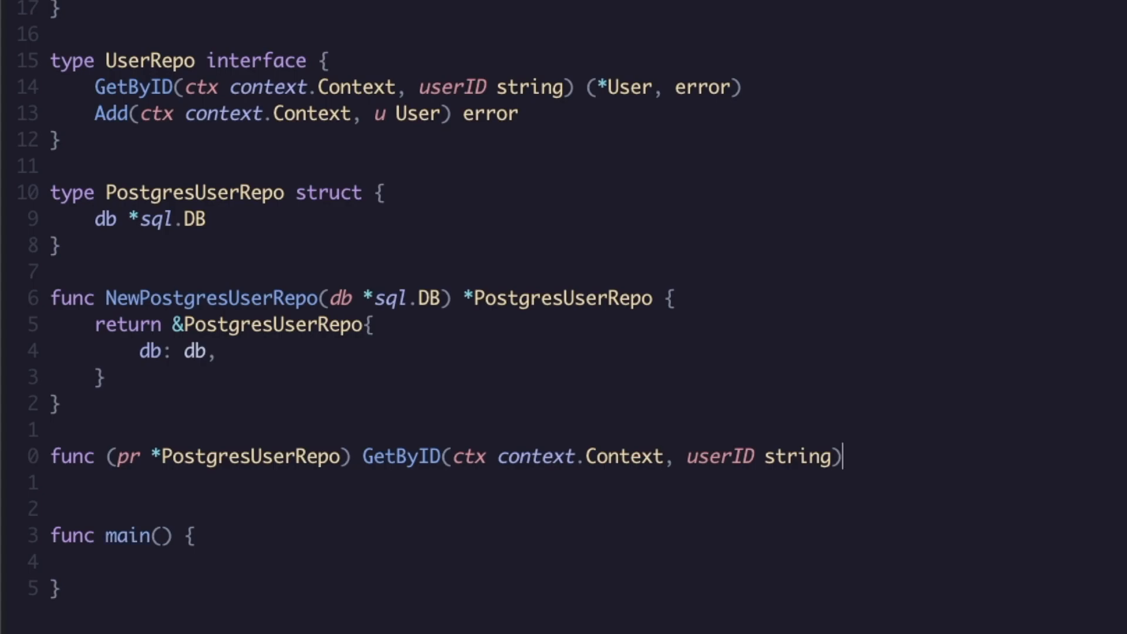
type("(*User, error) {")
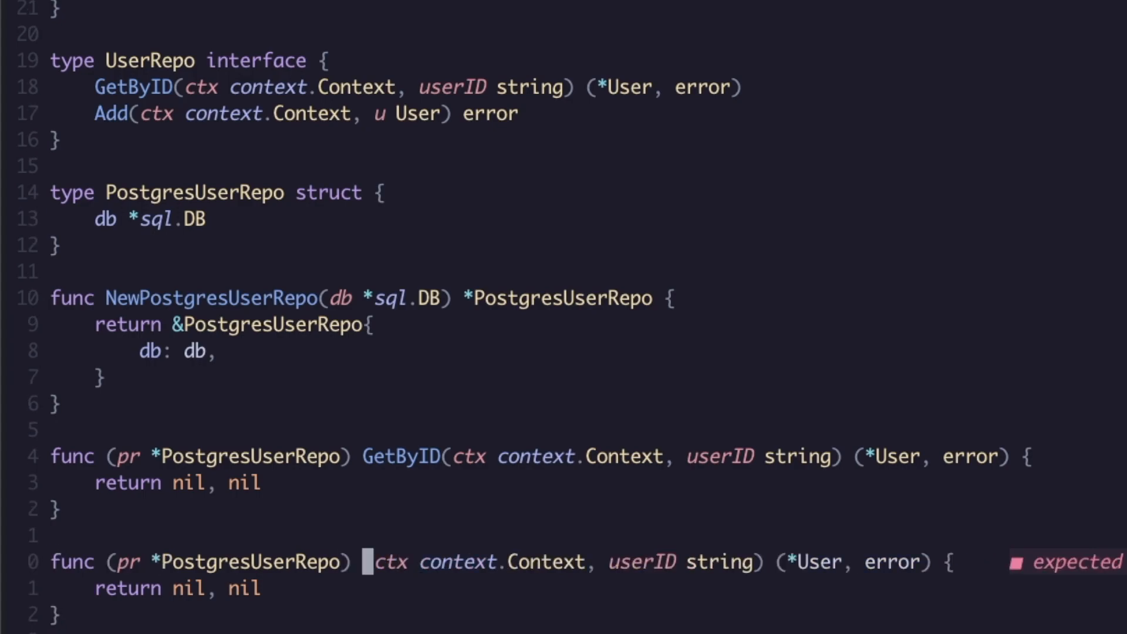
type("Add(")
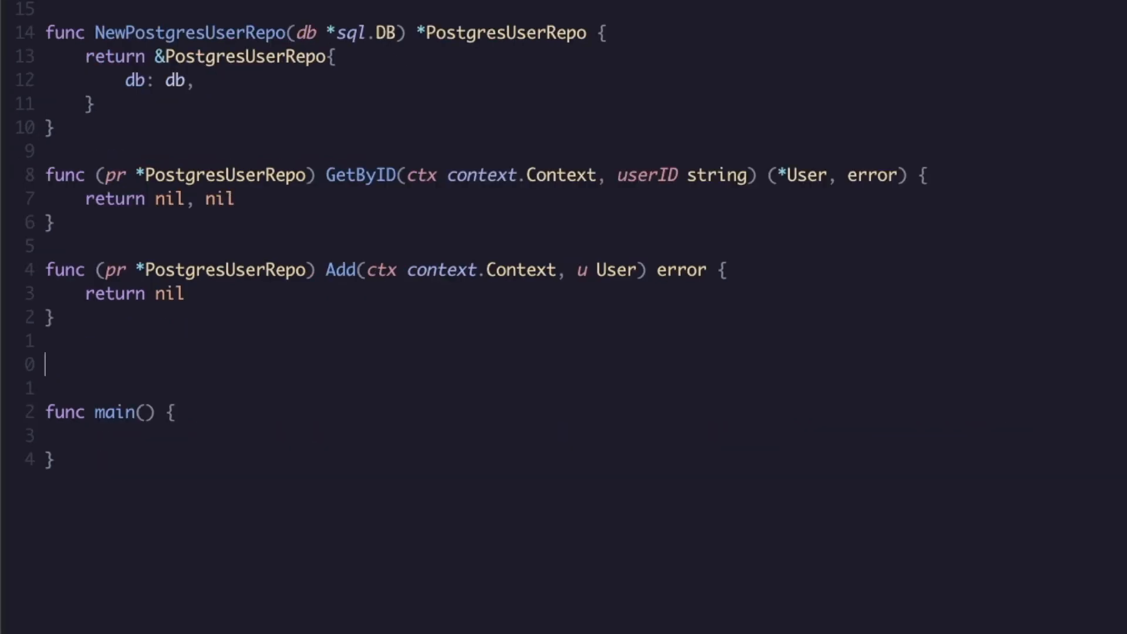
Declare type UserService struct with a repo UserRepo field
type("type Use")
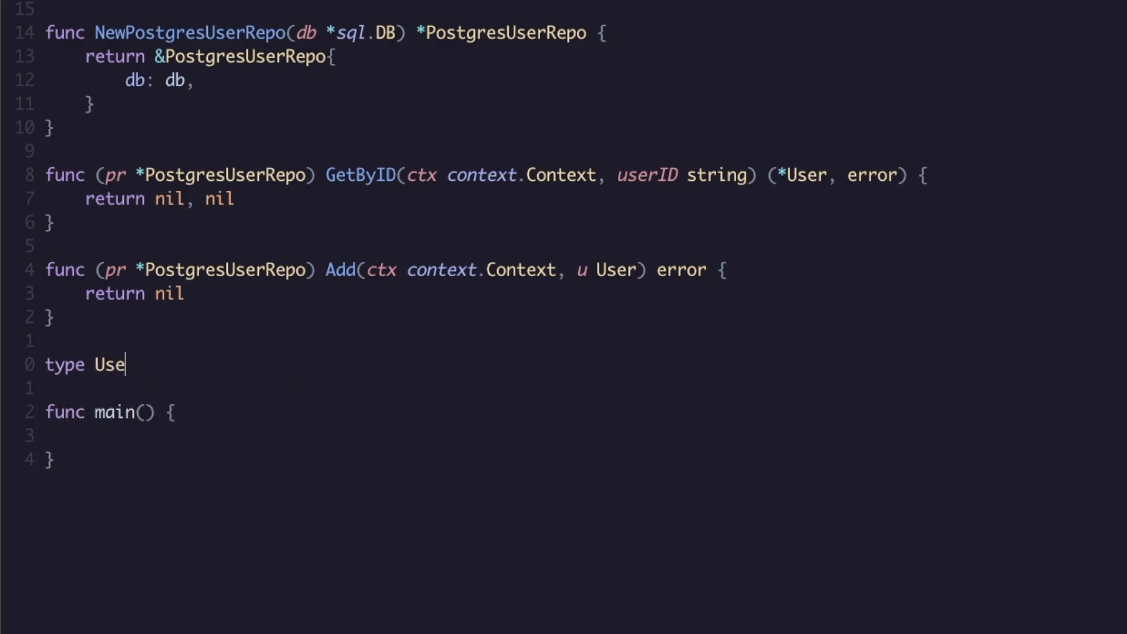
type("rService struct {")
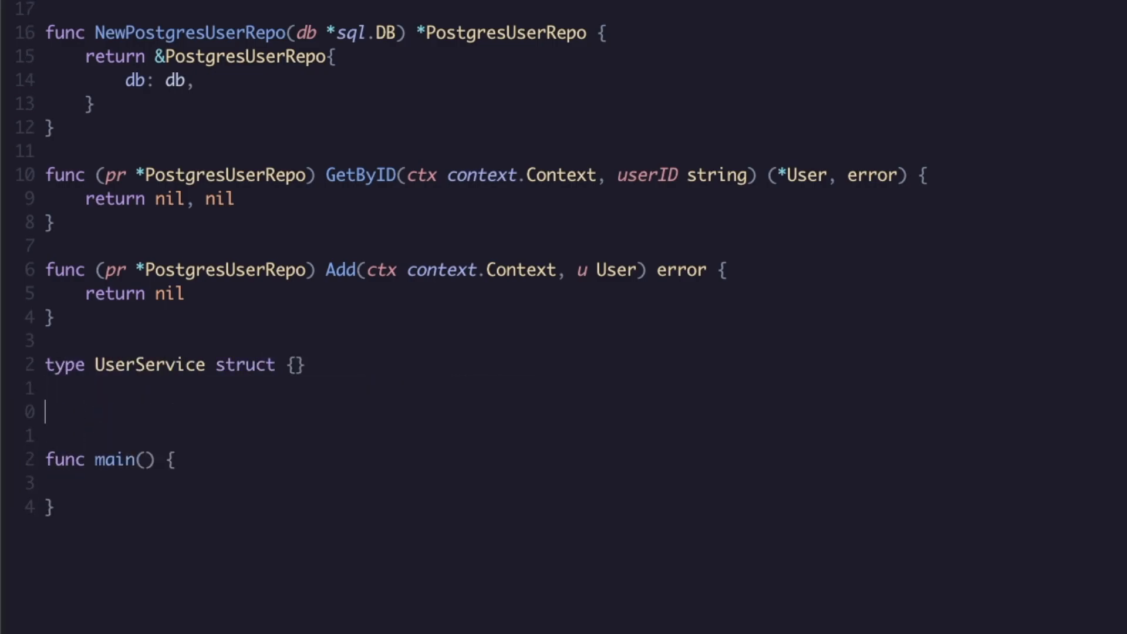
type("{")
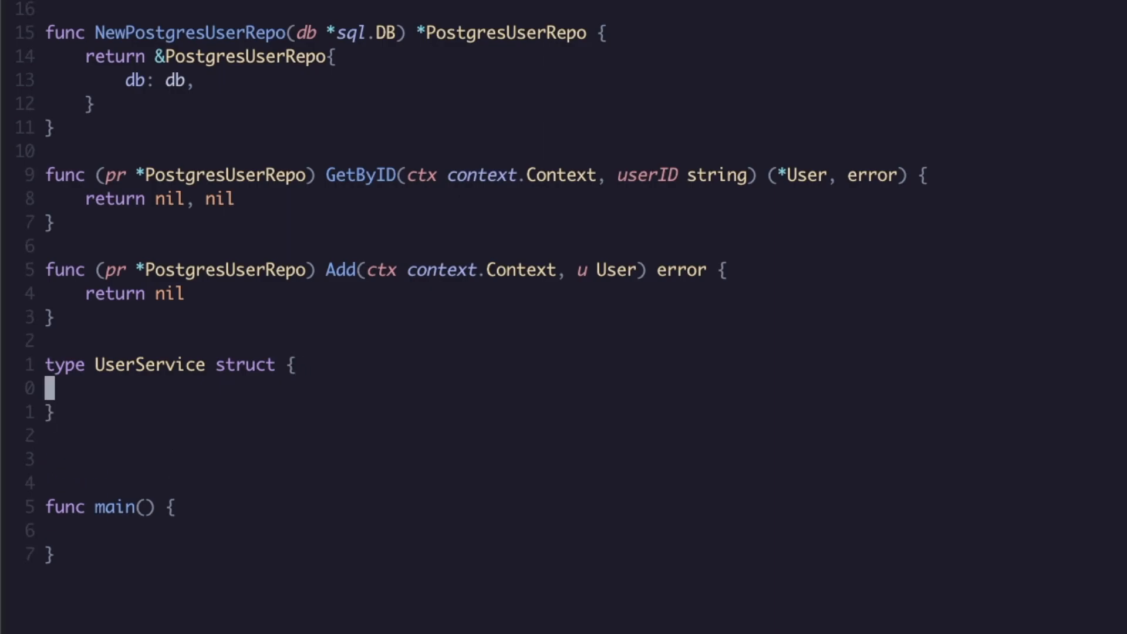
type("repo UserRepo")
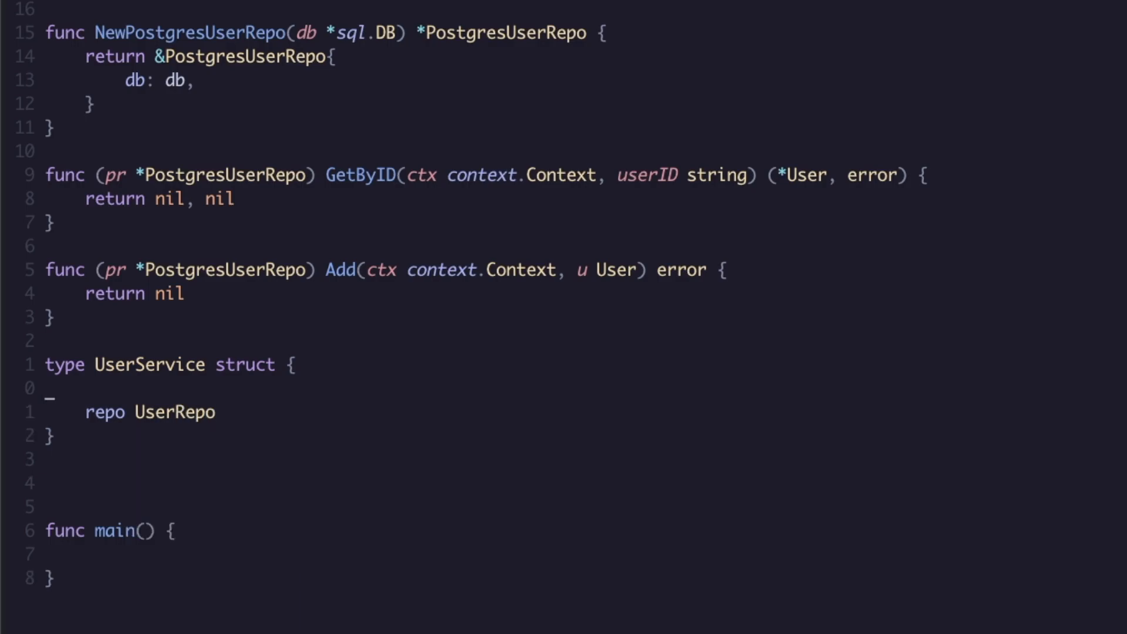
Write NewUserService(ur UserRepo) *UserService returning &UserService{repo: ur}
type("func New")
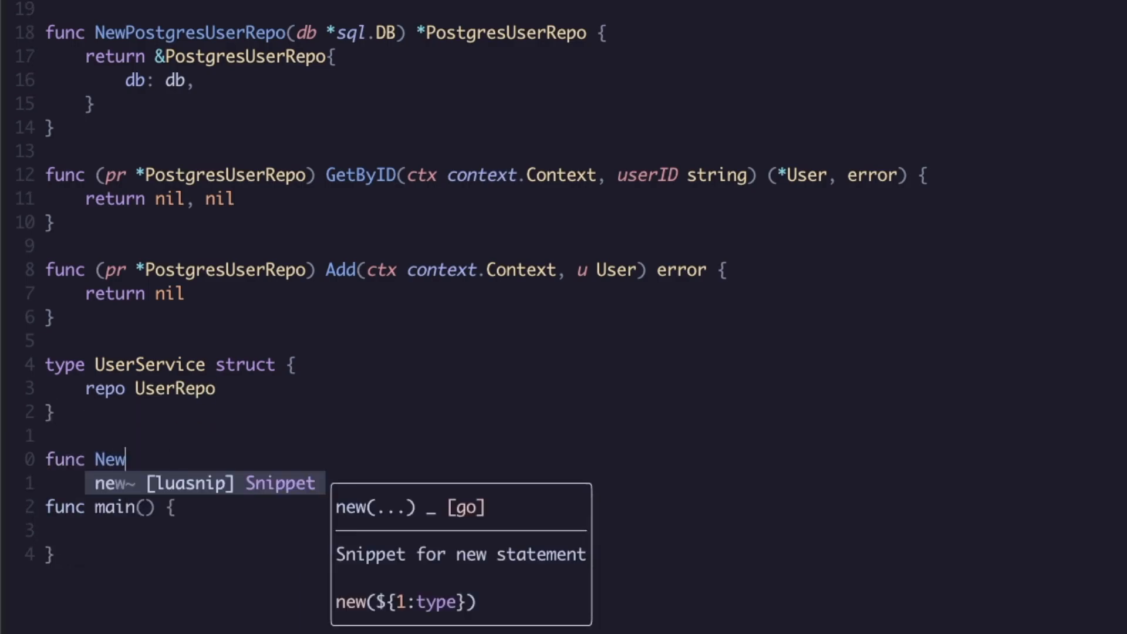
type("UserService)")
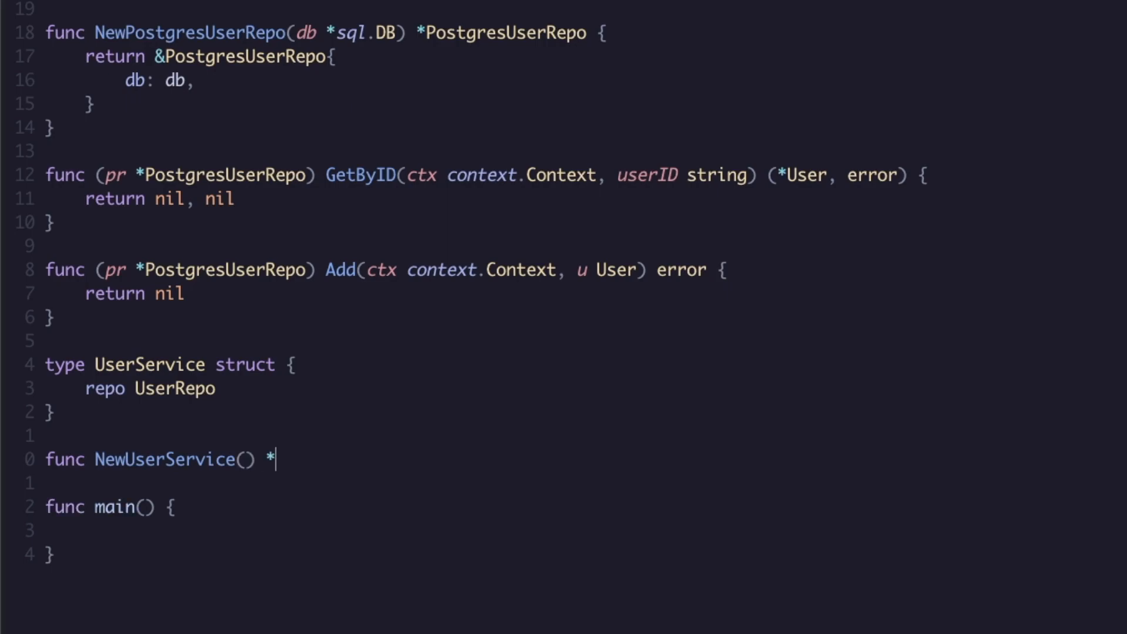
type("UserService {")
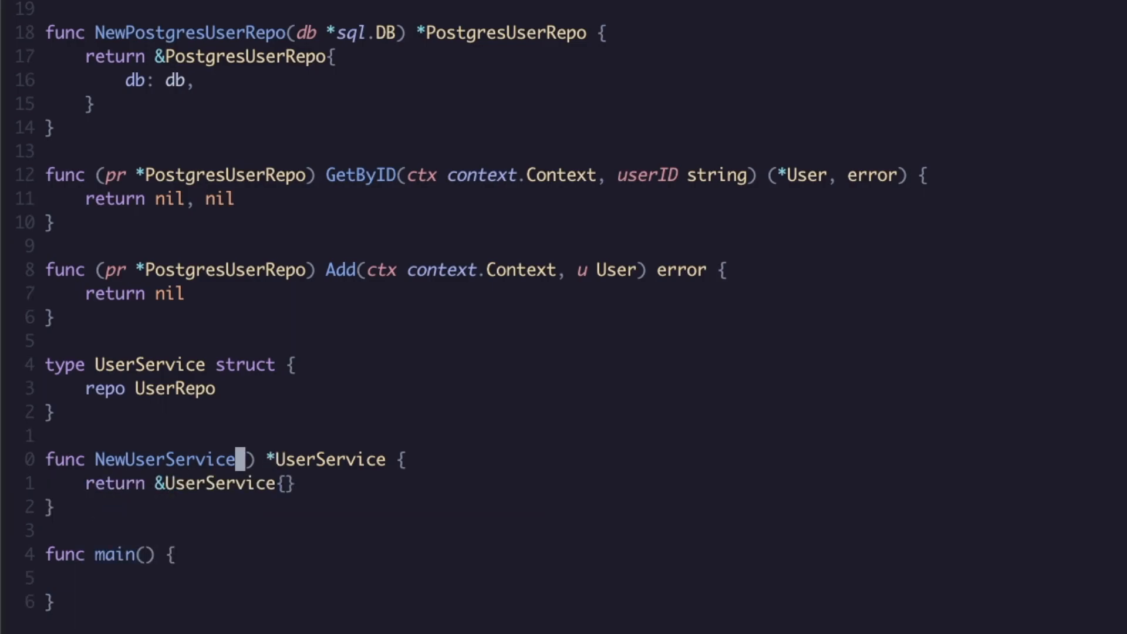
type("re")
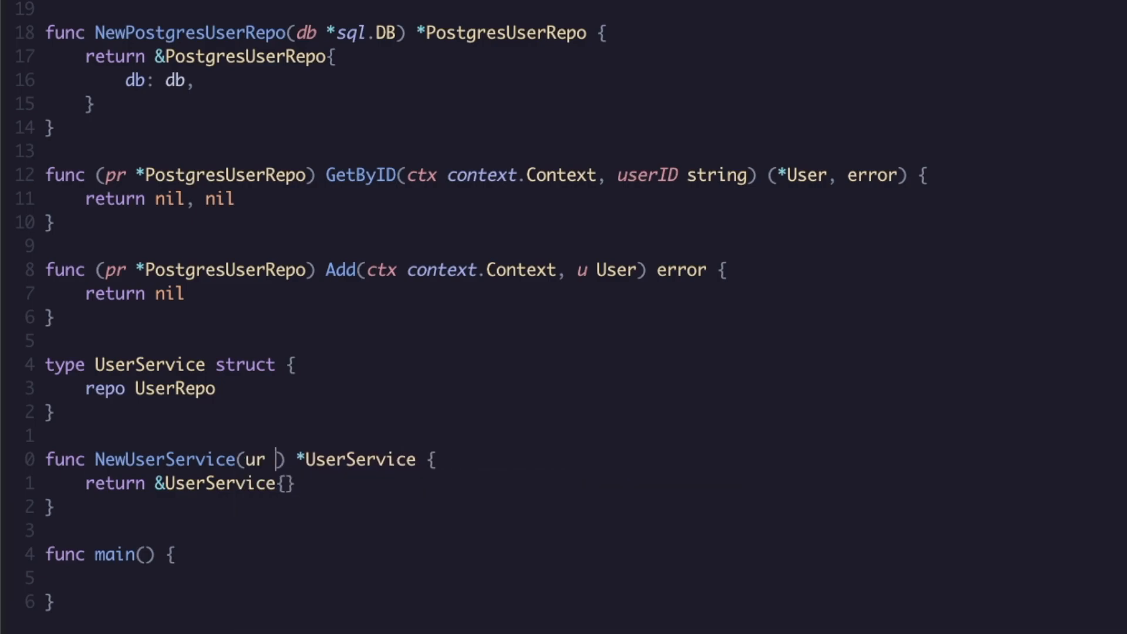
type("UserRepo")
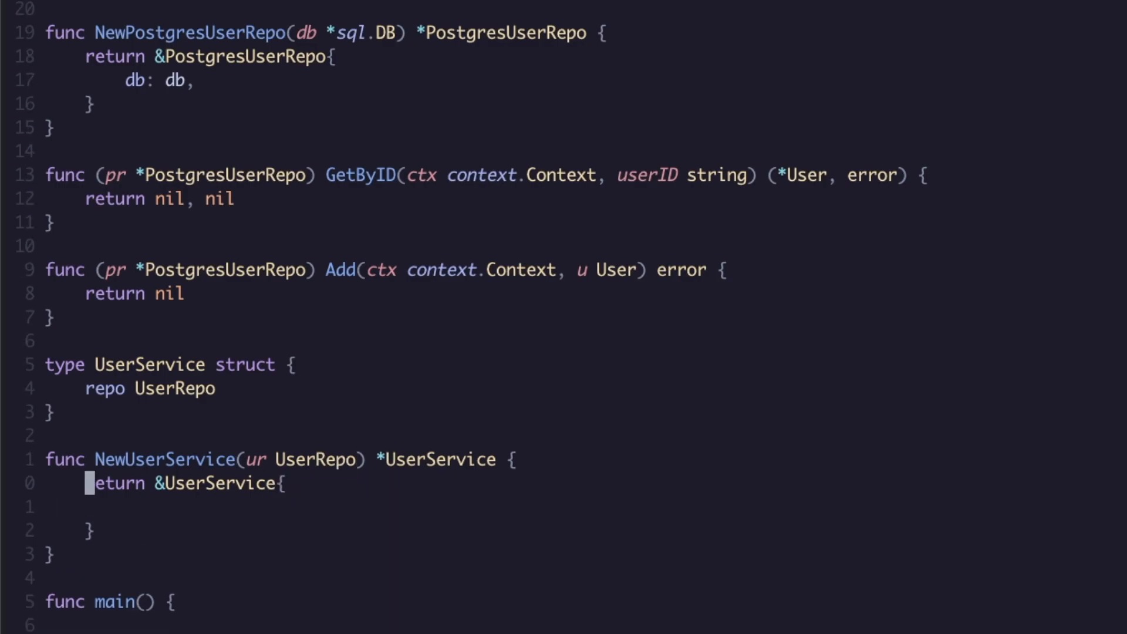
type("repo: ,")
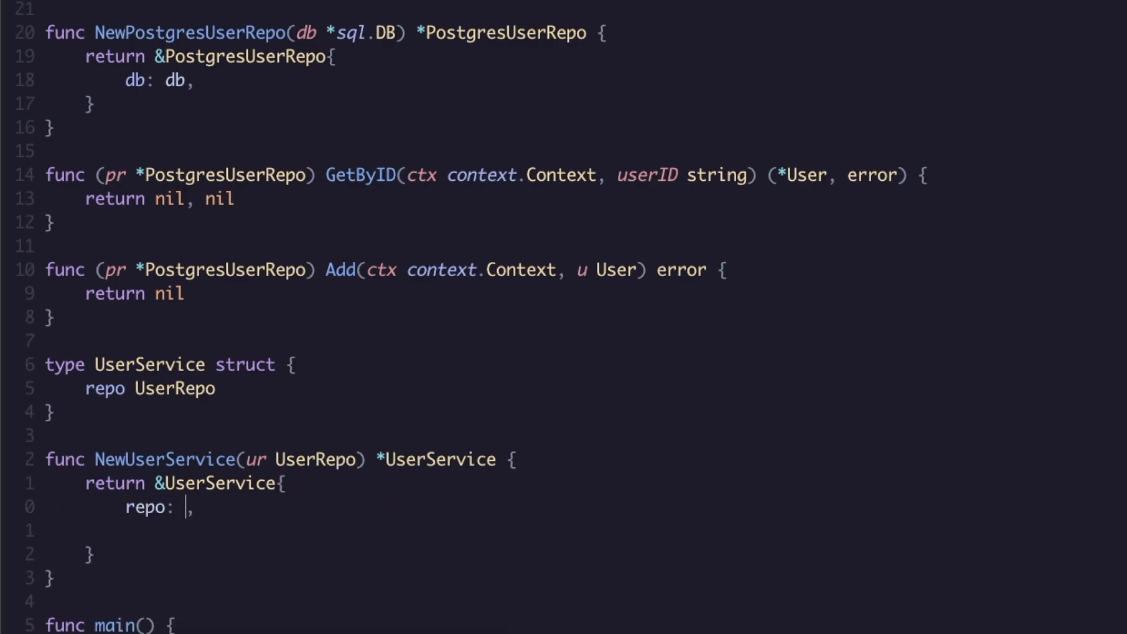
type("ur")
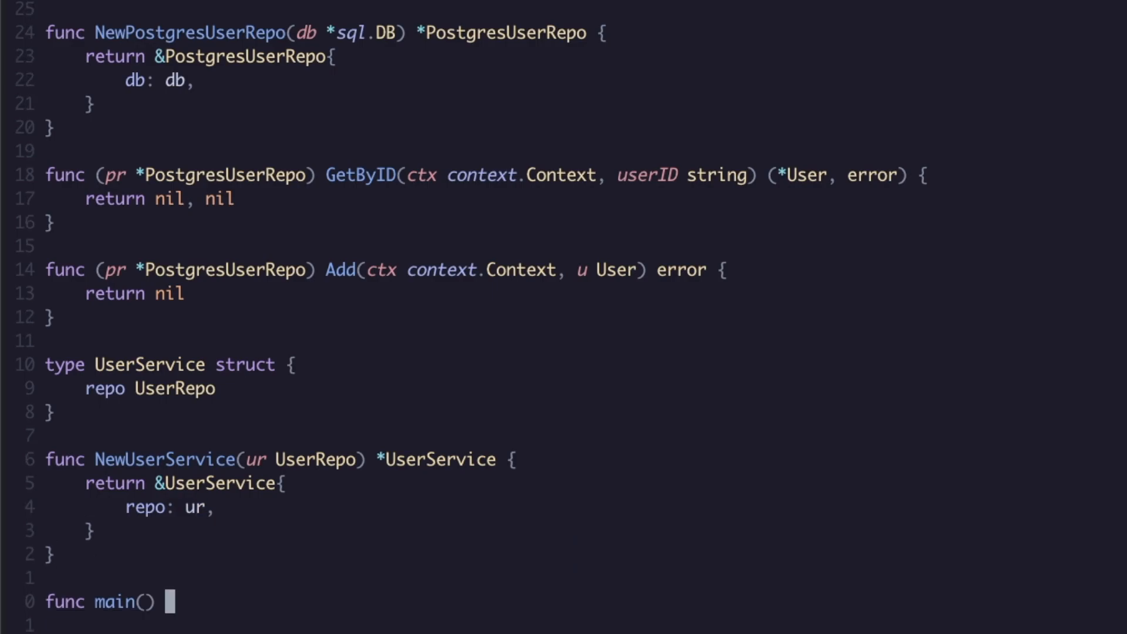
type("{")
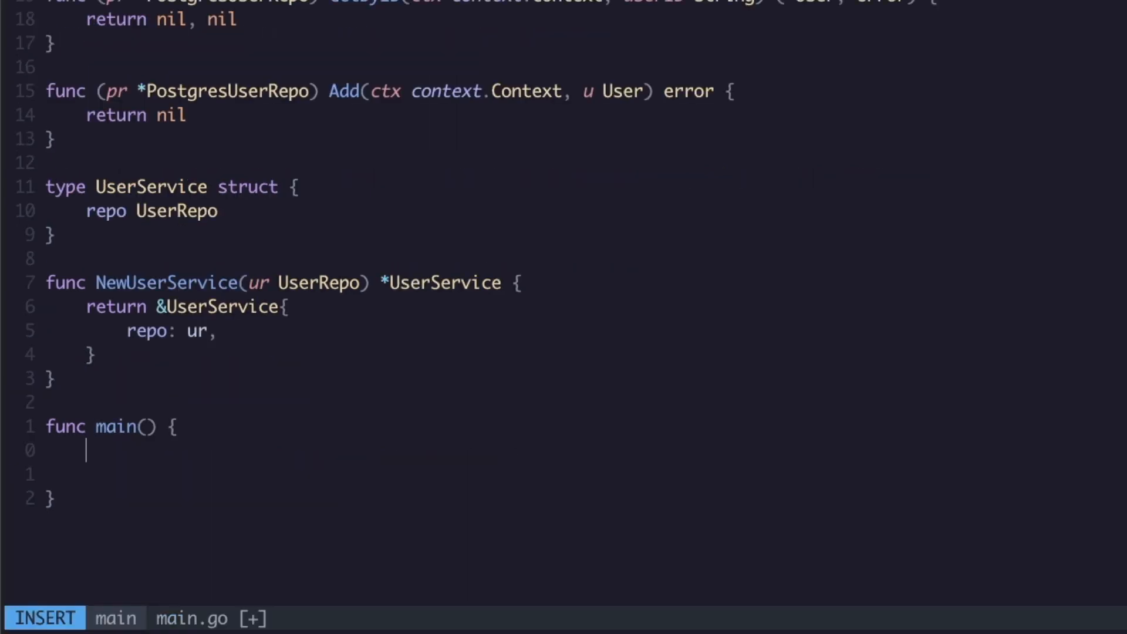
In main, build postgresUserRepo via NewPostgresUserRepo(&sql.DB{}) and pass it to NewUserService
type("userService :=")
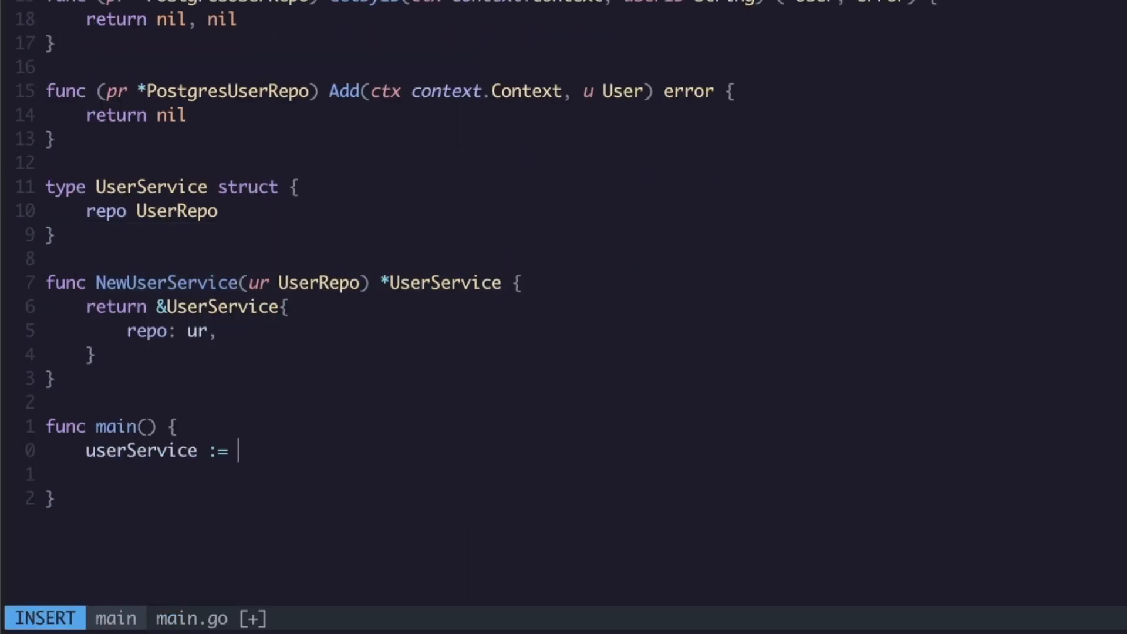
type("NewUserService()")
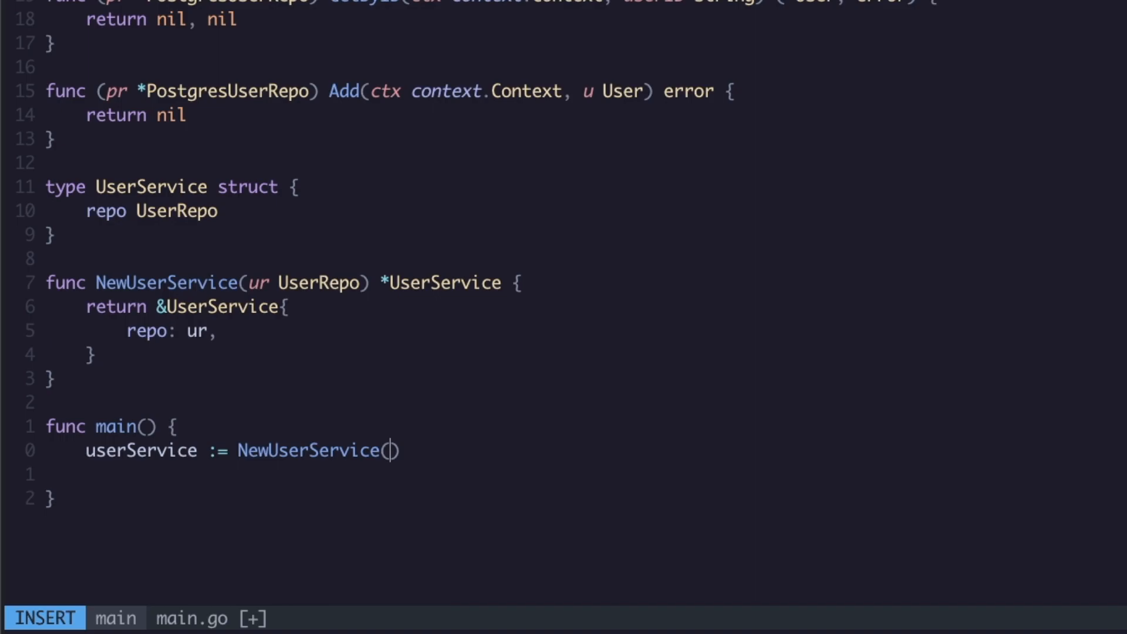
key("Enter")
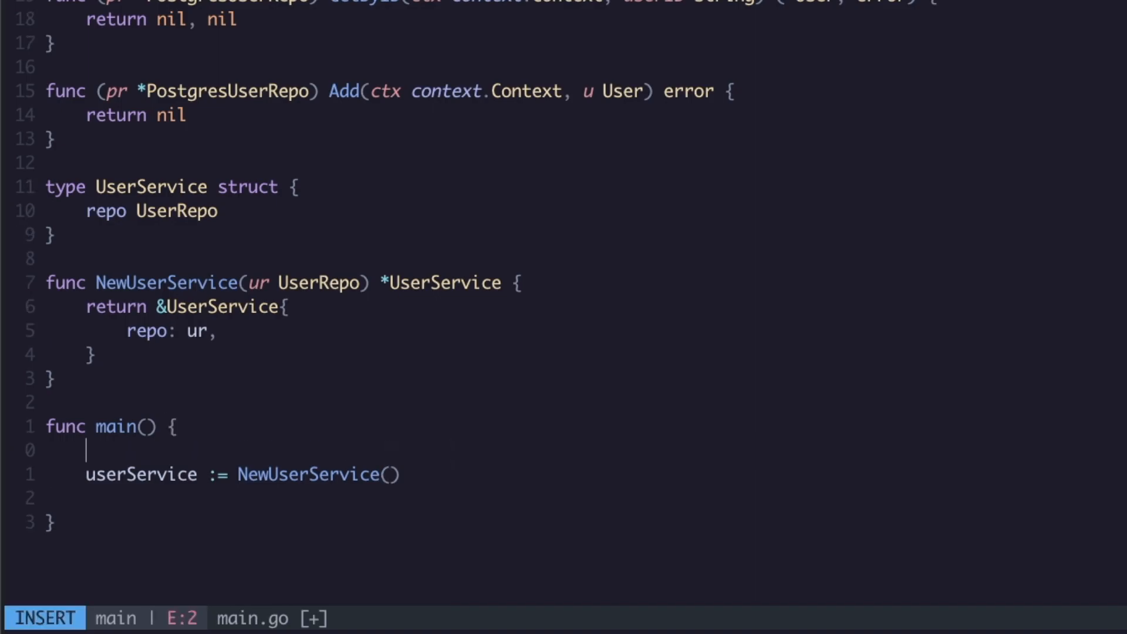
type("postgresUserRepo :=")
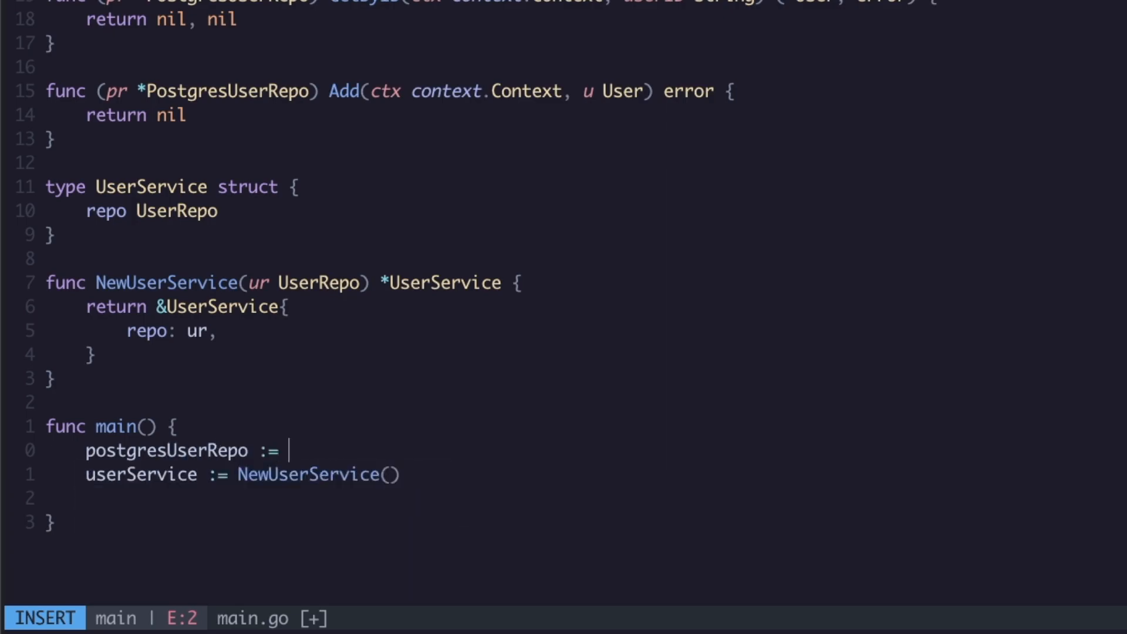
type("NewPostgresUserRepo()")
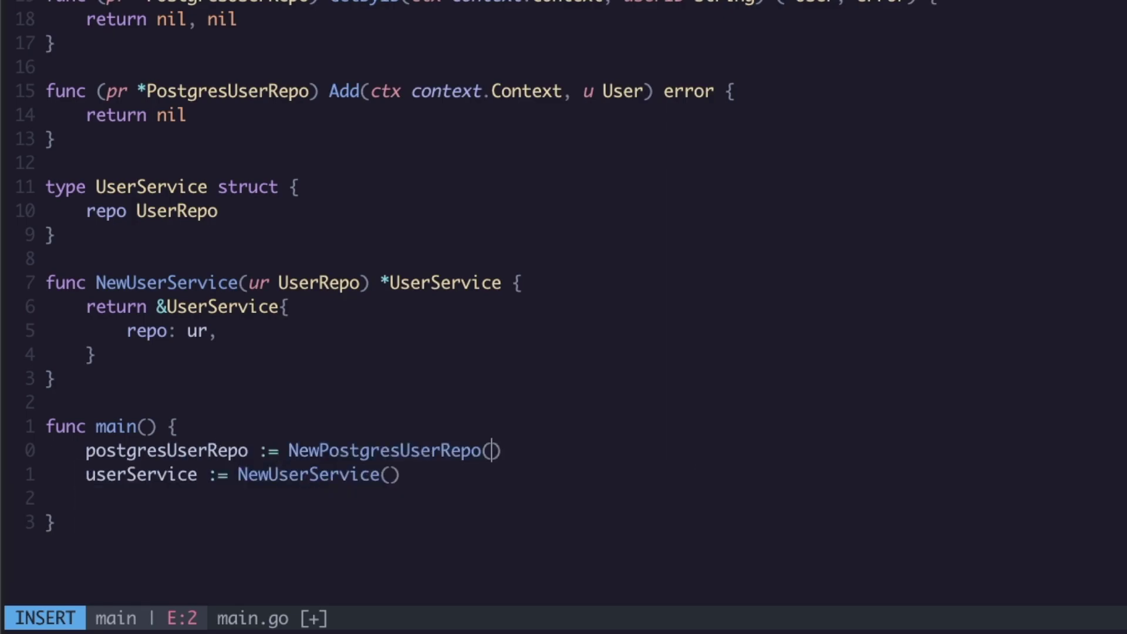
type("sql.DB{")
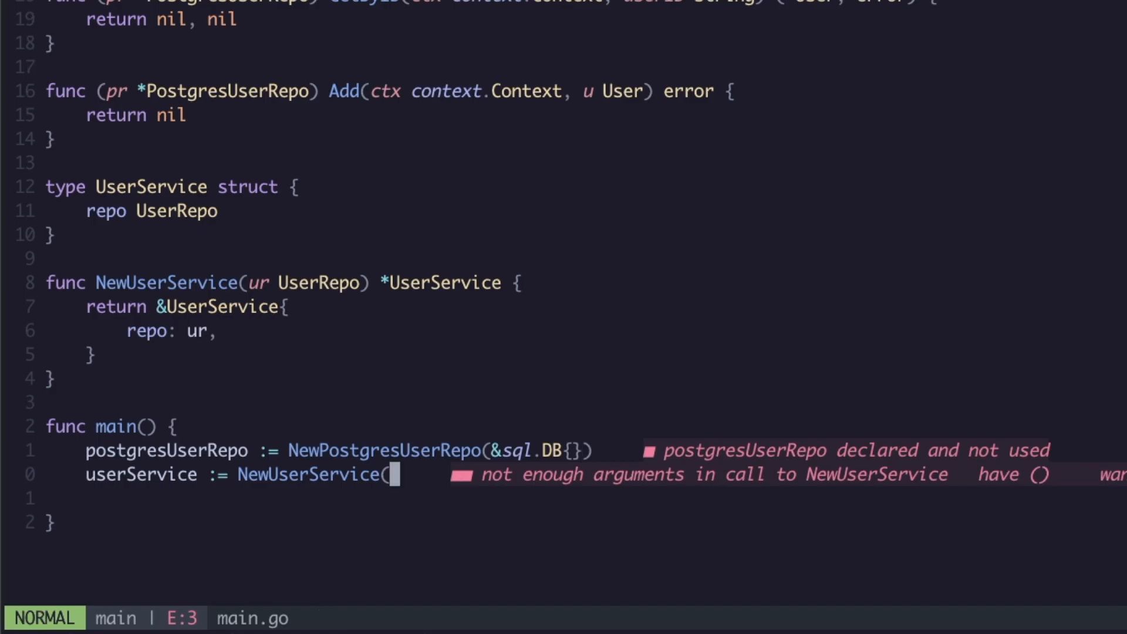
type("postgresUserRepo)")
type("func")
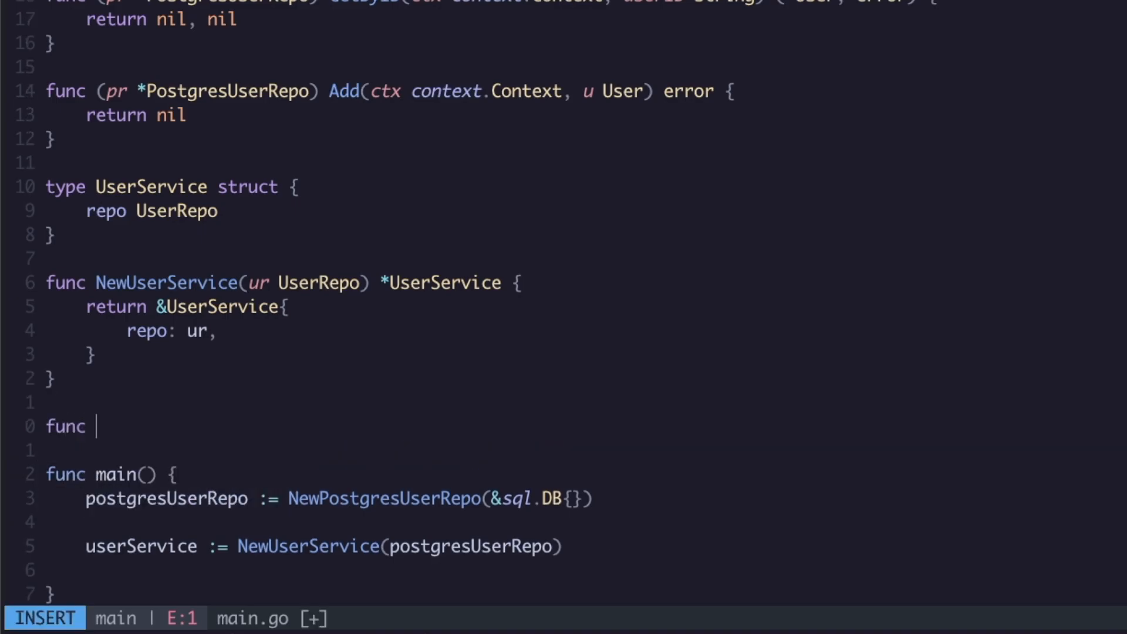
Declare func (us *UserService) AddUser(ctx context.Context, u User) error above main
type("()")
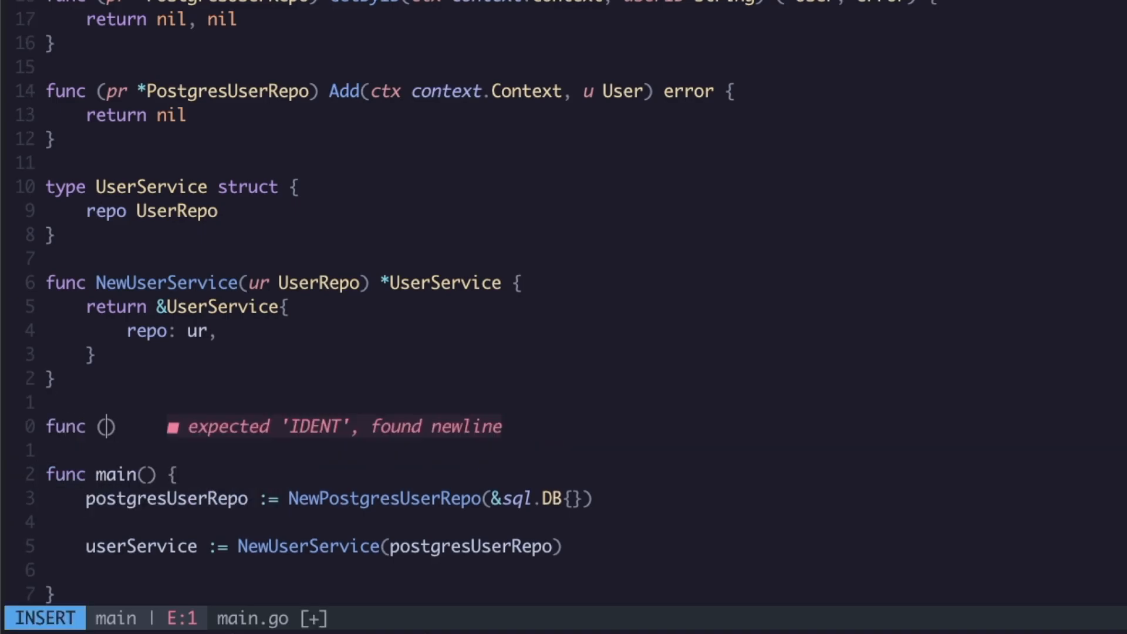
type("us *User")
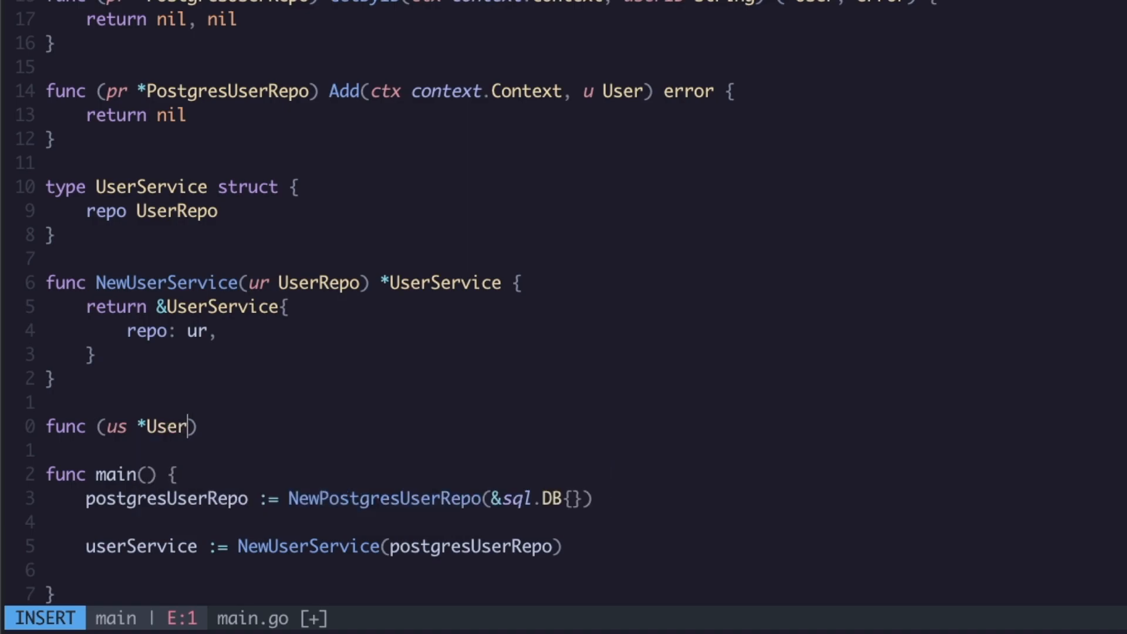
type("Service)")
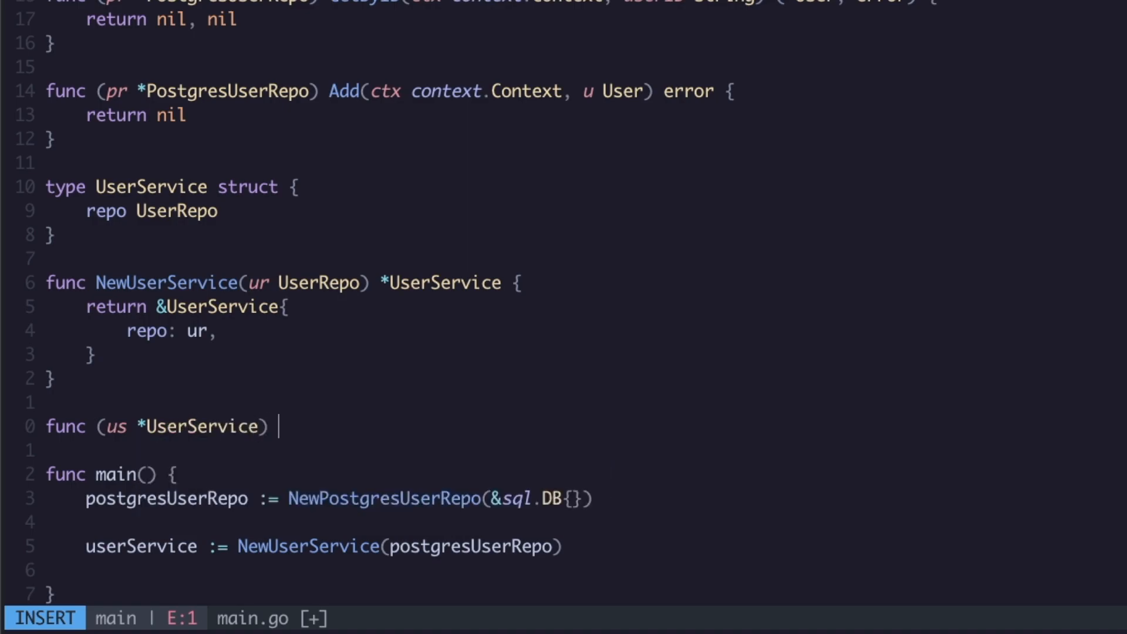
type("Add")
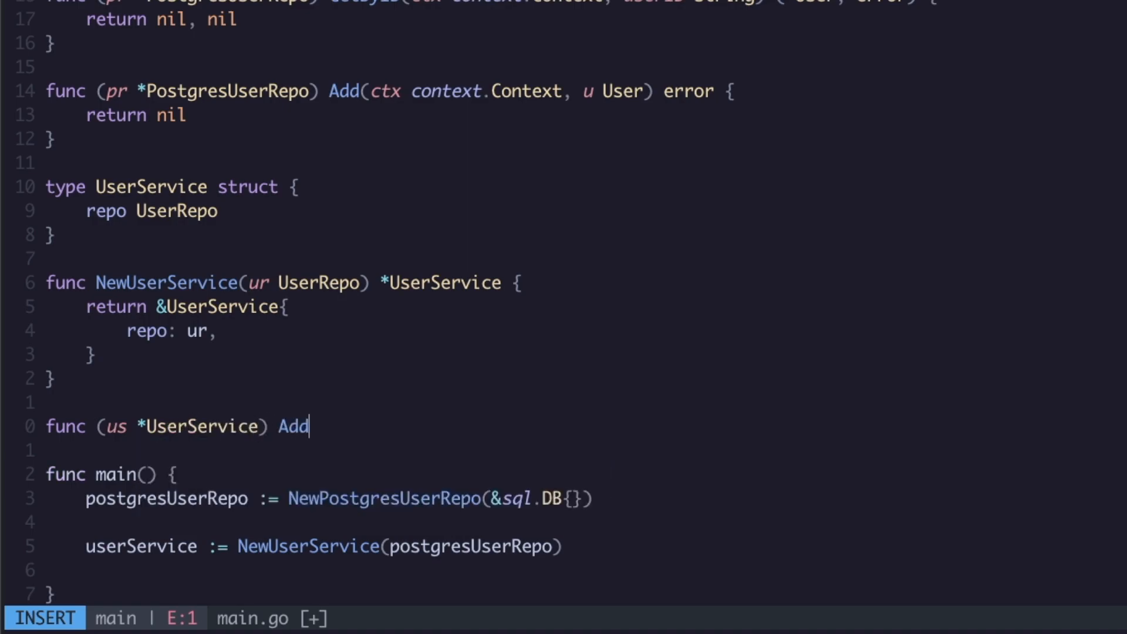
type("User)")
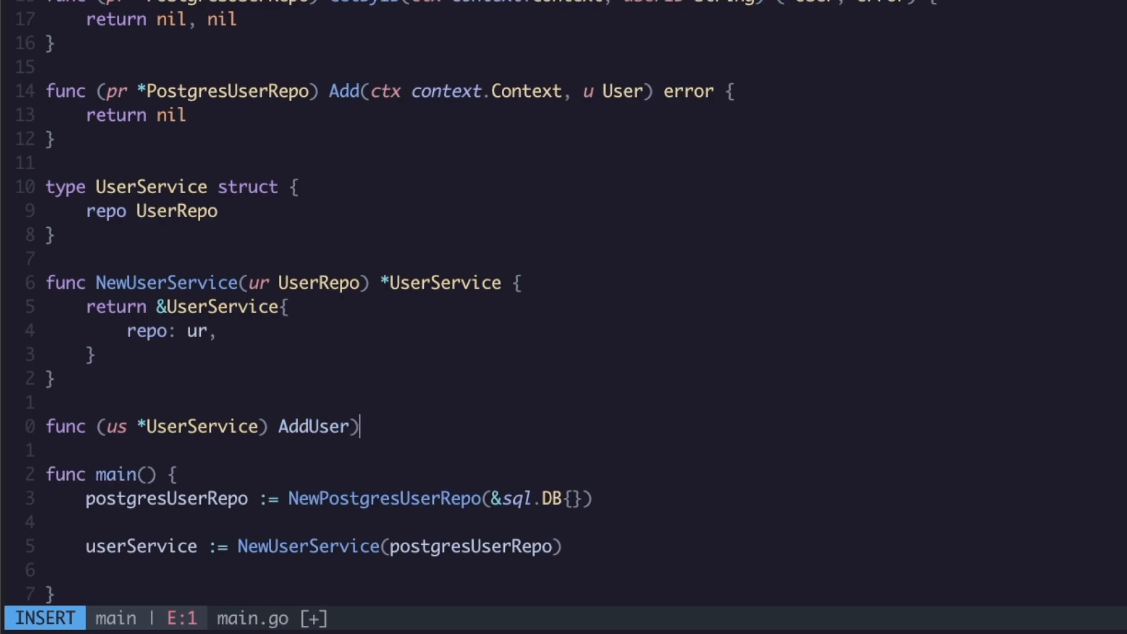
key("BackSpace")
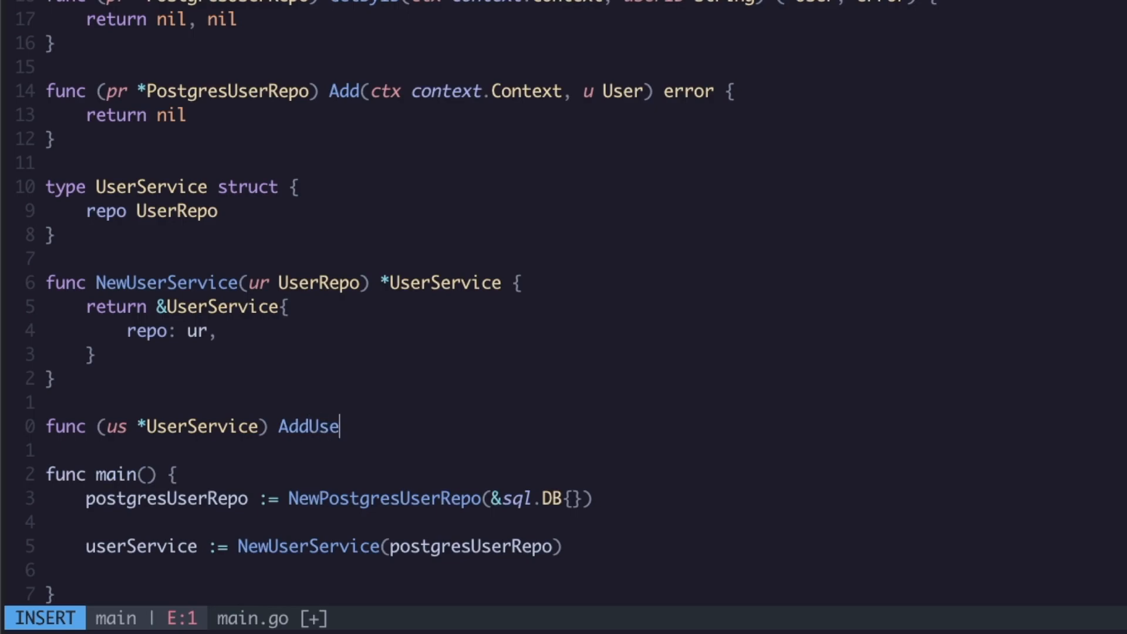
key("Escape")
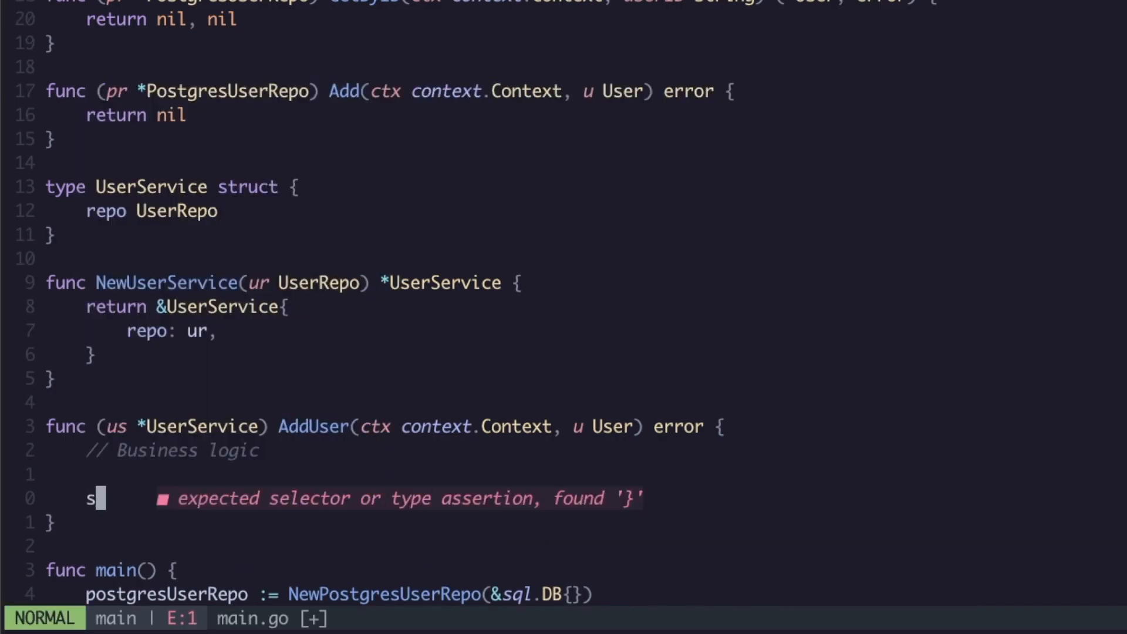
In AddUser, call us.repo.GetByID and return err if it is not nil
type("us.repo.GetByID(ctx, u.ID")
type("retur")
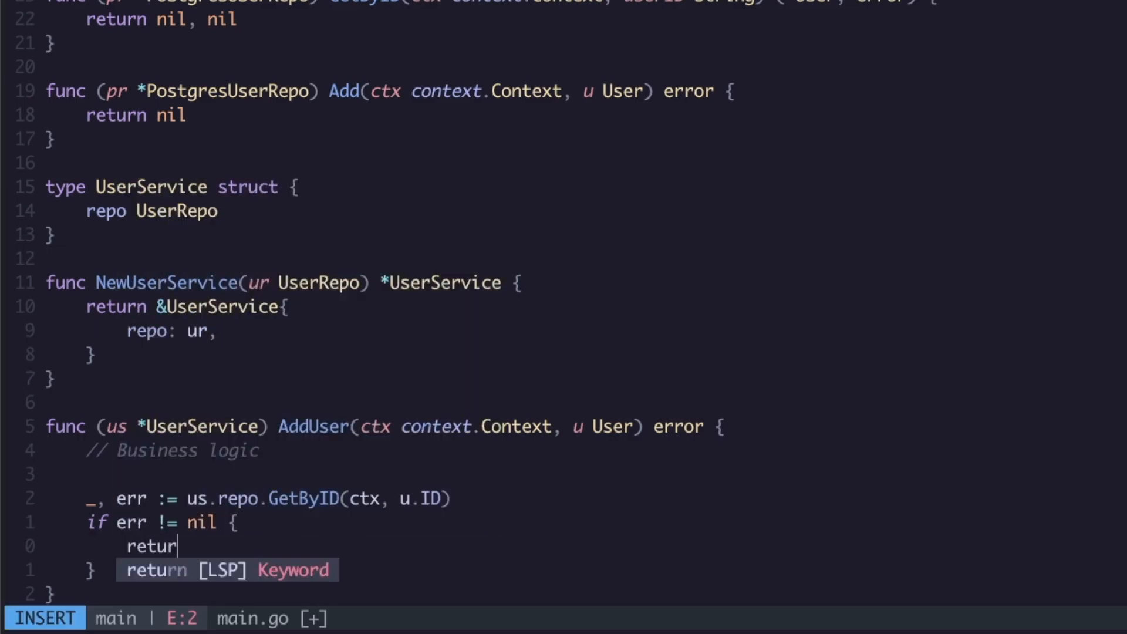
type("n err")
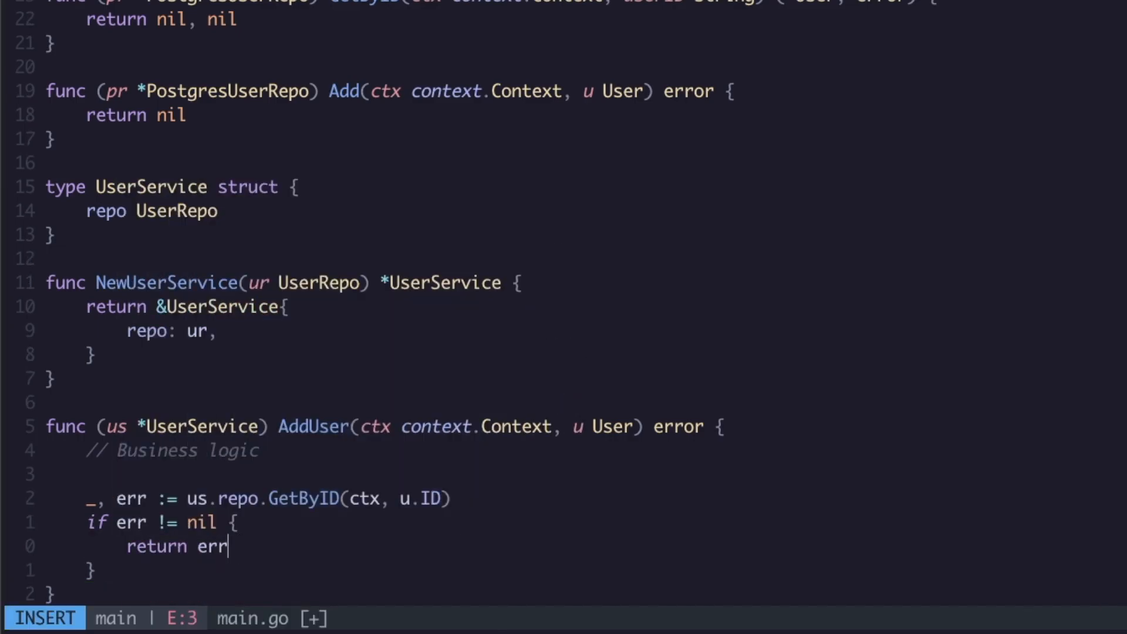
type("returnr")
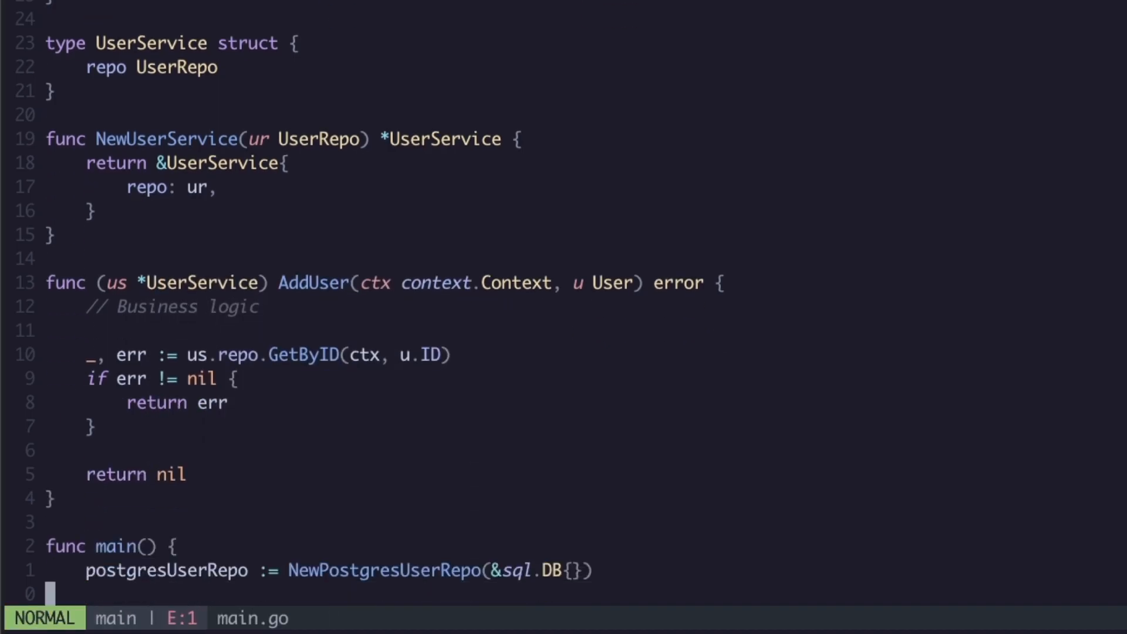
Make main call userService.AddUser(context.Background(), User{}), assigning the result to _
type("userService.AddUser(ctx, User{")
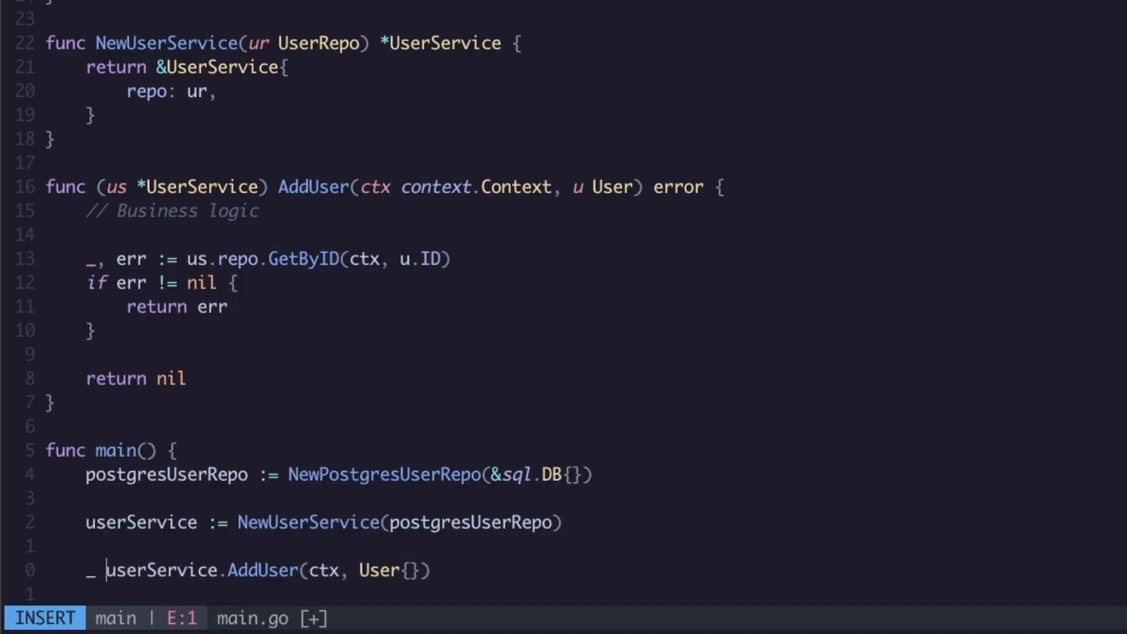
key("Escape")
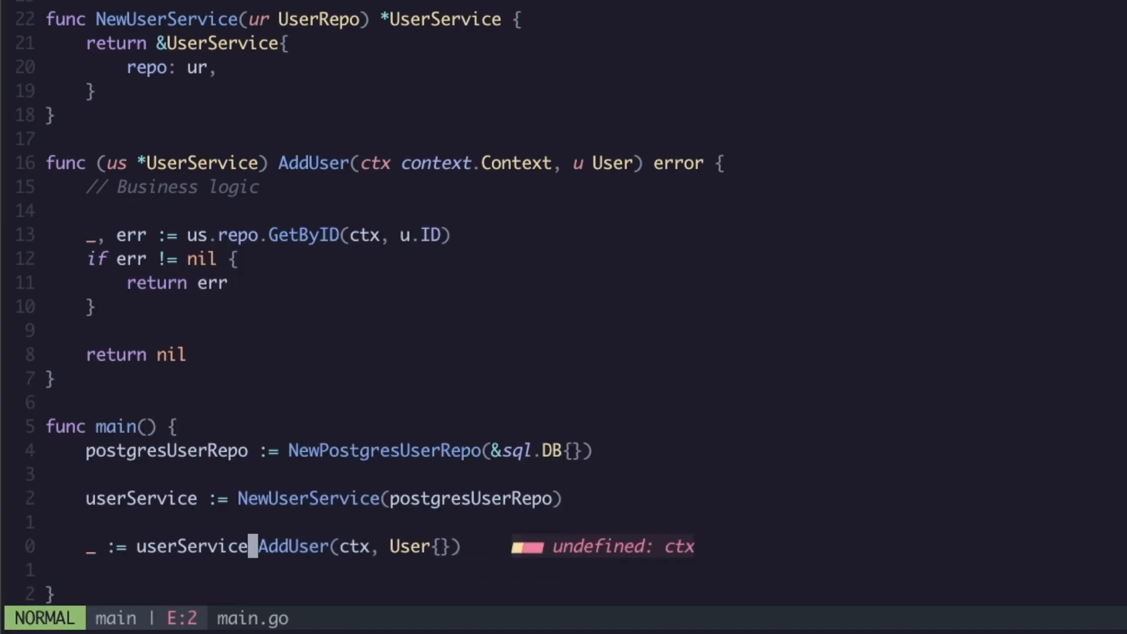
type("context.Background(")
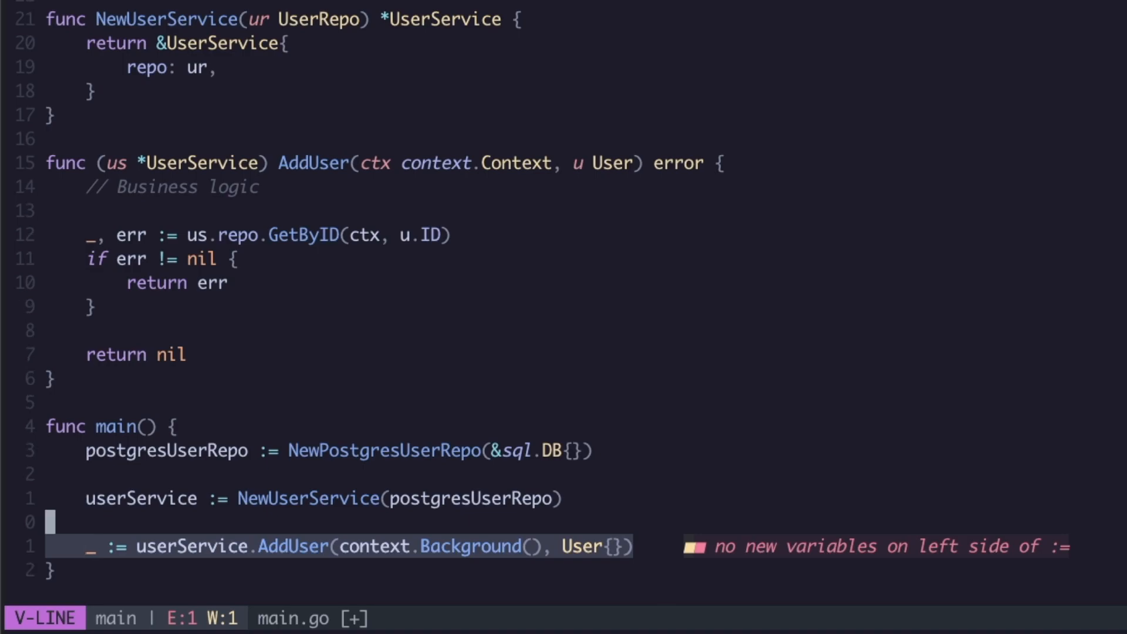
Add a dynamoDBRepo := NewDyanmoDBRepo() line below postgresUserRepo in main
key("Escape")
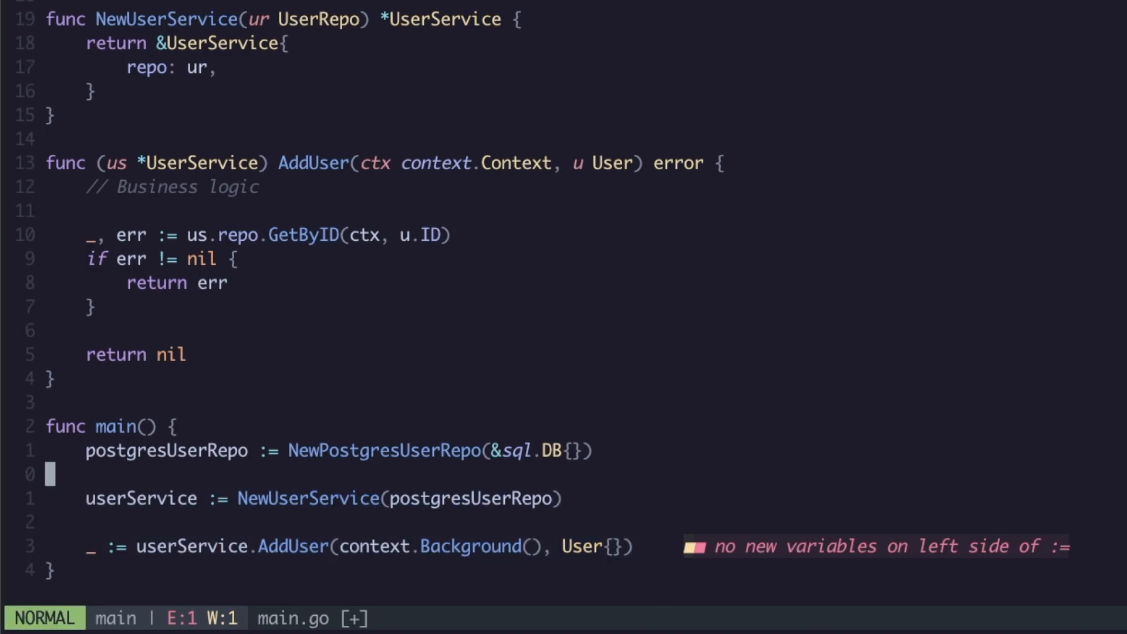
key("V")
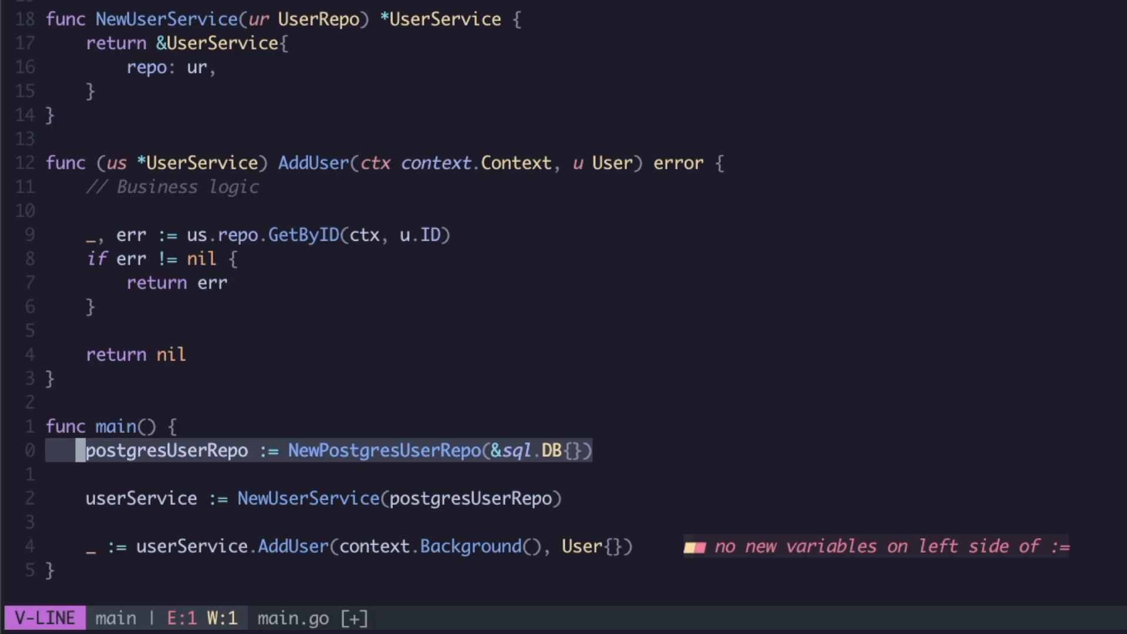
type("New")
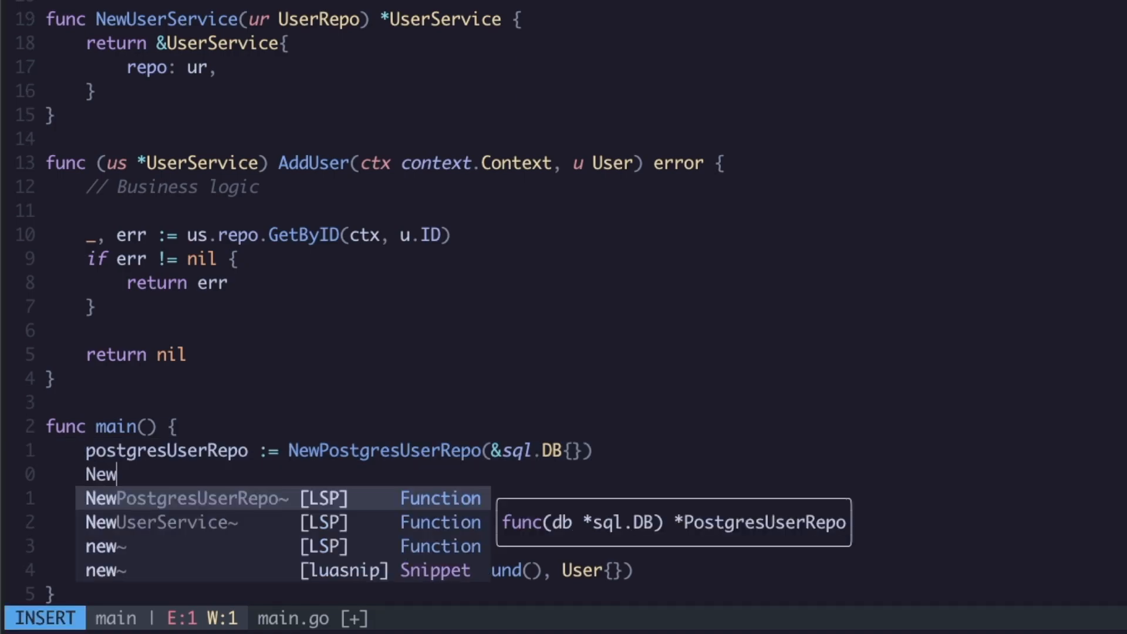
type("DyanmoDB")
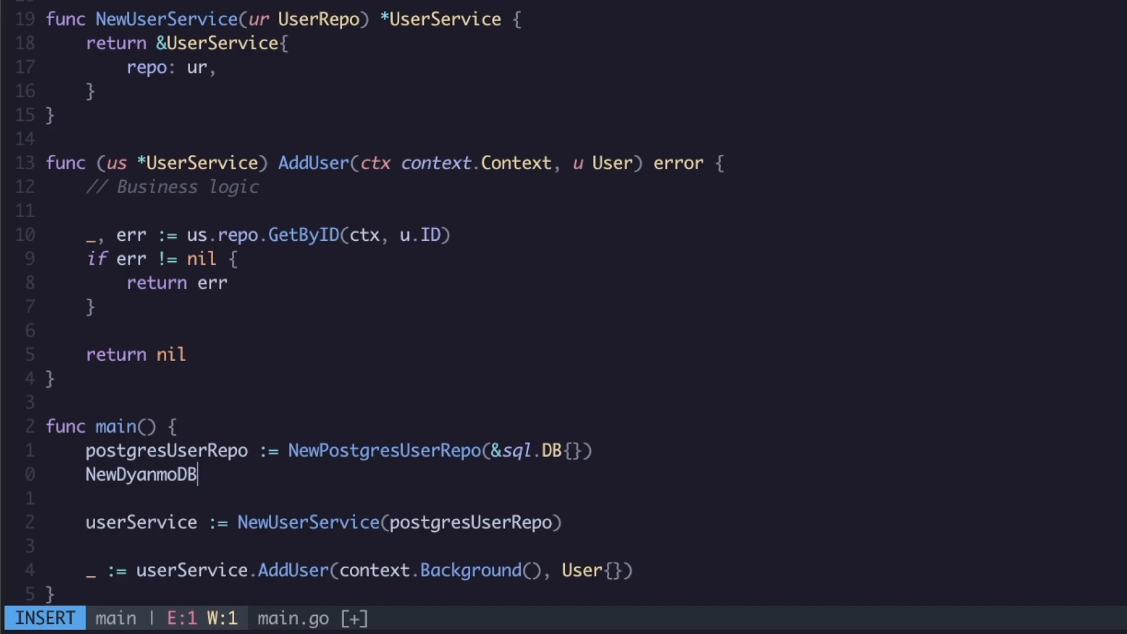
type("Repo(")
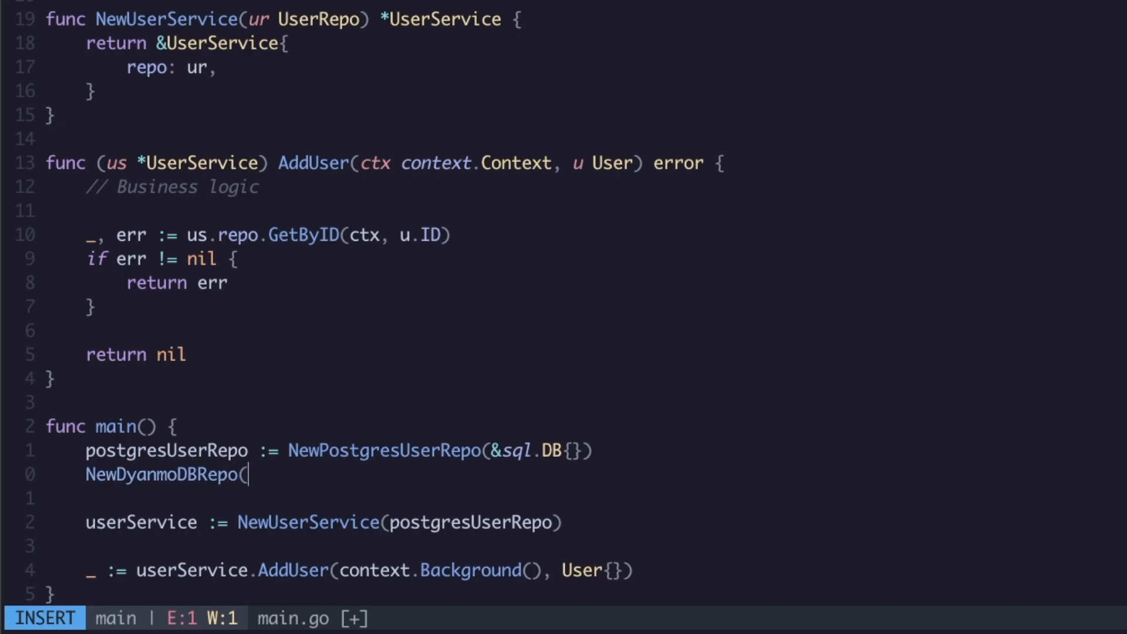
type("dynamoDBRepo :=")
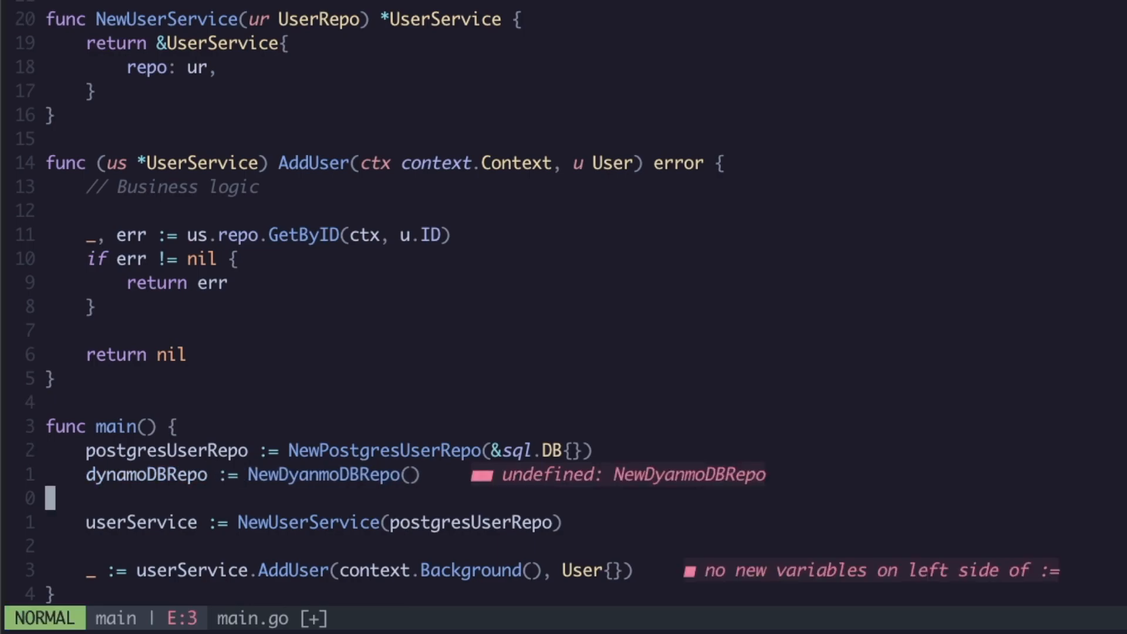
type("d")
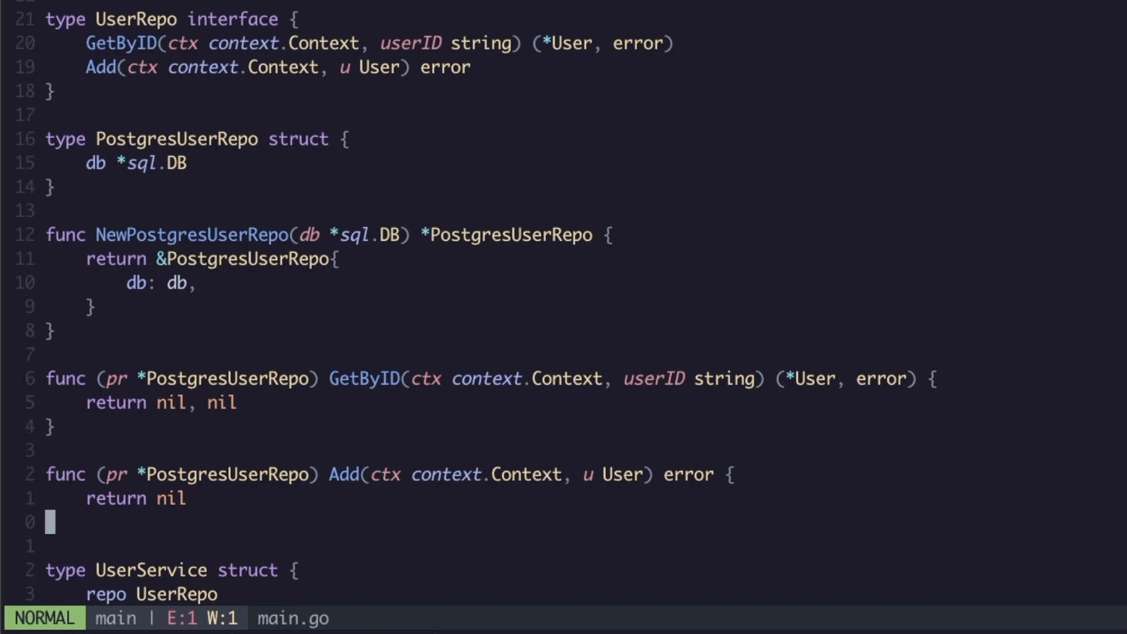
Add a var block with ErrInternal = errors.New("internal error") and ErrNotFound = errors.New(...)
key("V")
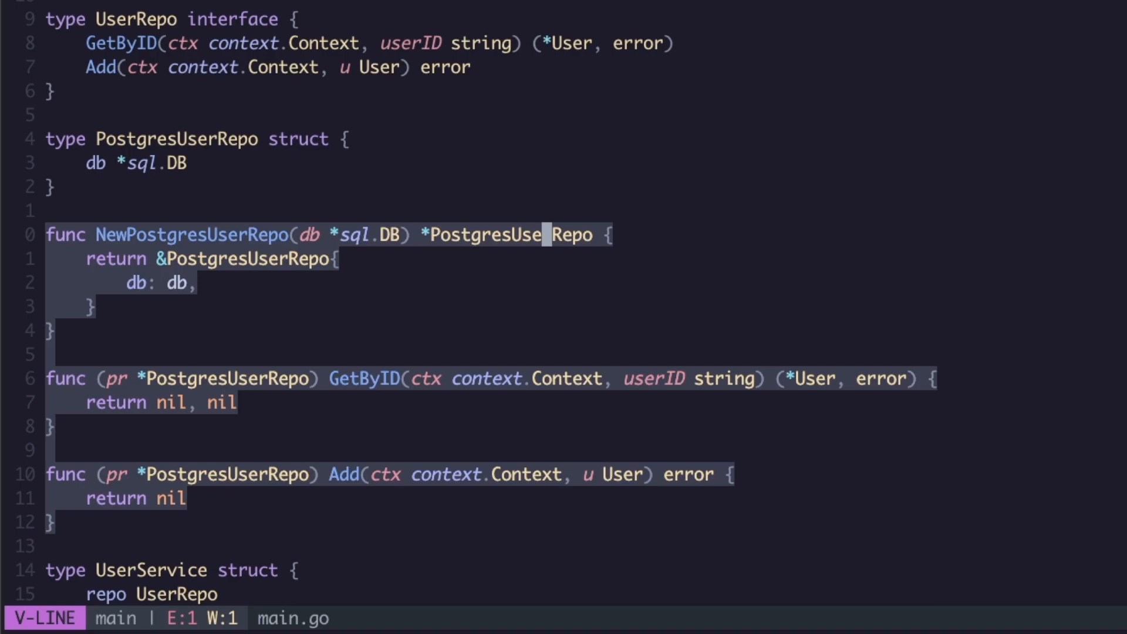
key("Escape")
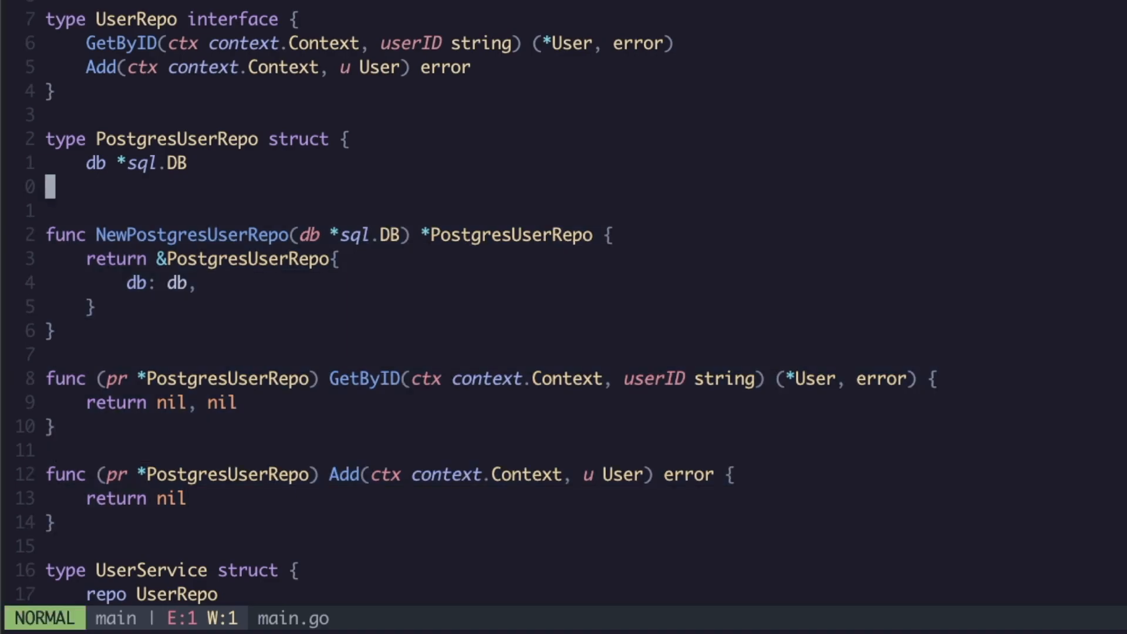
type("var")
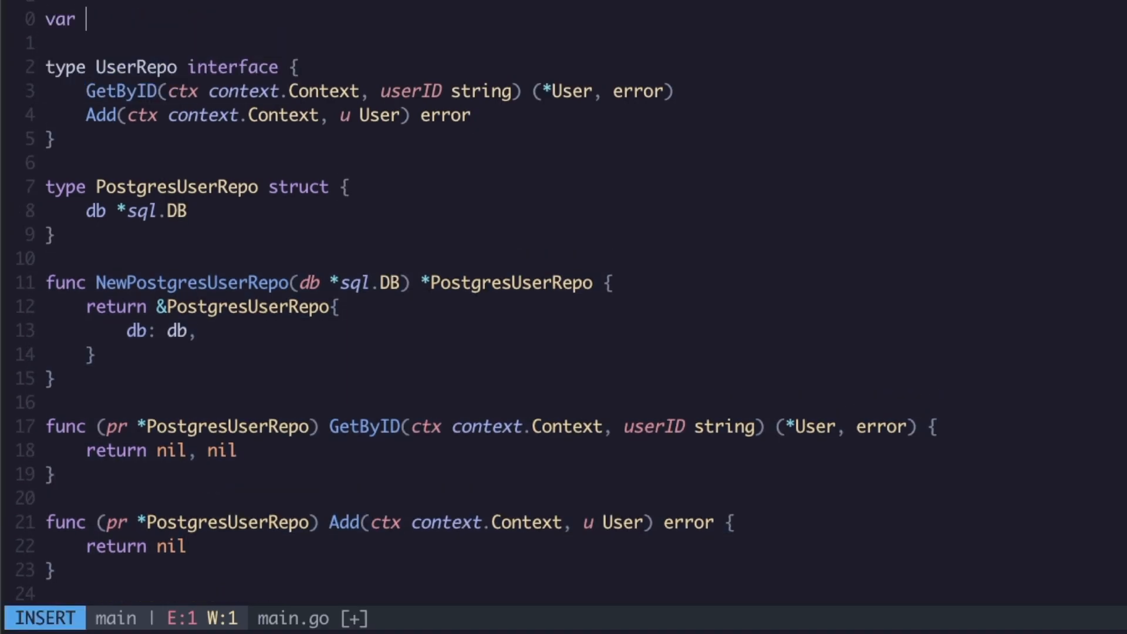
type("(")
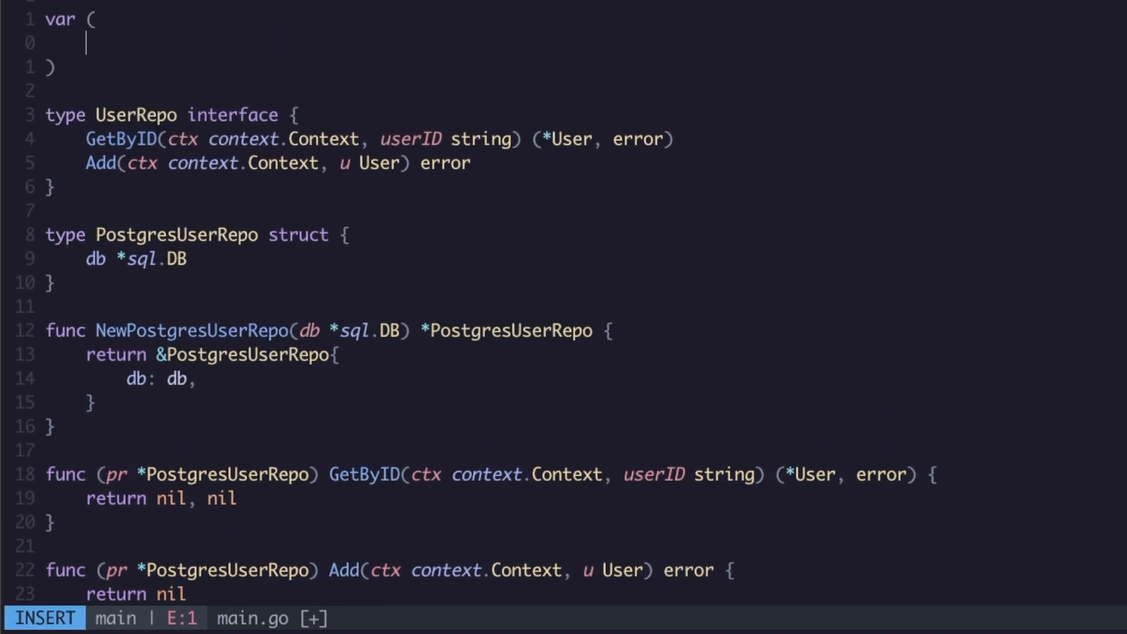
type("ErrInternal")
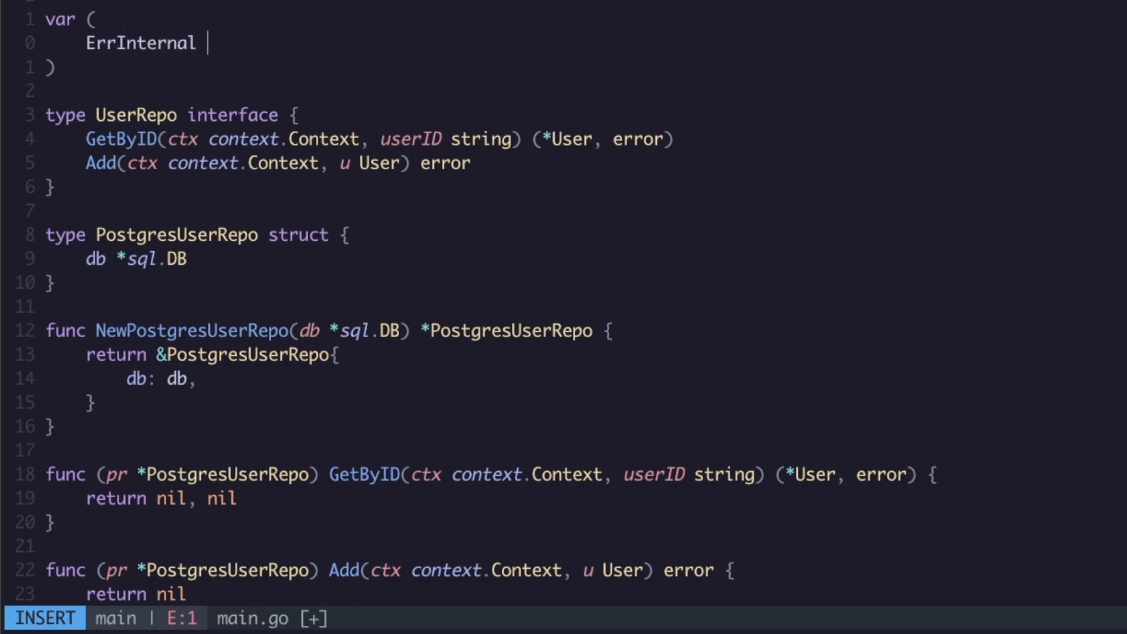
type("= erros.")
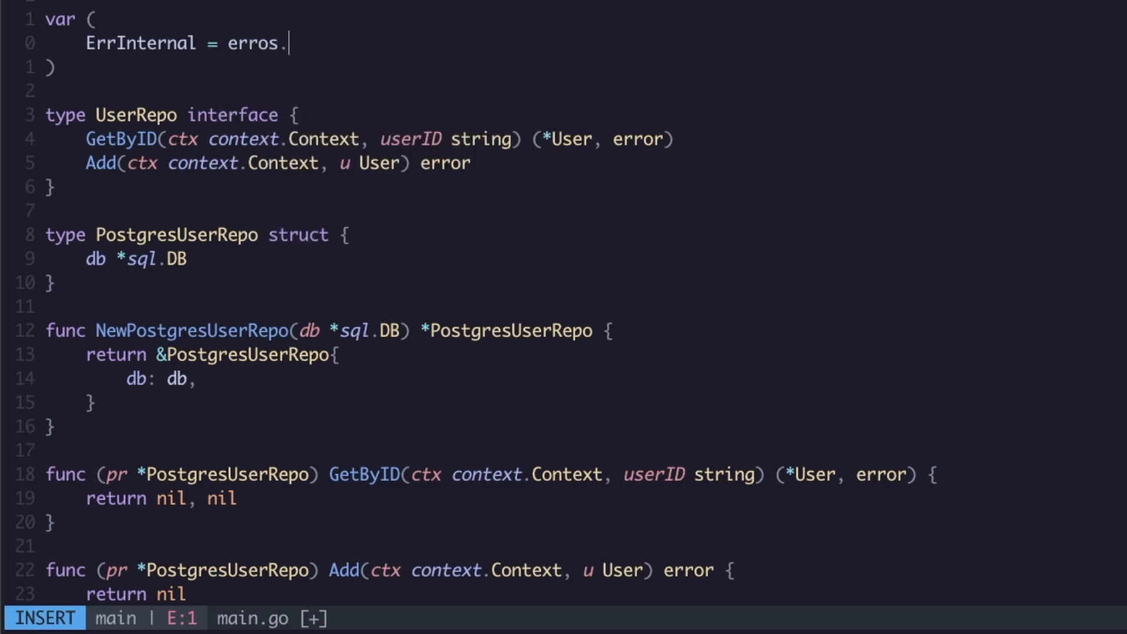
type("New()")
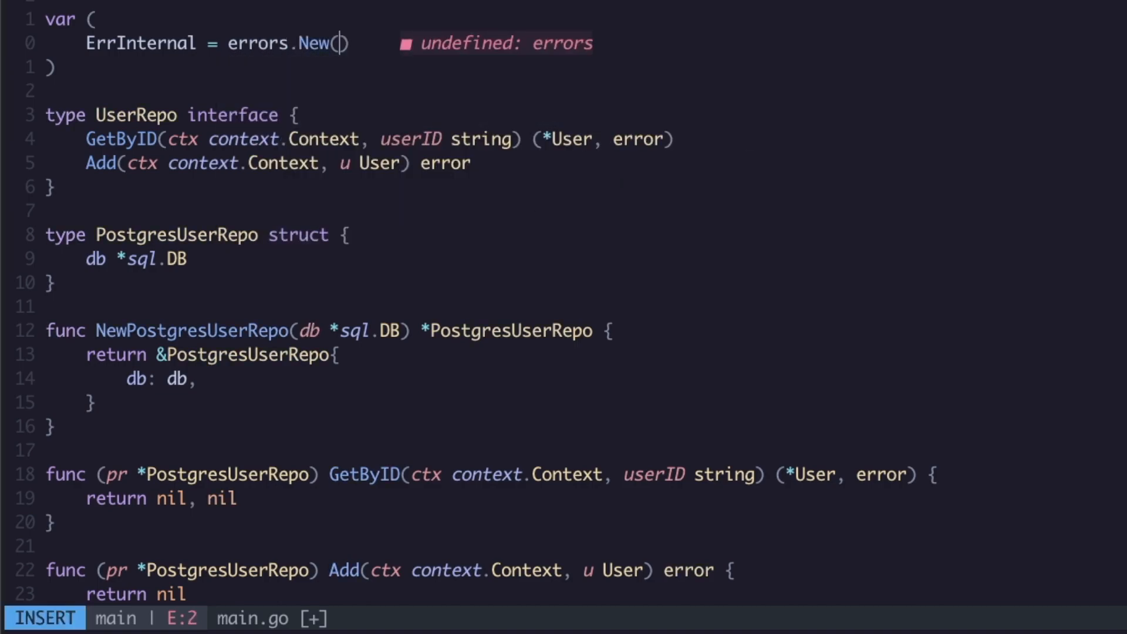
type("\"not fo\"")
type("\"internal error")
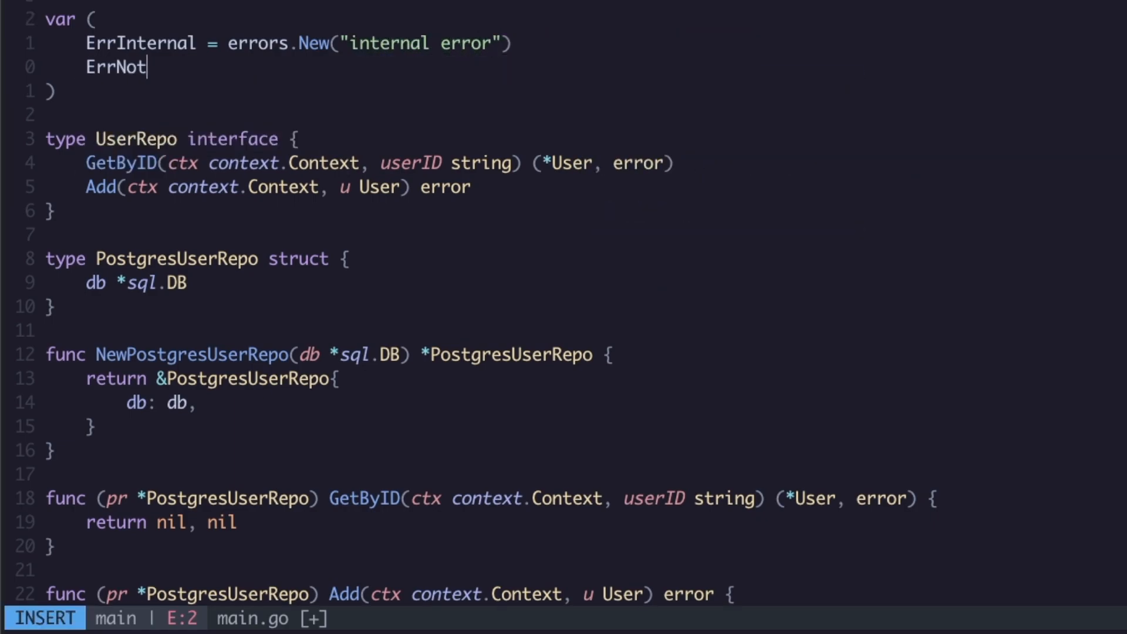
type("Found = errors.New(")
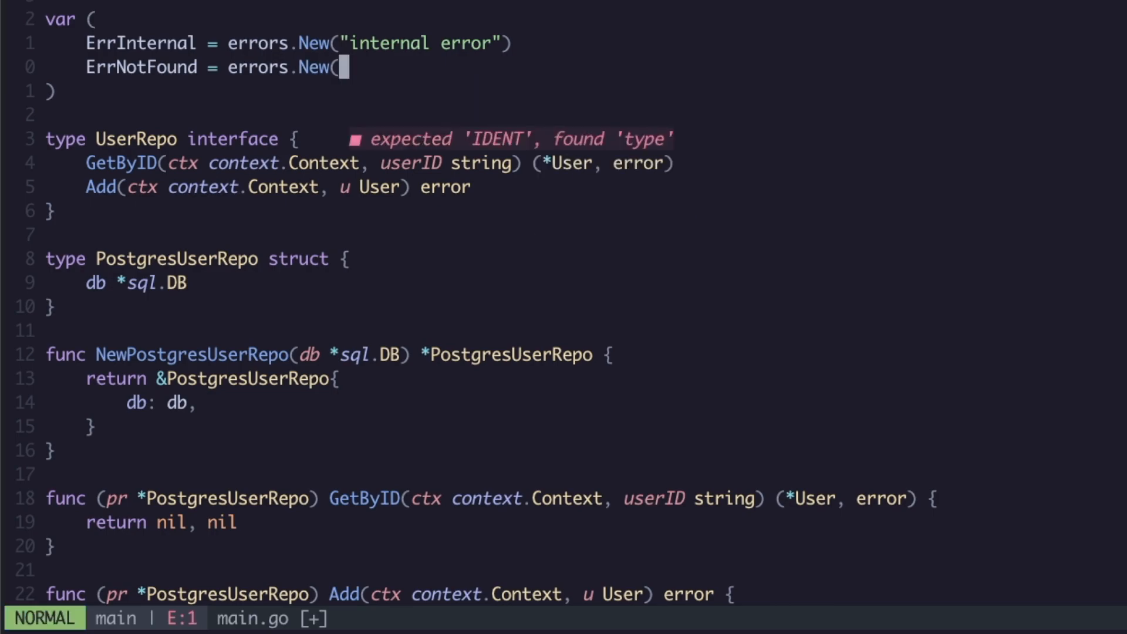
type("\"")
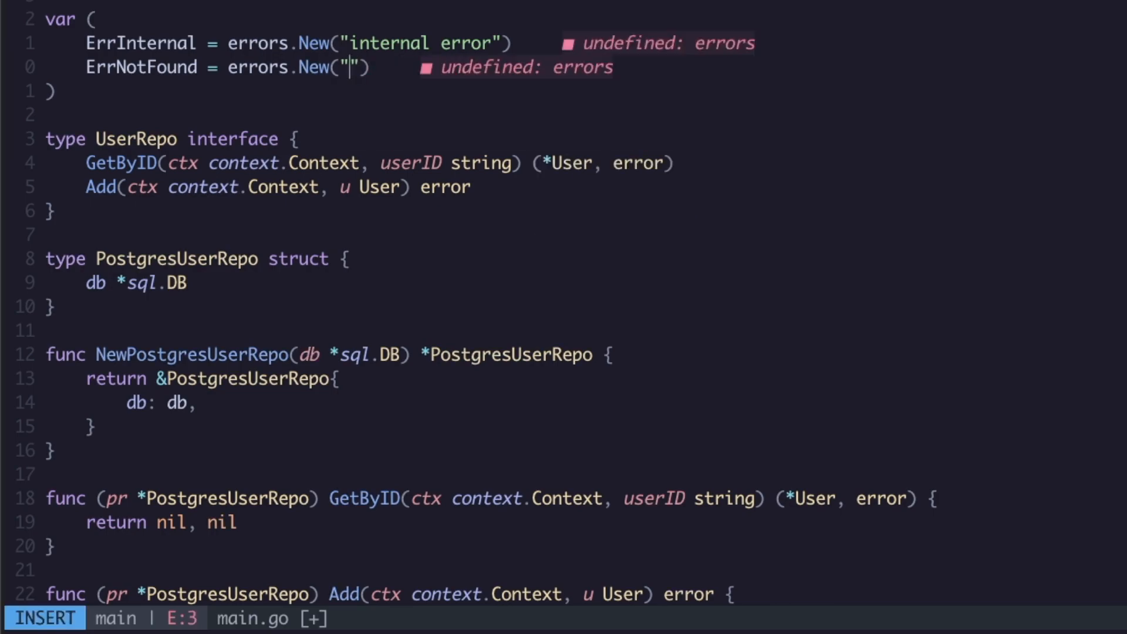
type("n")
type("return ")
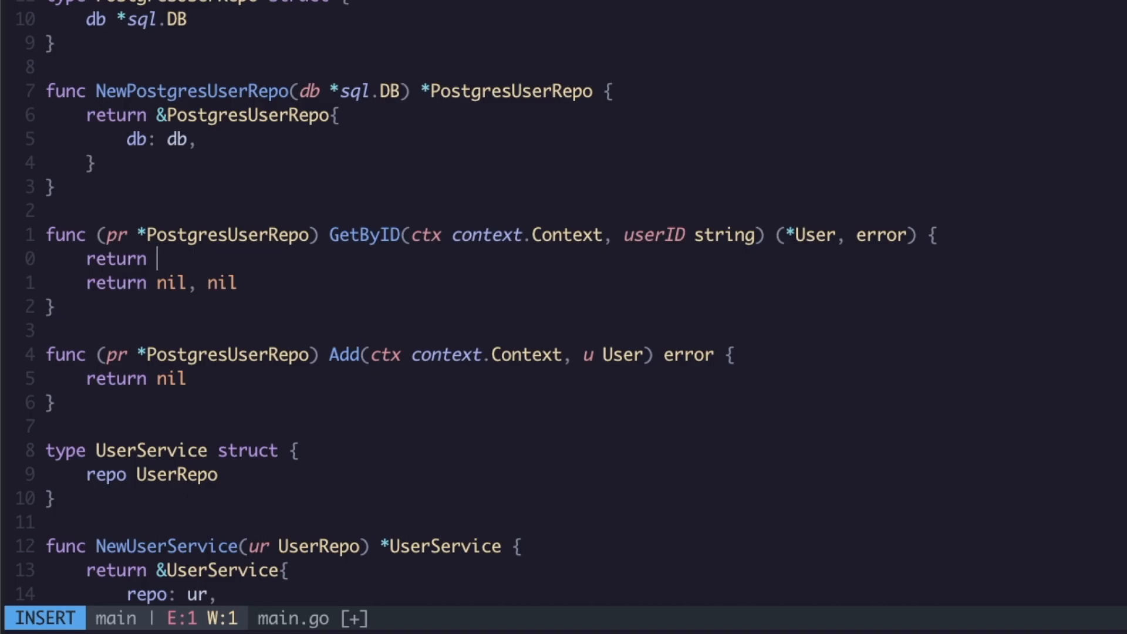
Return nil, ErrNotFound from GetByID, with a // some code comment above it
type("nil, ErrNotFound")
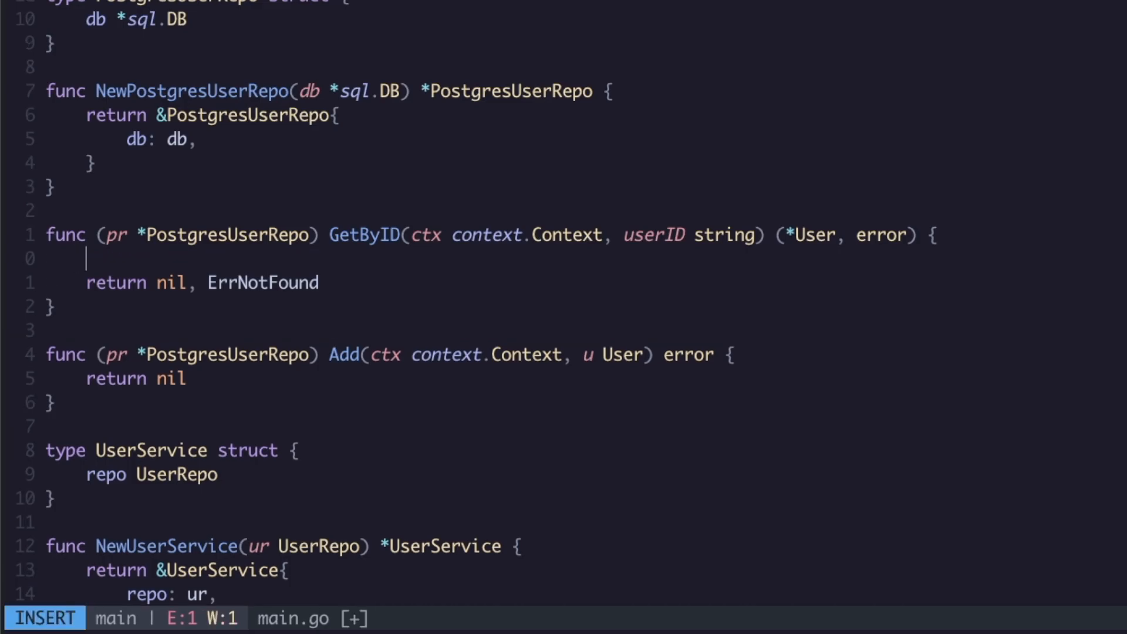
type("// some cod")
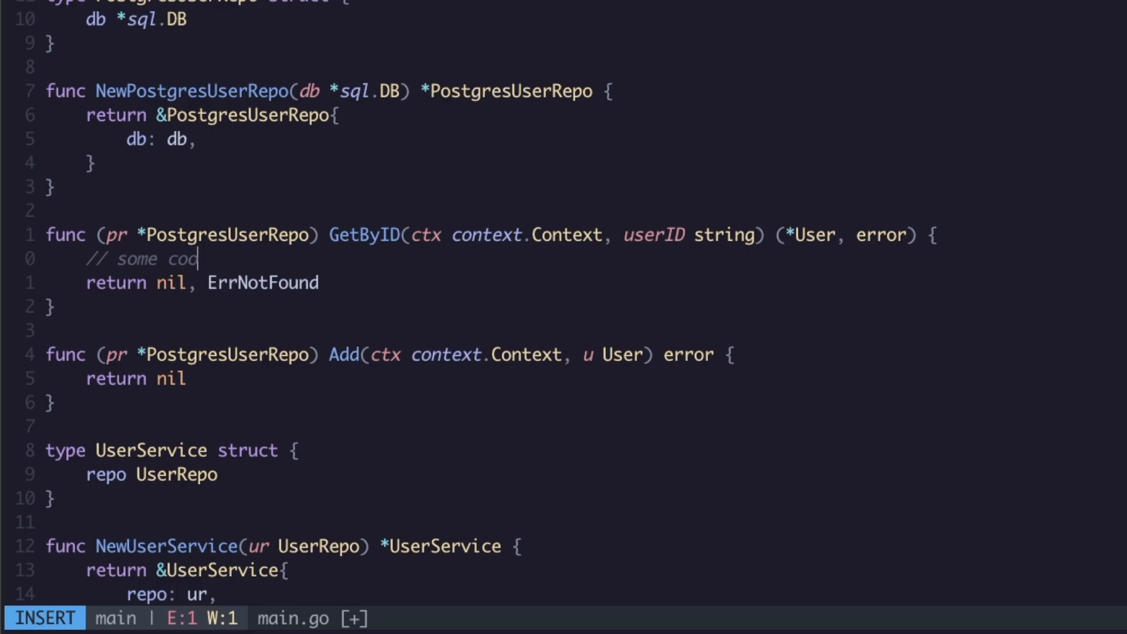
key("Escape")
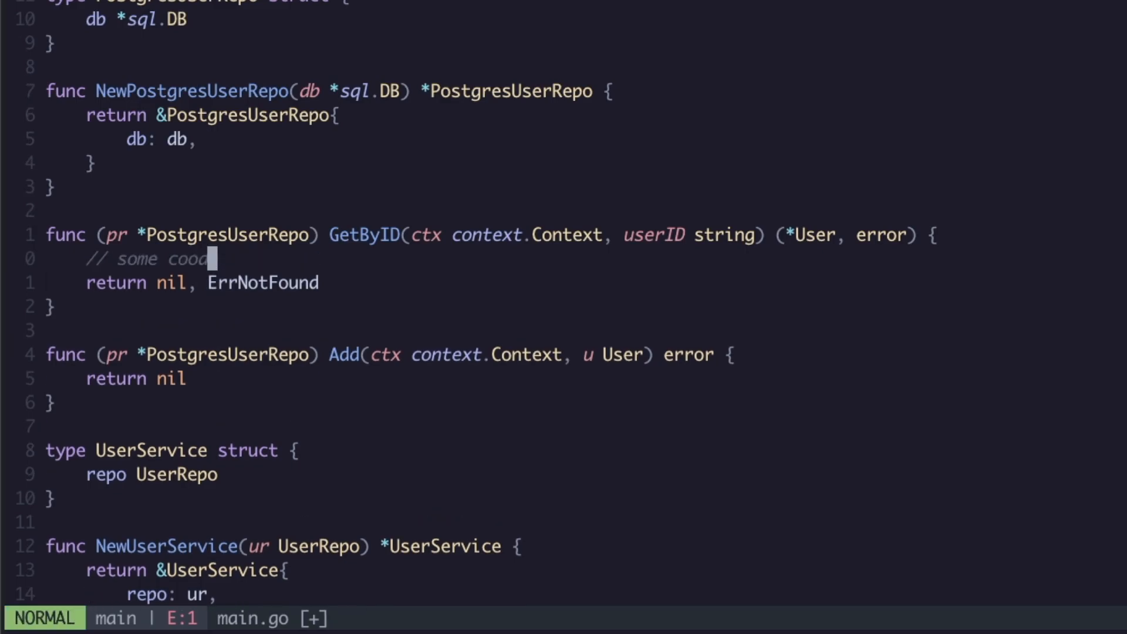